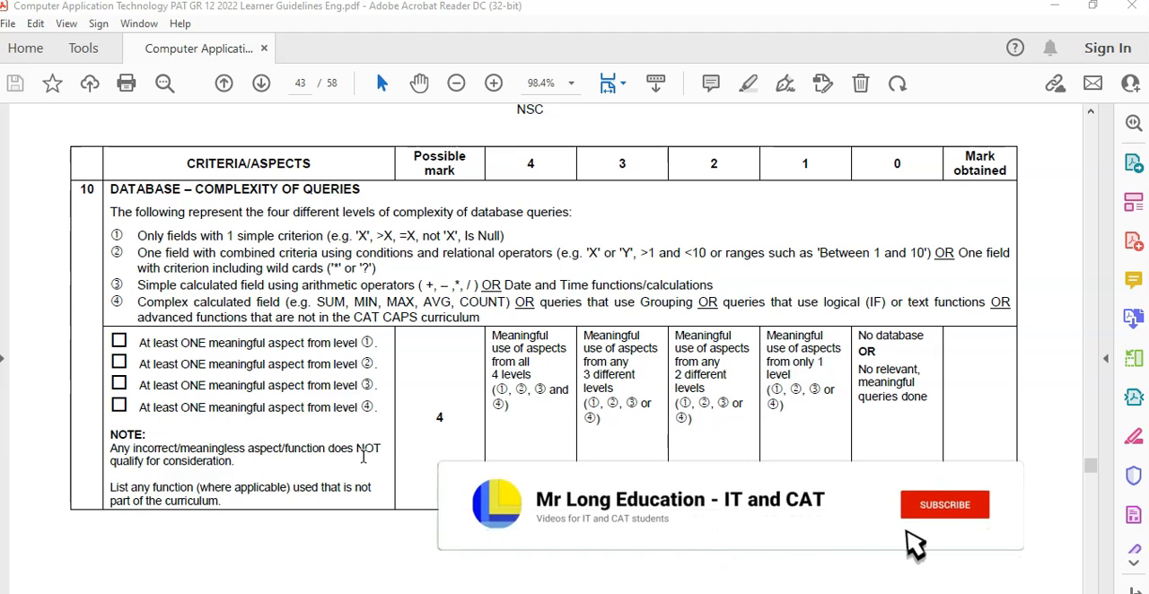
Bring up the PATData FormResponses table in Access with the Create commands showing
left_click(943, 505)
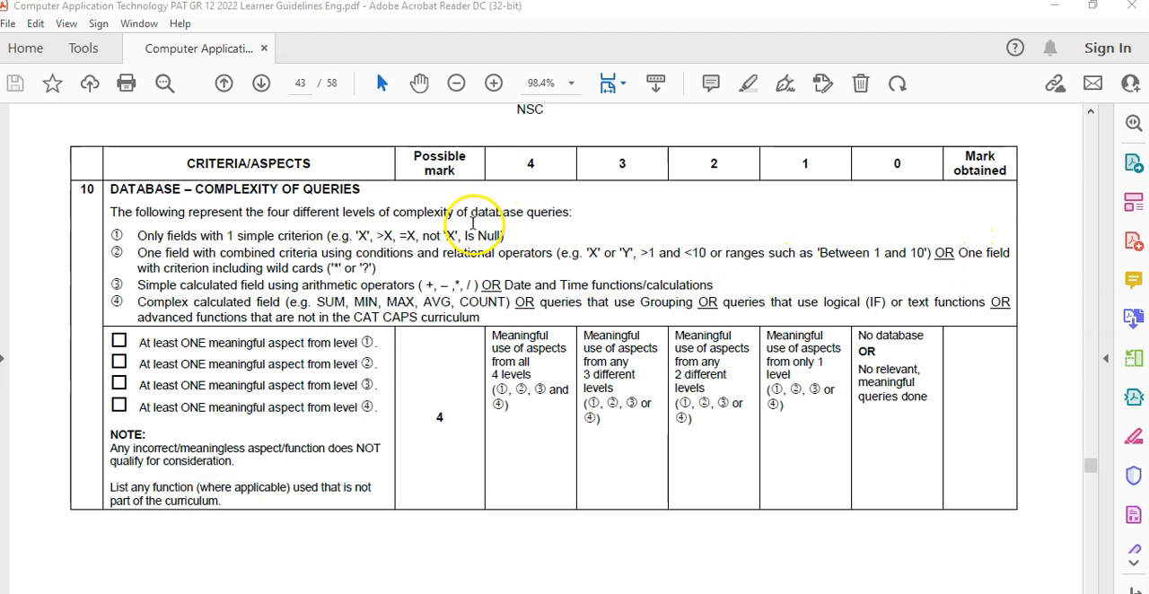
mouse_move(166, 294)
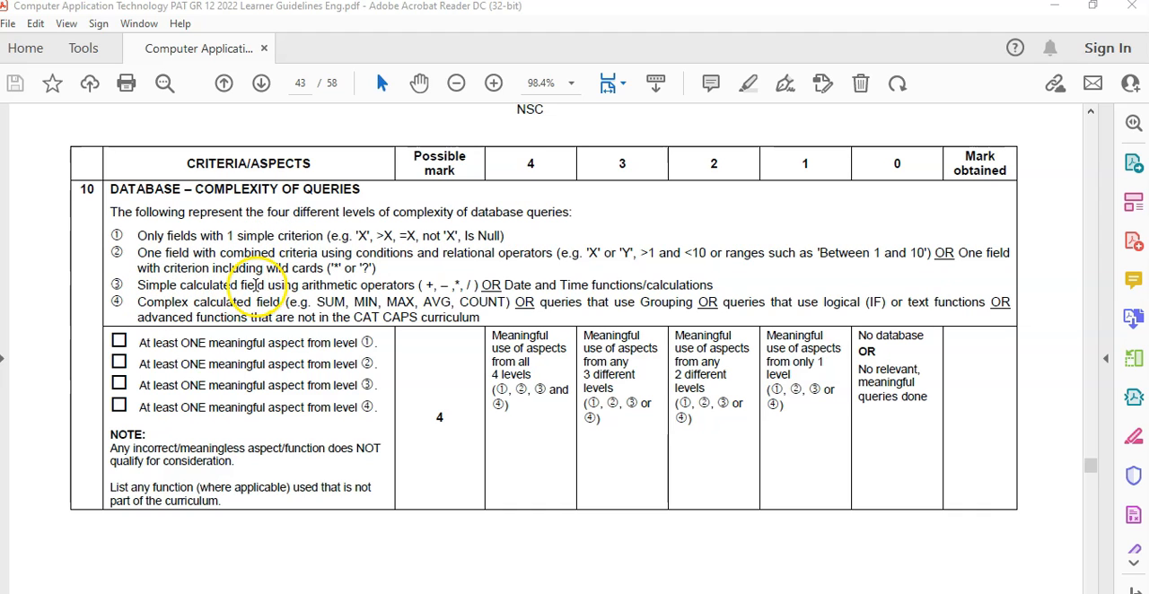
mouse_move(567, 279)
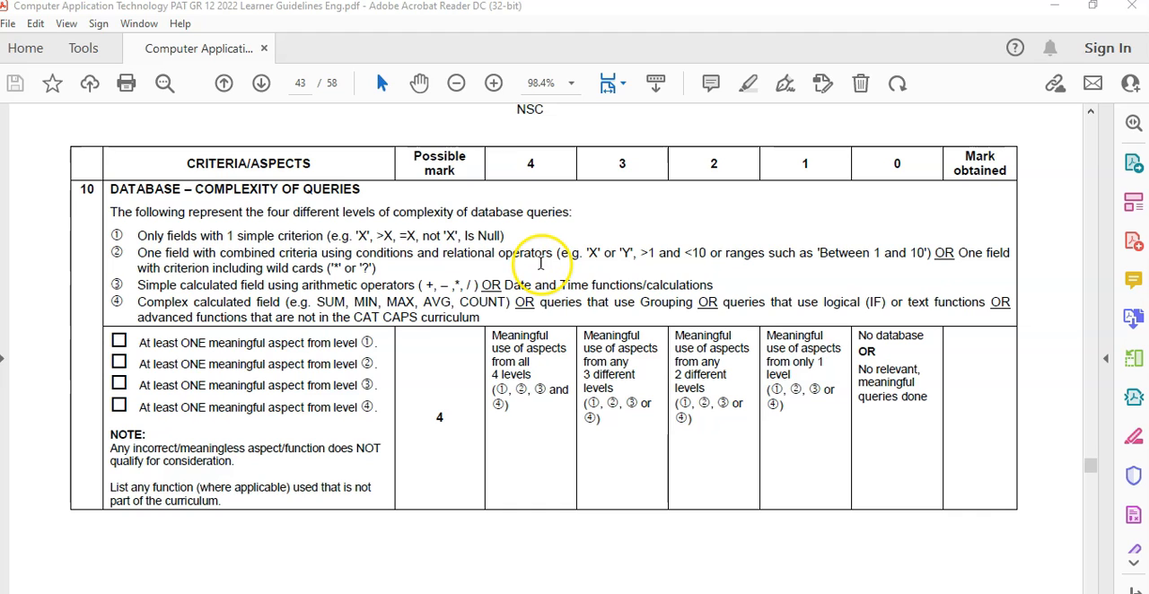
mouse_move(696, 302)
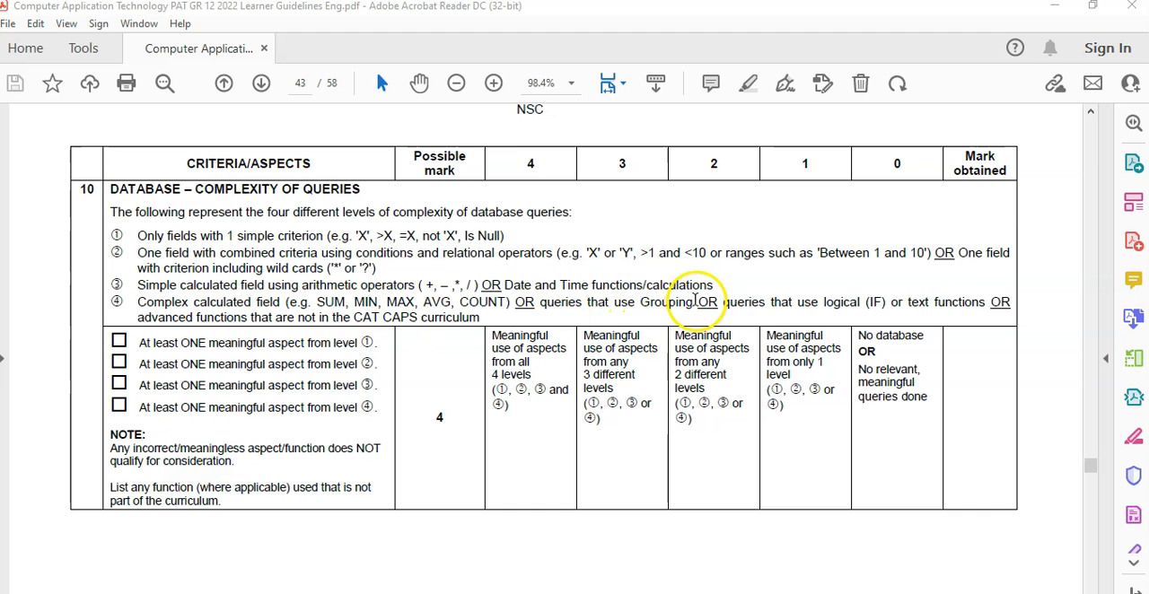
mouse_move(707, 303)
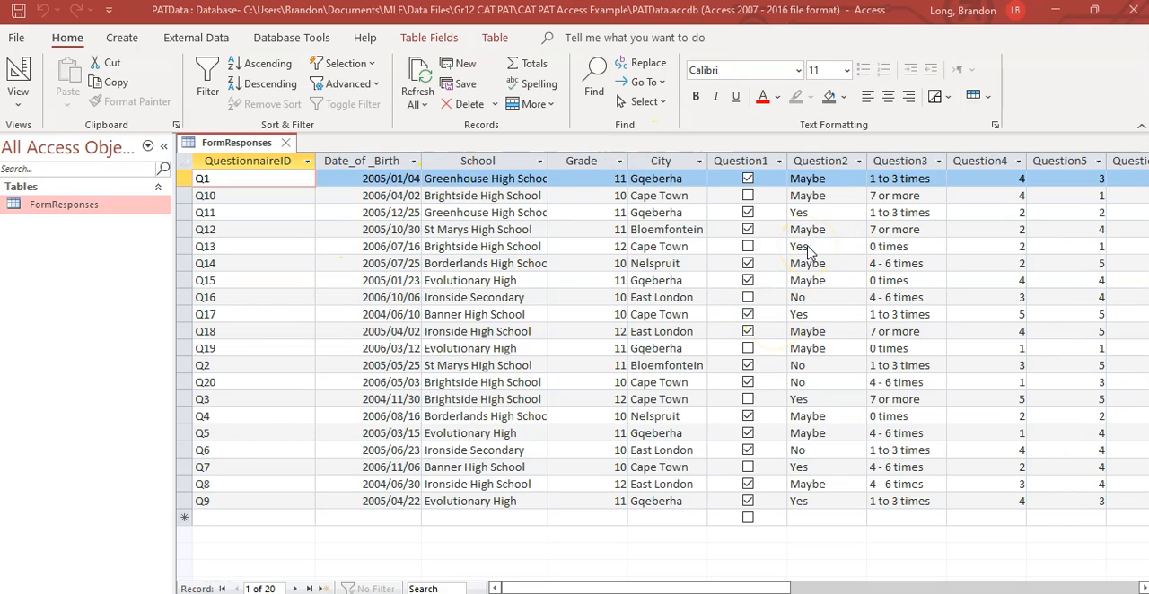
mouse_move(951, 323)
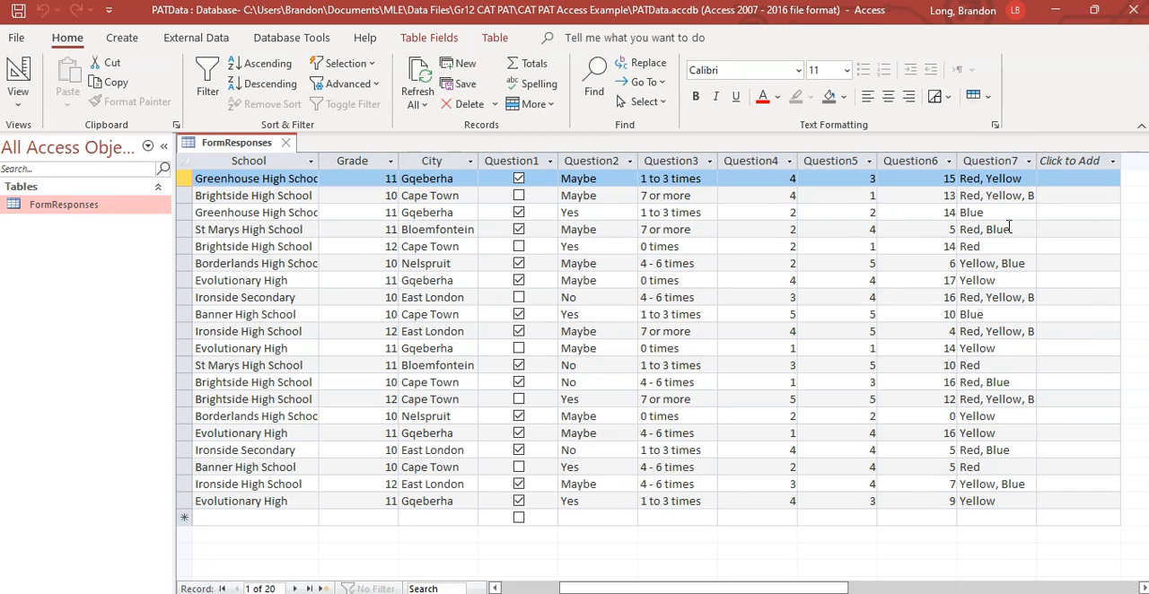
mouse_move(714, 339)
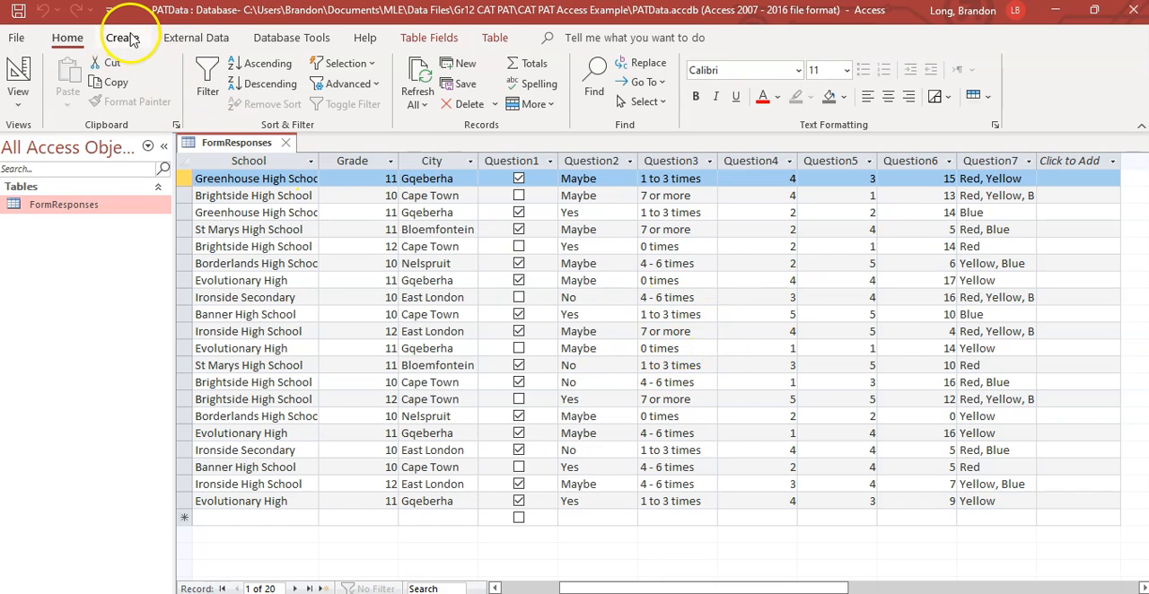
left_click(122, 38)
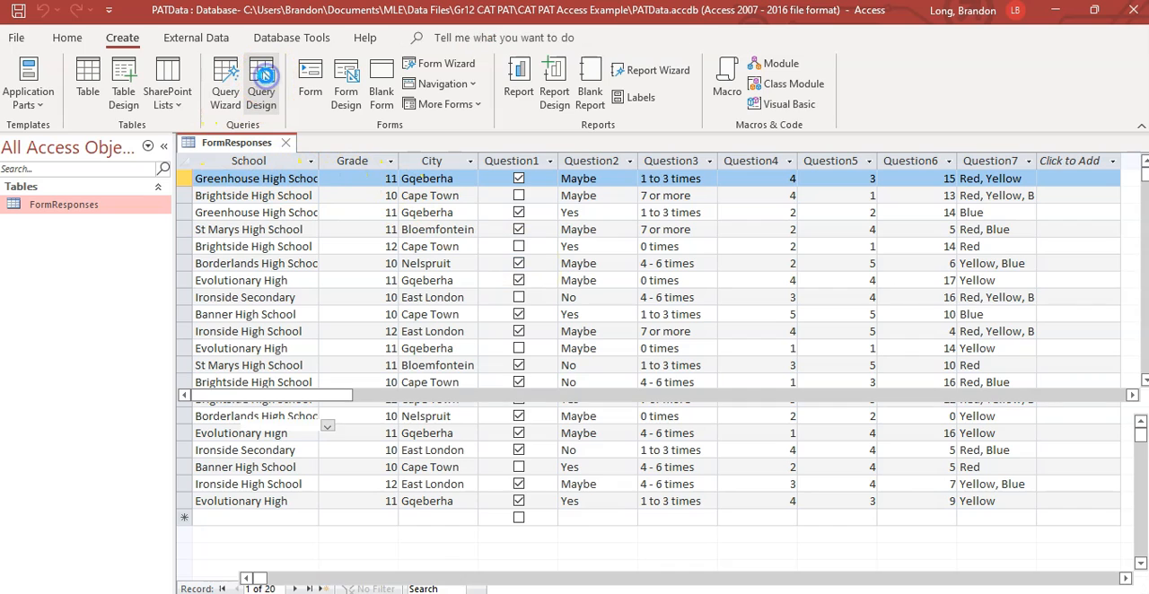
Query FormResponses for Yes in both Question1 and Question2, returning 3 records
left_click(260, 76)
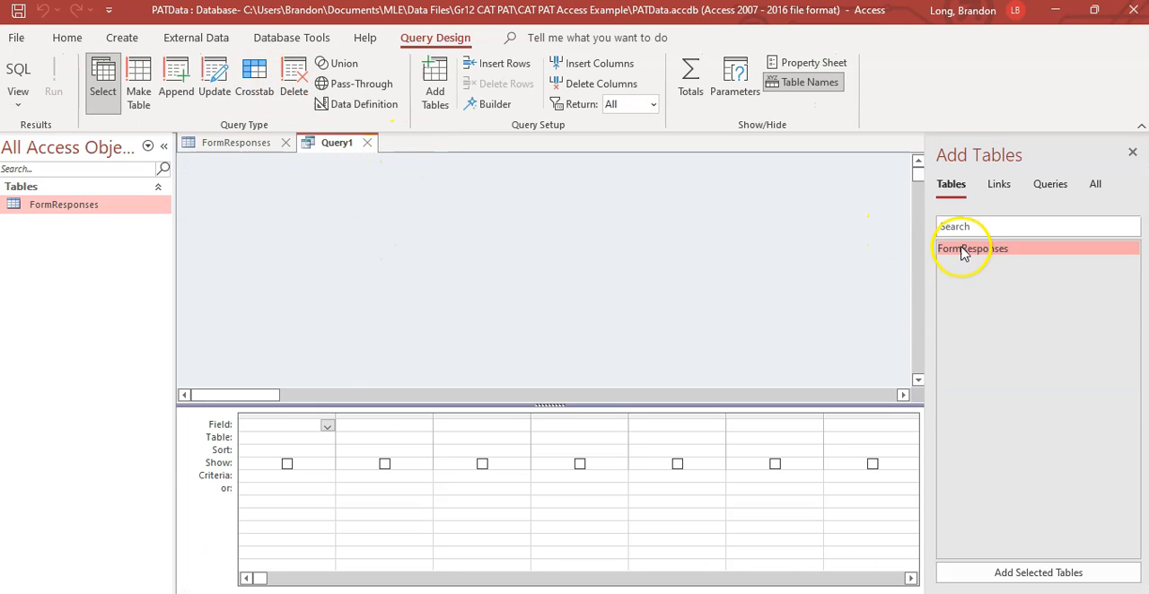
double_click(972, 247)
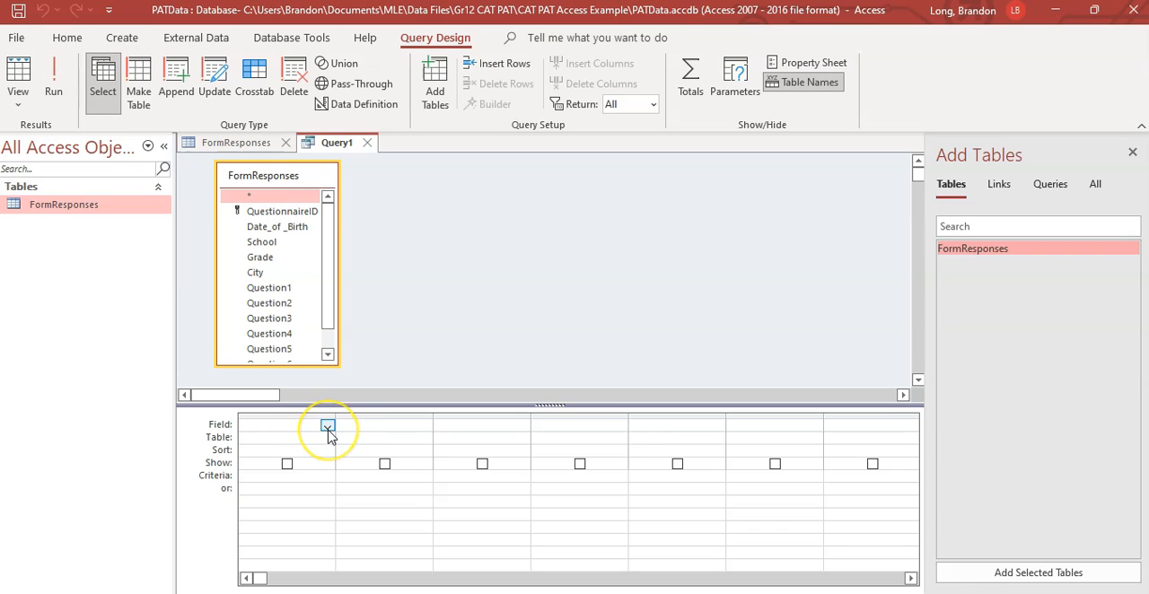
left_click(327, 425)
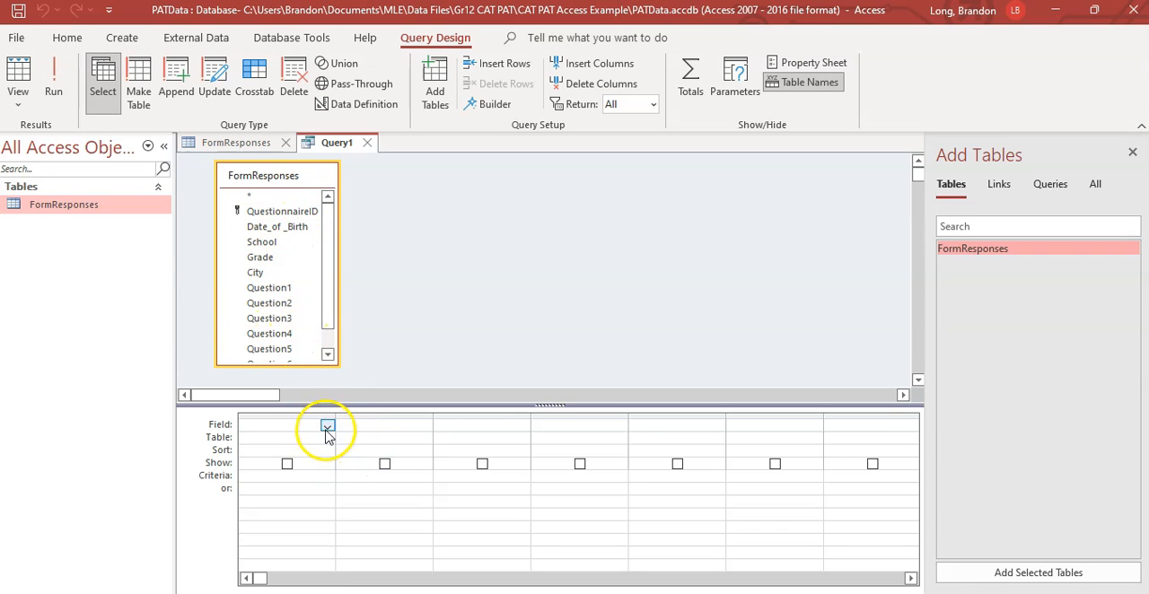
left_click(327, 425)
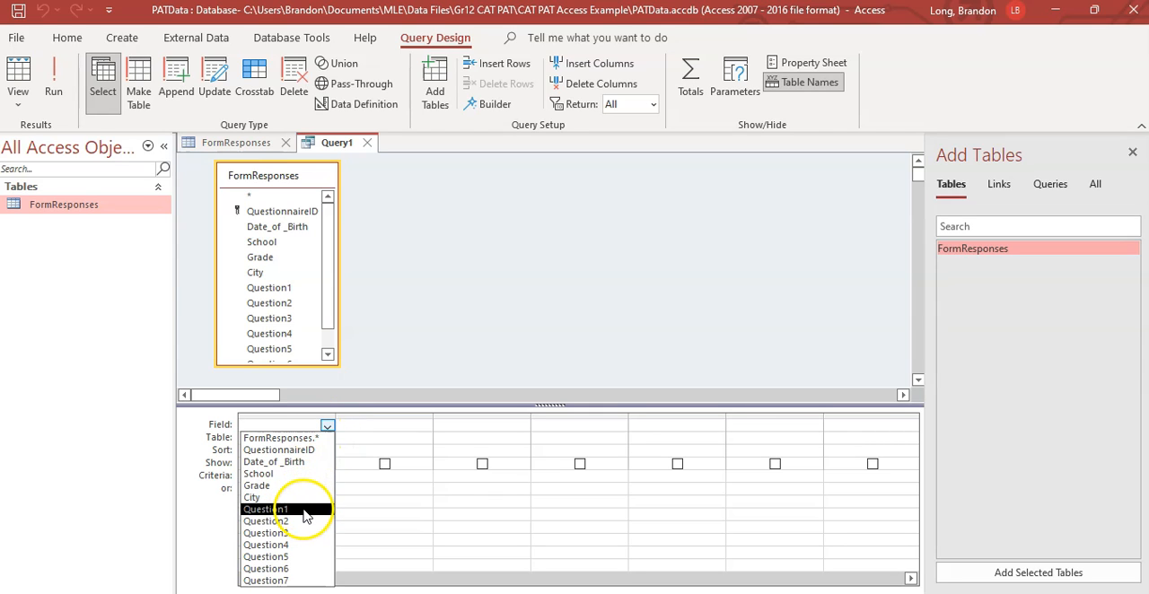
left_click(265, 509)
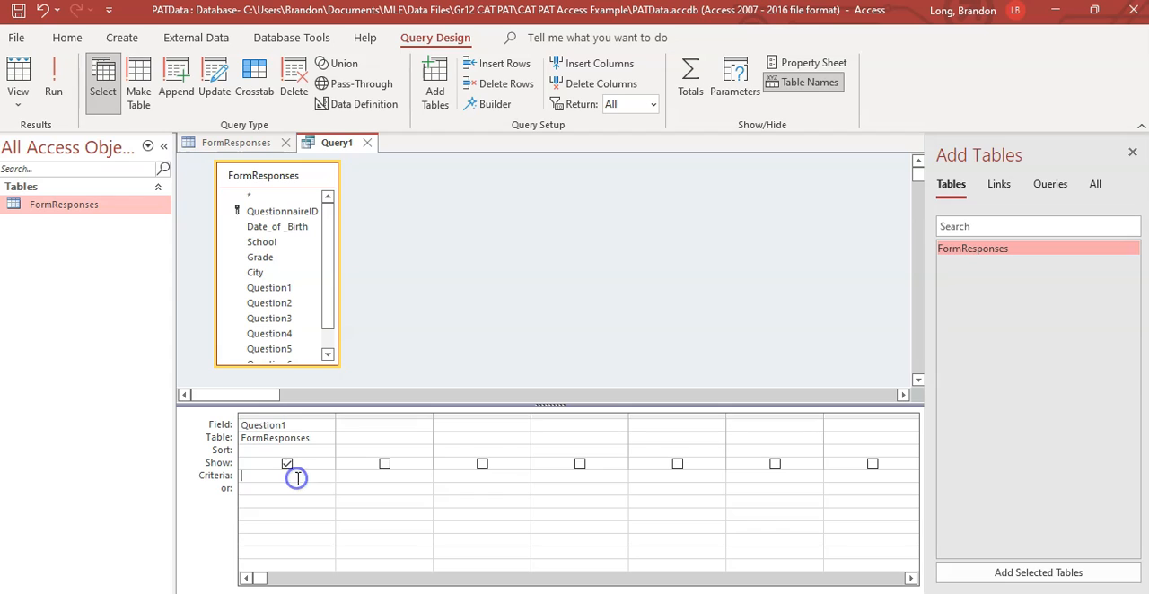
type("Yes")
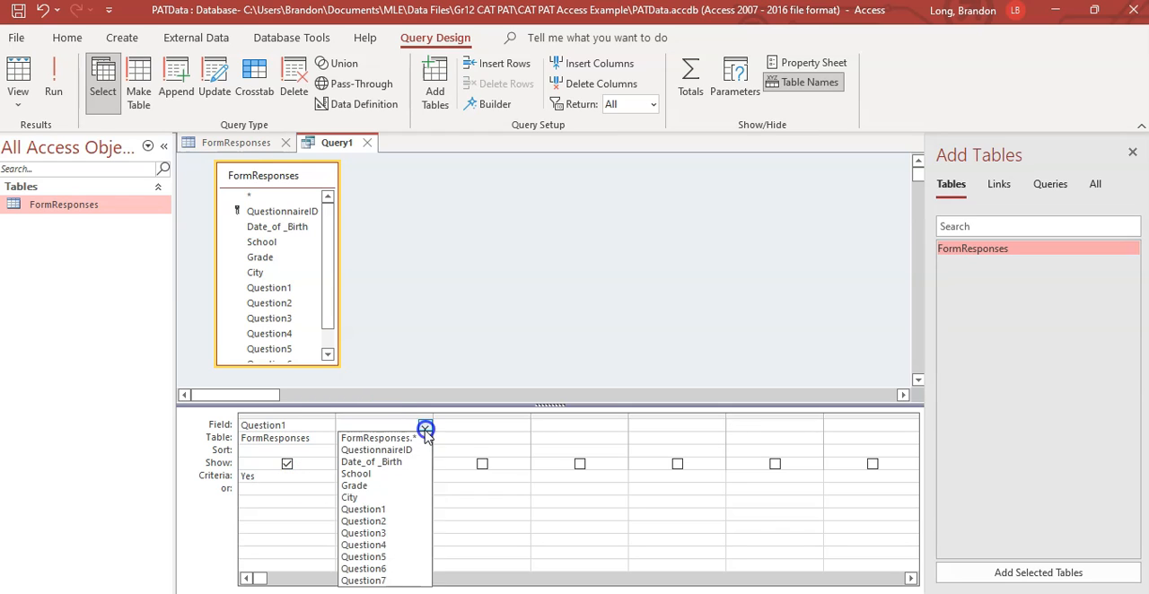
left_click(364, 521)
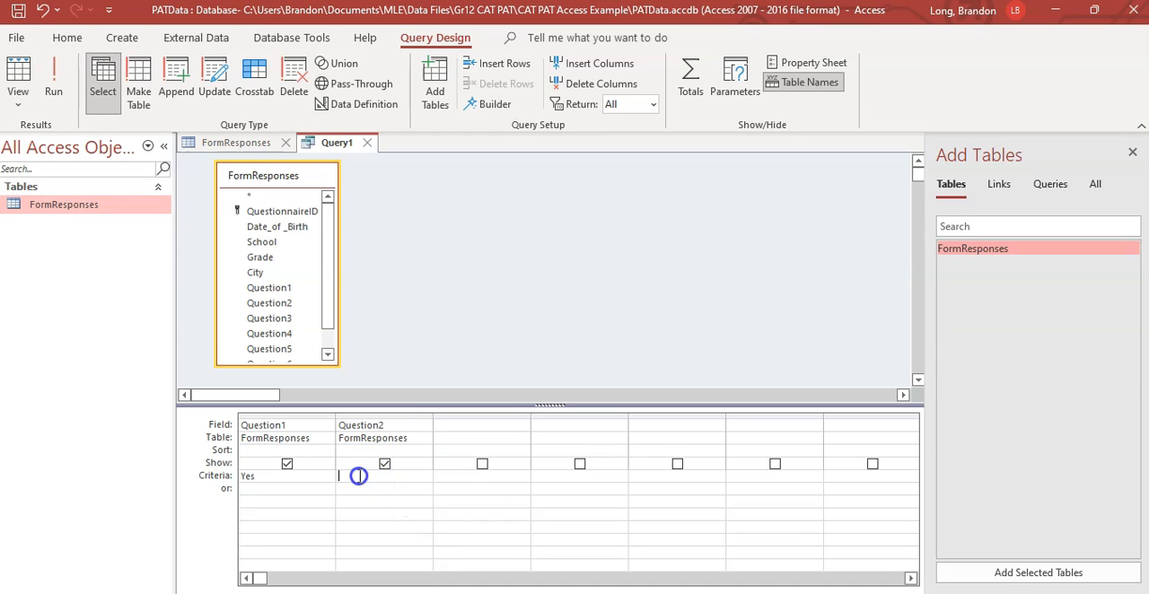
type("Yes\"")
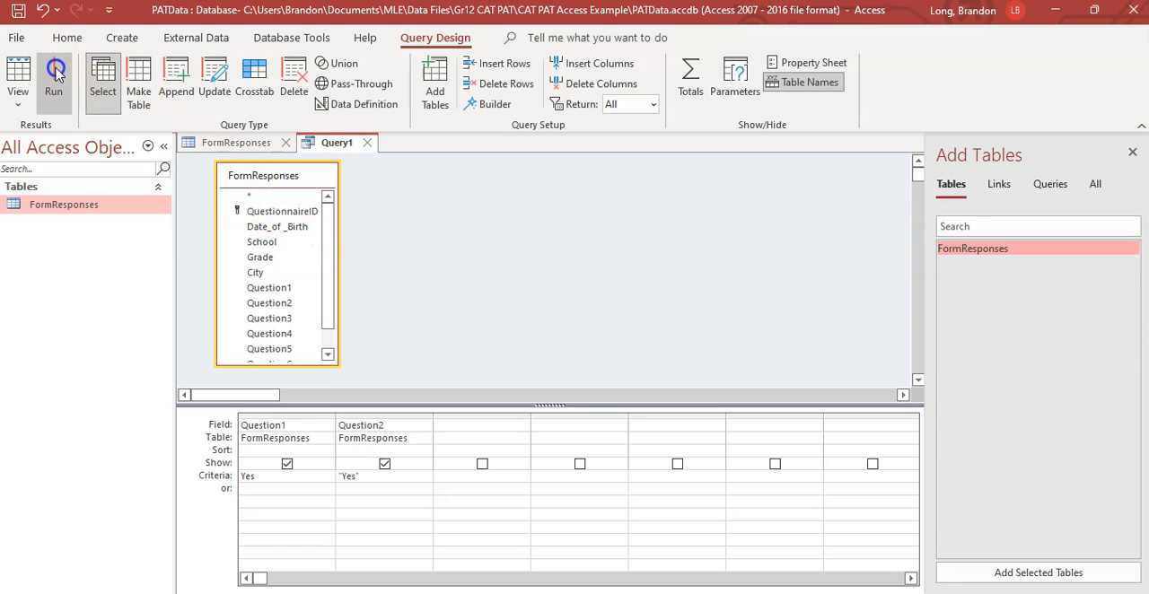
left_click(54, 76)
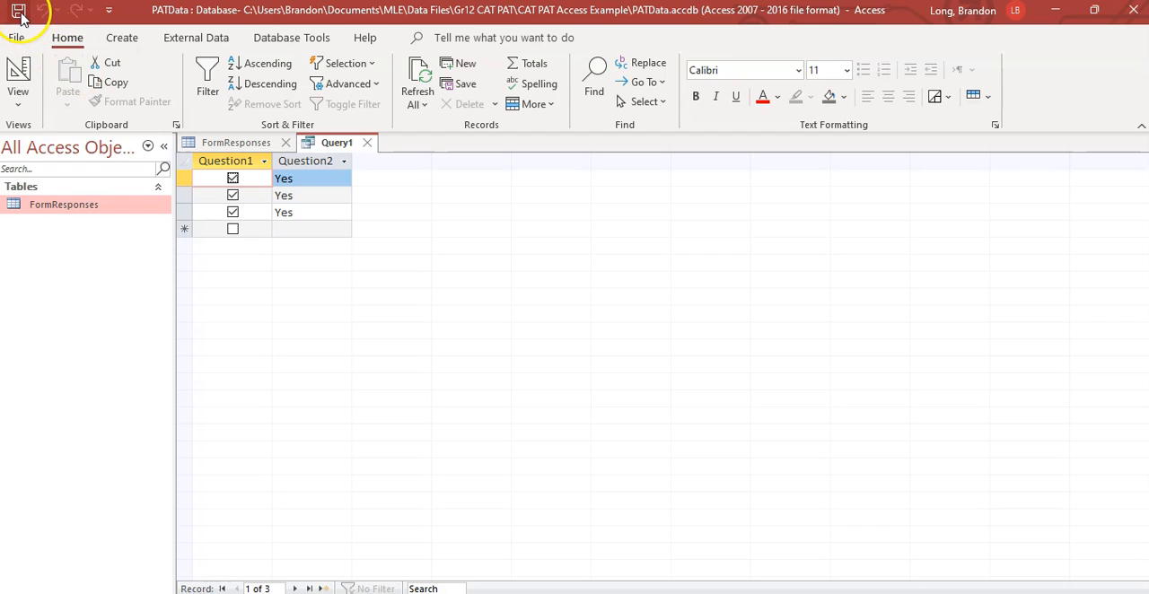
Save the query as 'Query1 - Yes for both Q1 and Q2' and begin another query design
left_click(17, 10)
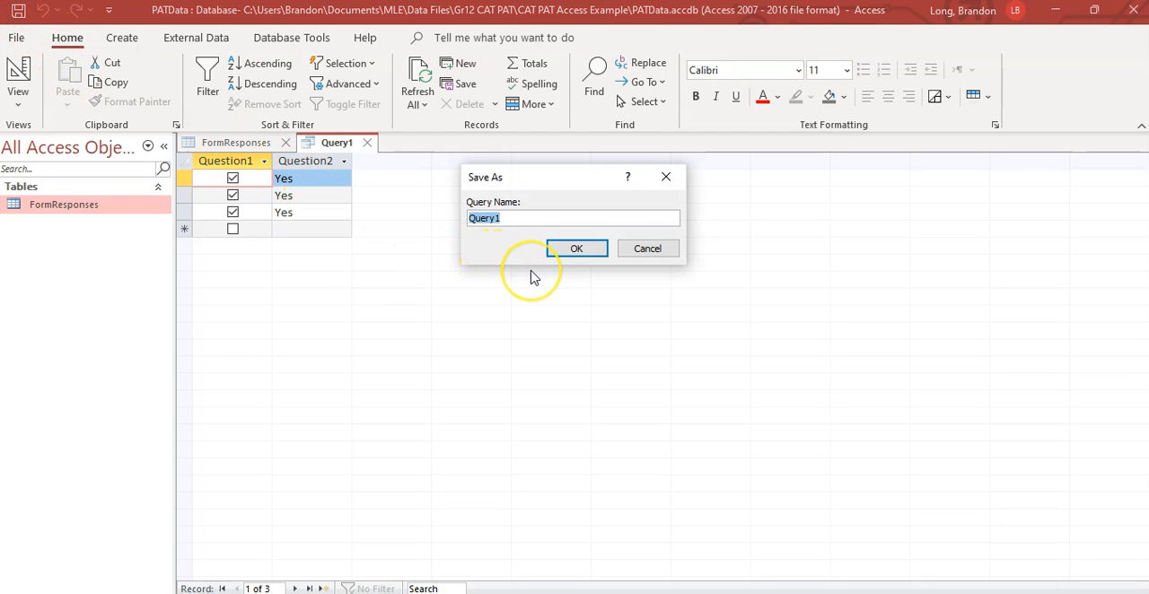
type("Q")
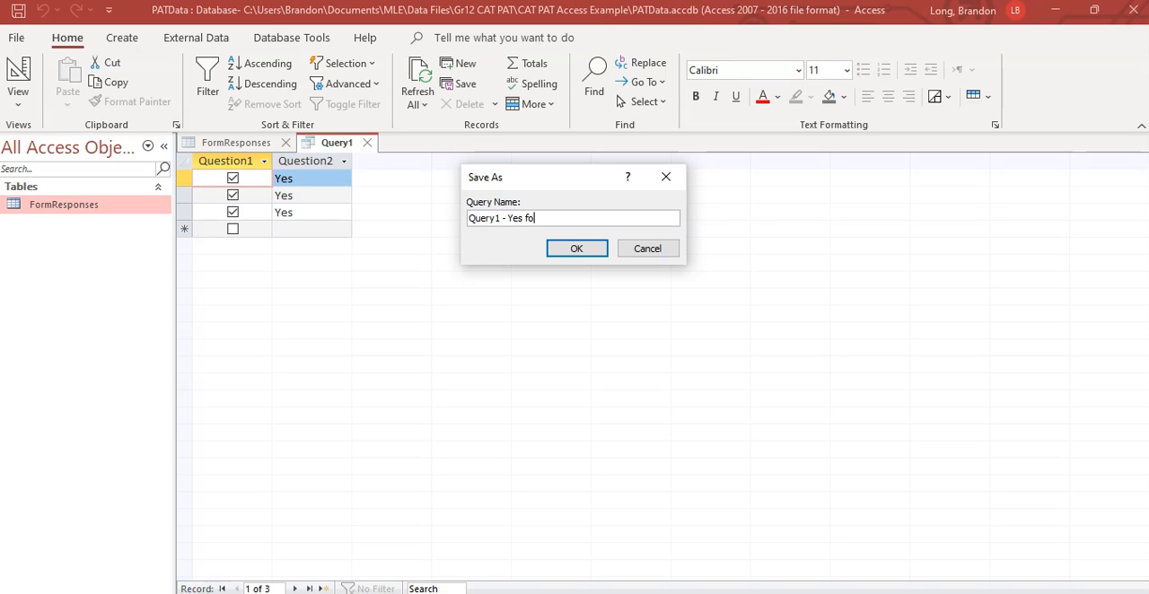
type("r both Q1 and Q2")
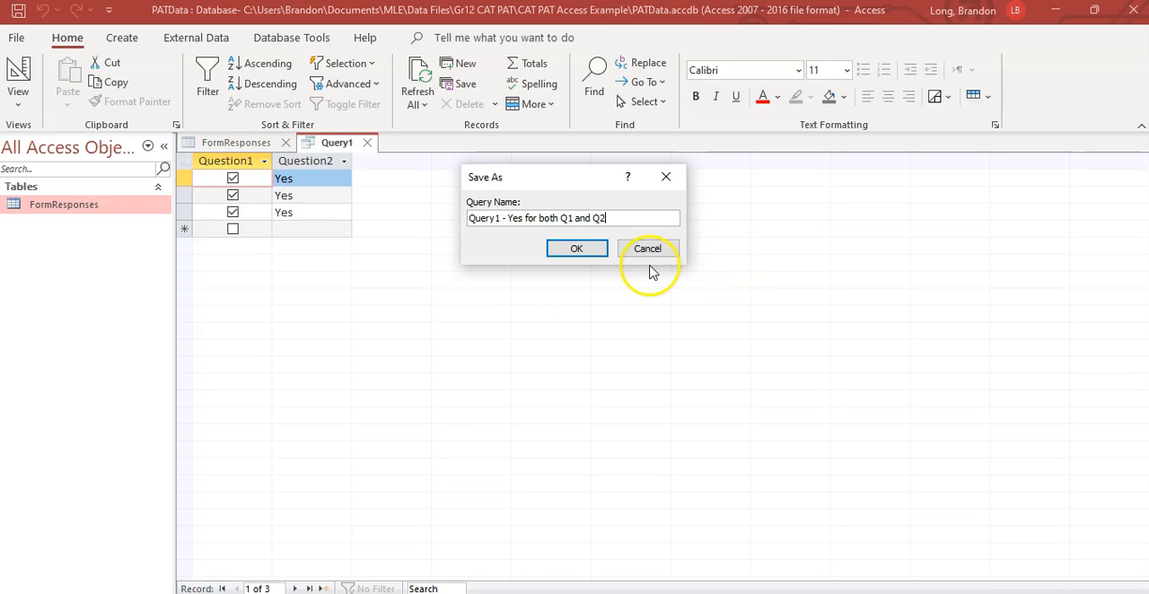
left_click(577, 249)
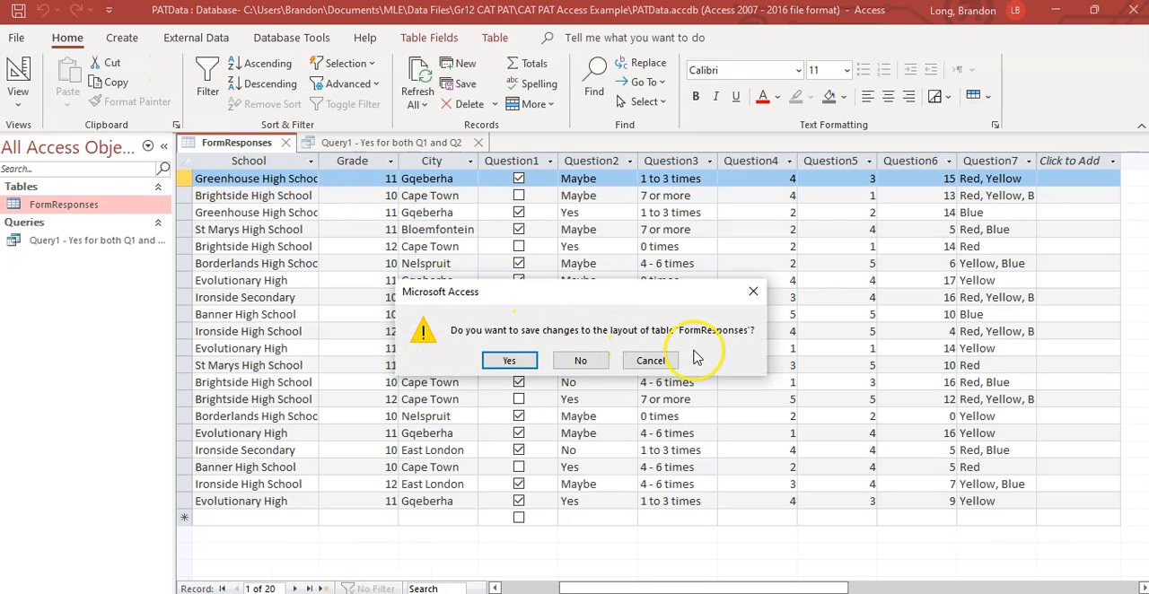
left_click(509, 360)
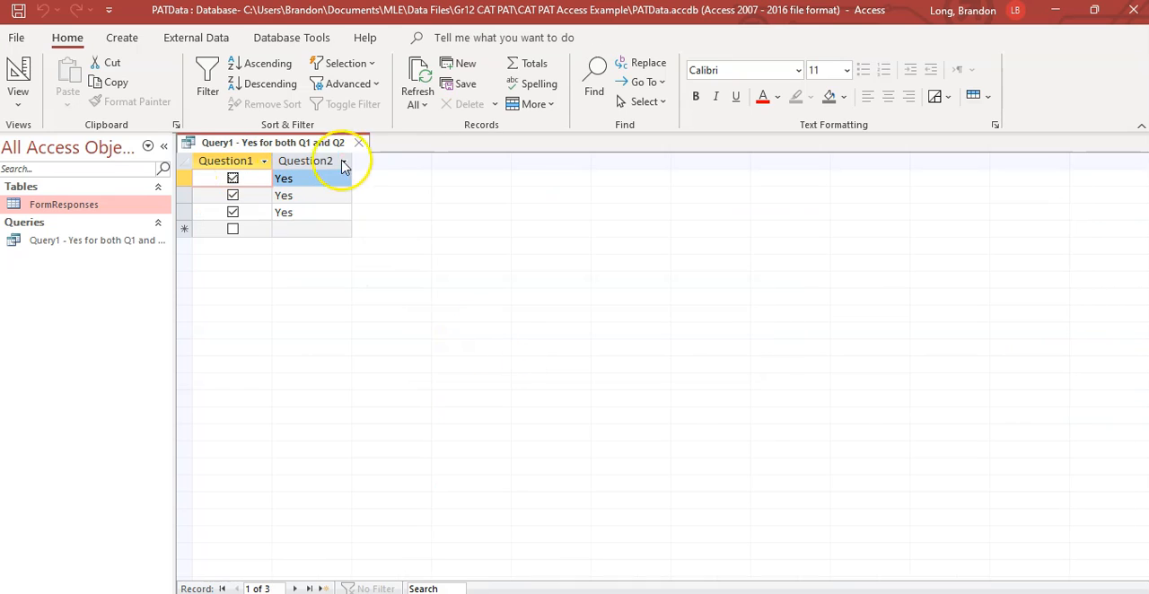
left_click(358, 143)
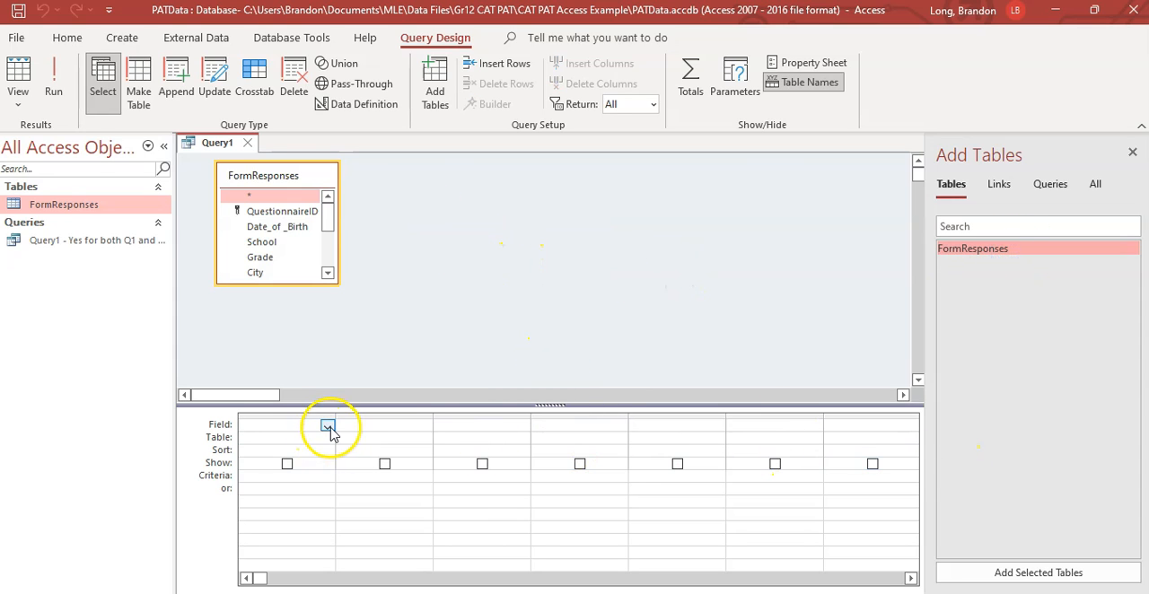
Reopen the FormResponses table beside the new query design to view its 20 records
left_click(327, 425)
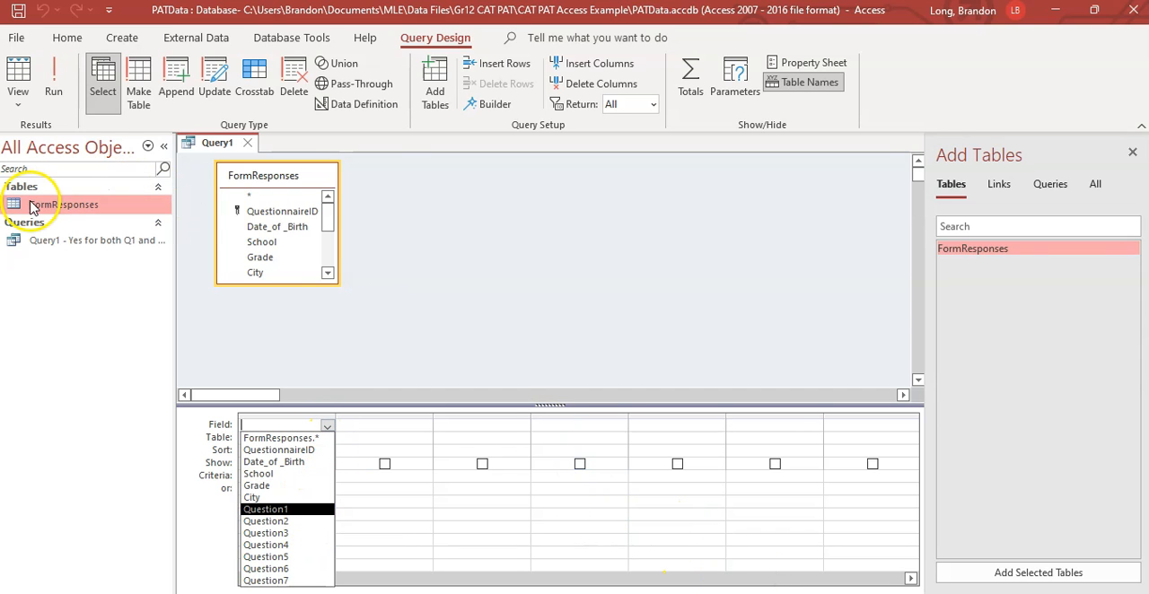
double_click(64, 204)
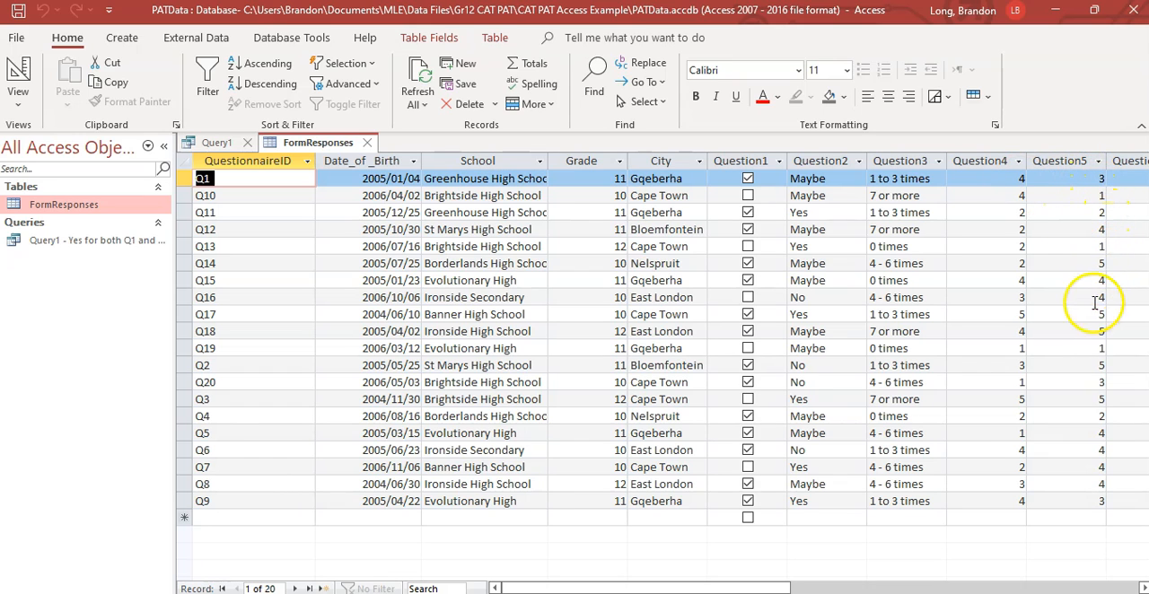
mouse_move(1091, 161)
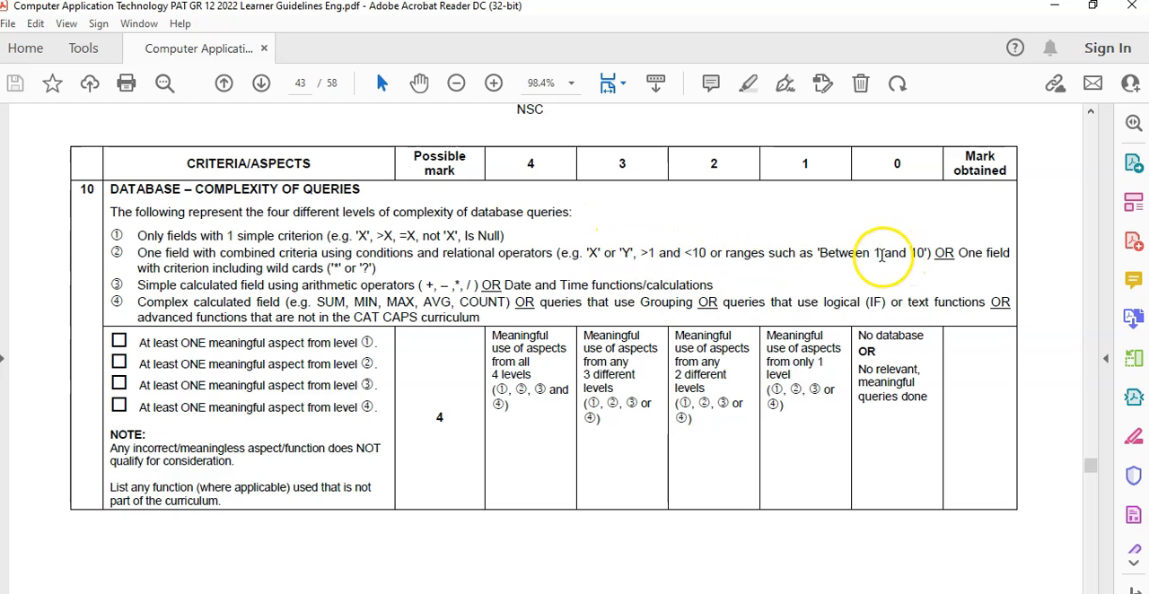
mouse_move(651, 254)
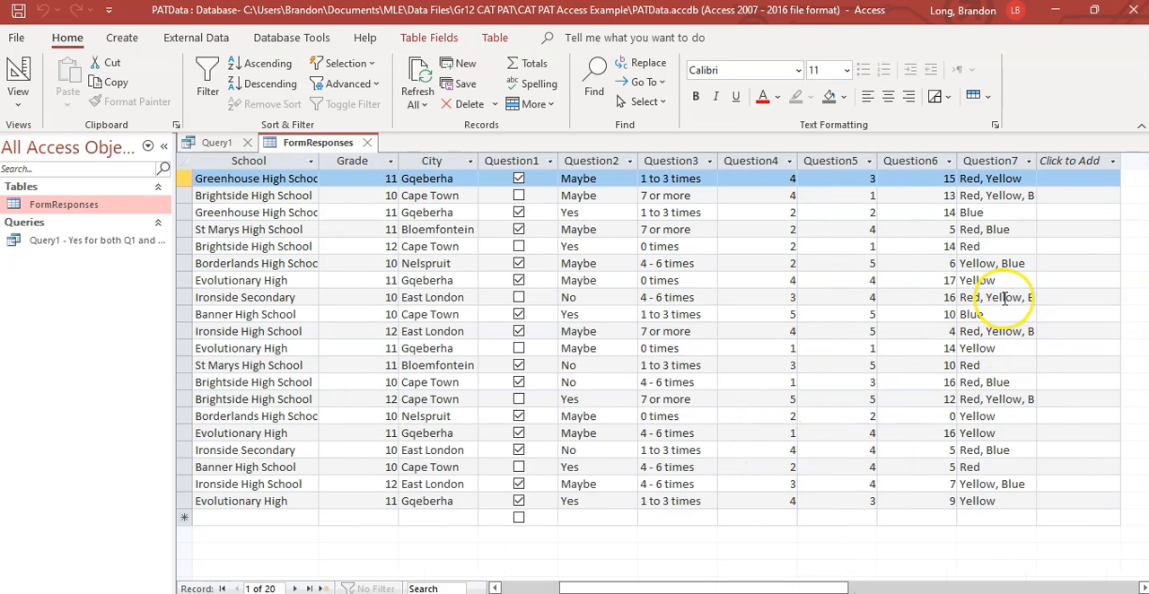
mouse_move(178, 186)
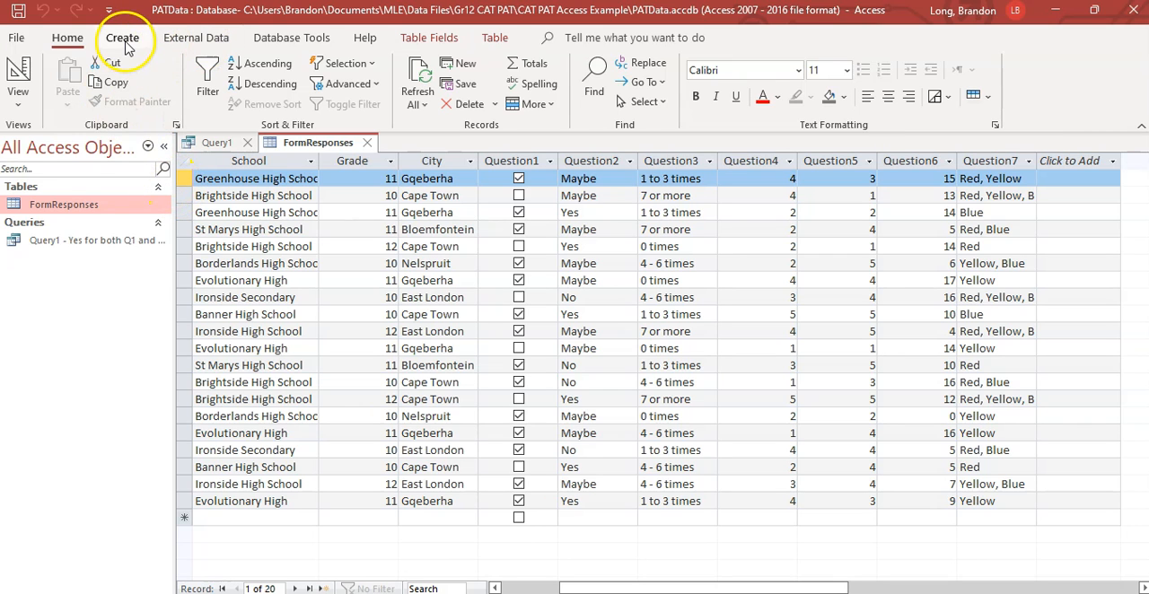
Create a new query with Question5 criteria >=4 and Question7 criteria Like "*Blue*"
left_click(122, 38)
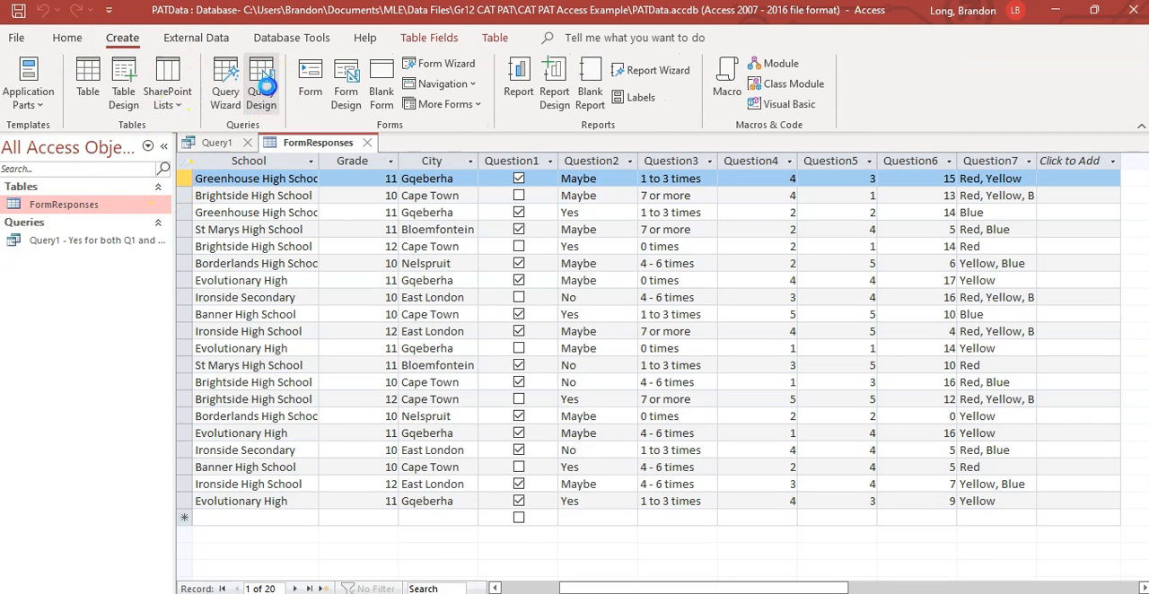
left_click(261, 81)
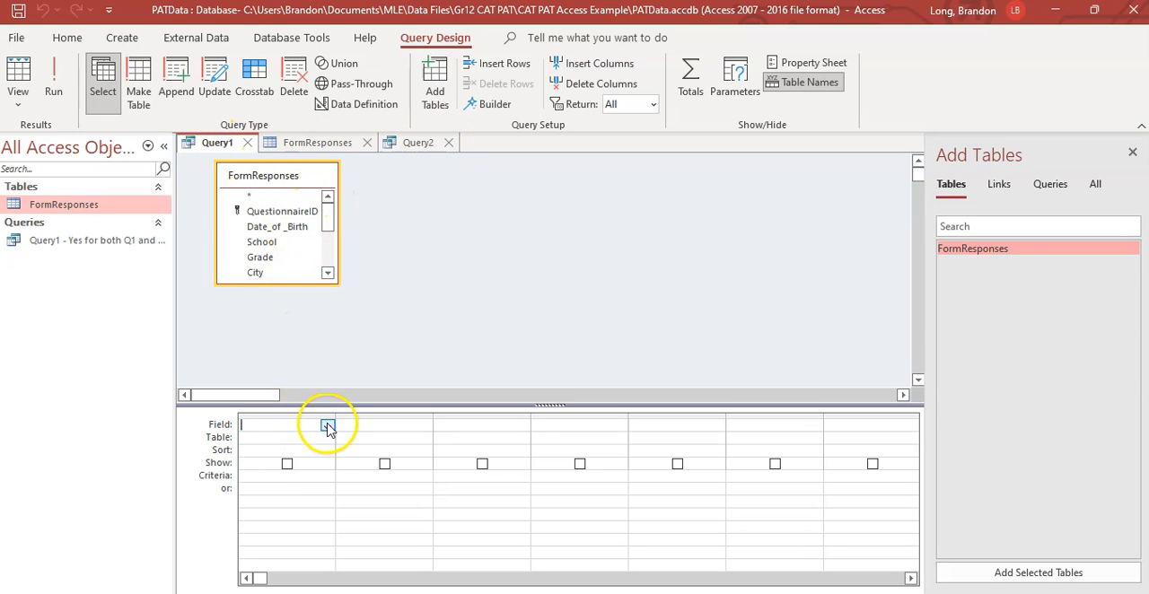
left_click(328, 424)
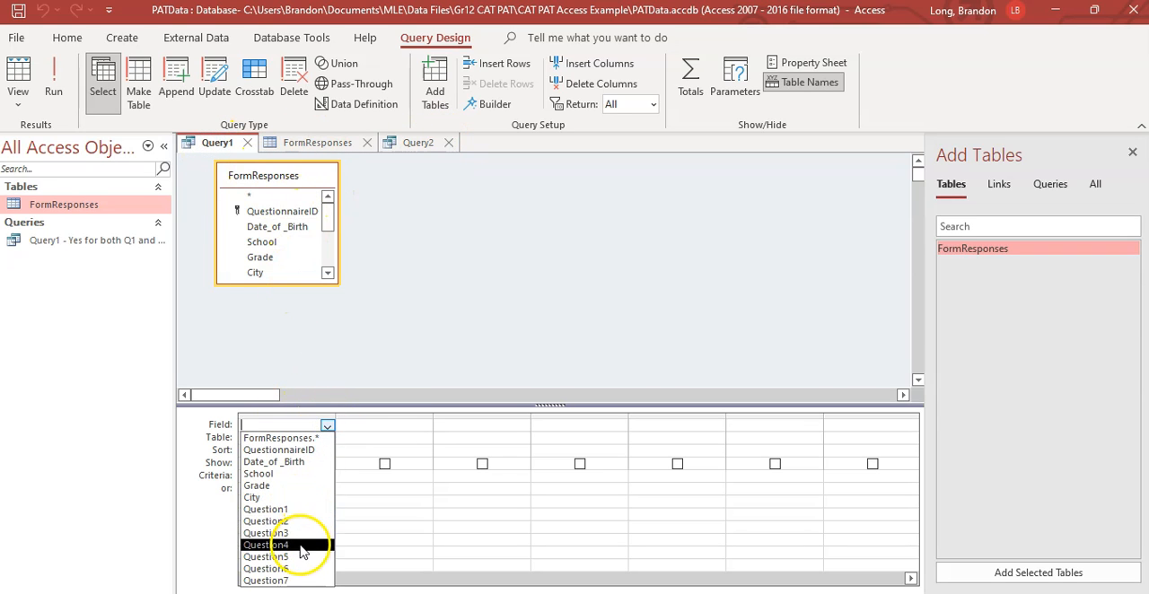
left_click(266, 556)
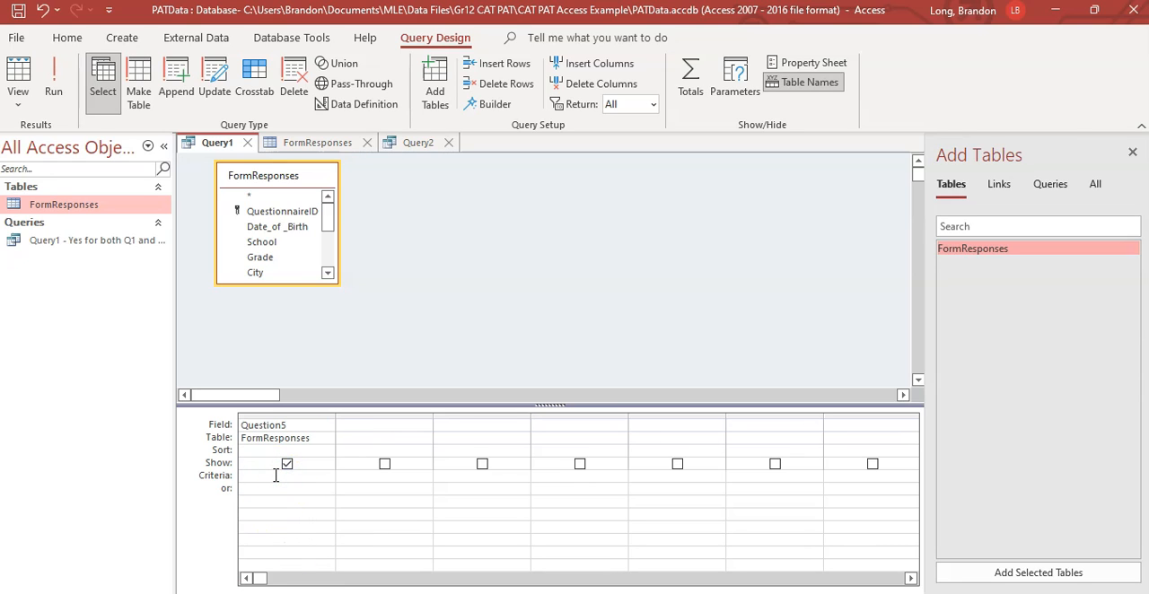
type(">")
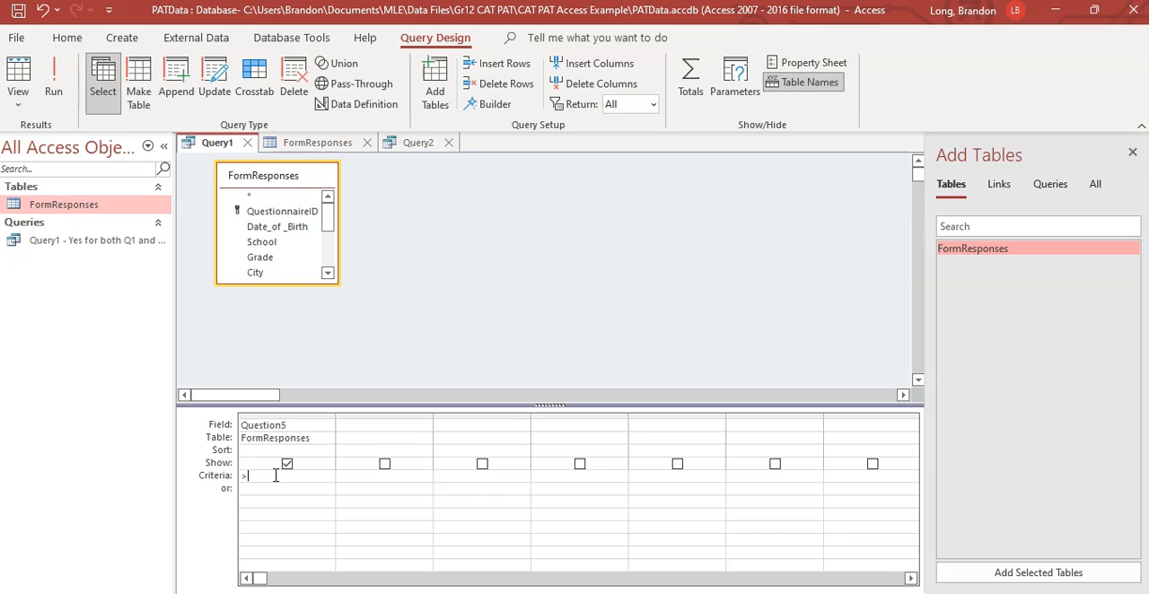
type("=4")
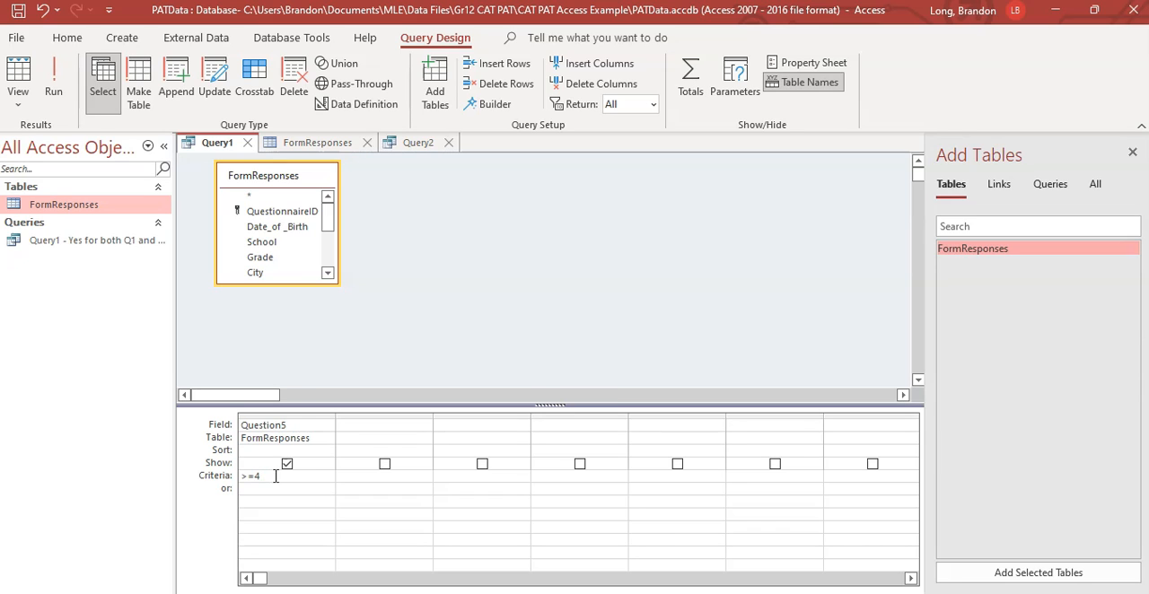
left_click(377, 424)
type("Question7")
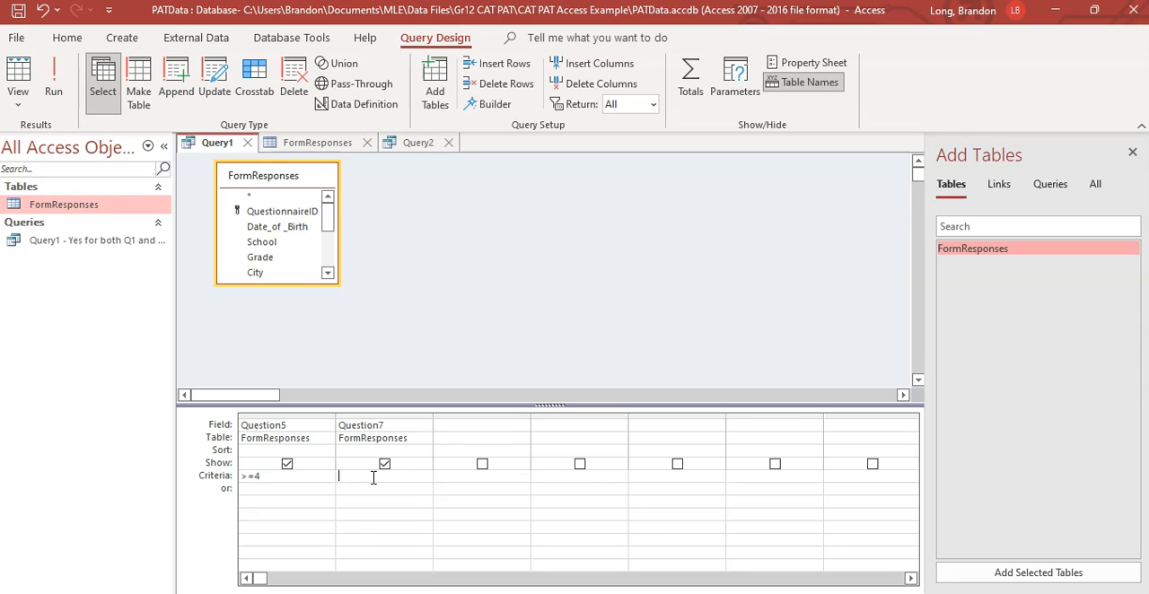
type("Blue*\"")
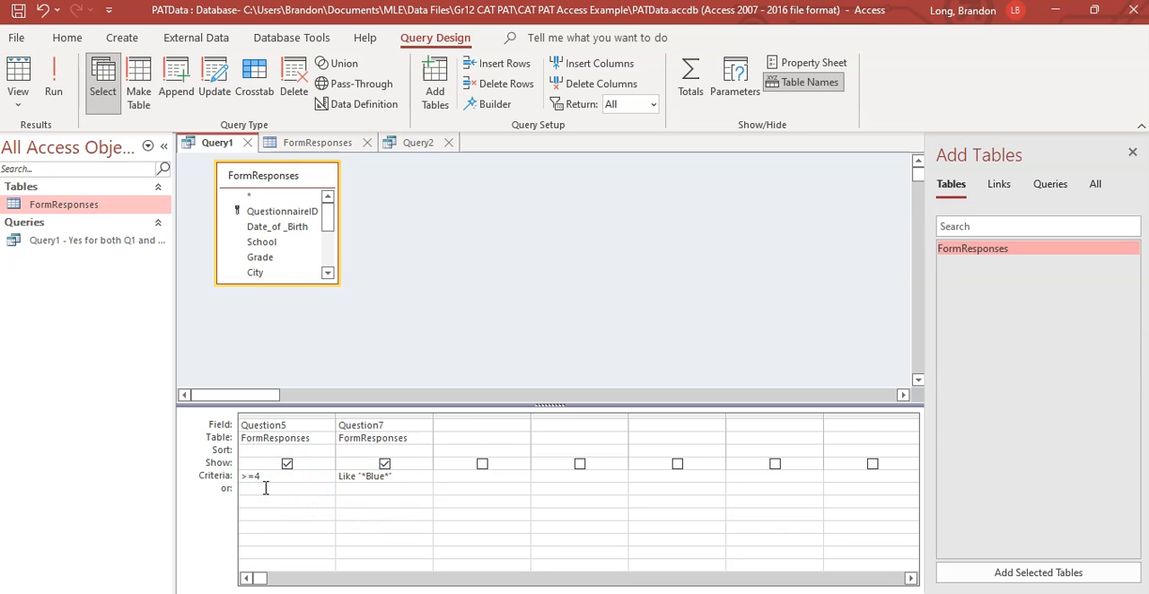
mouse_move(321, 366)
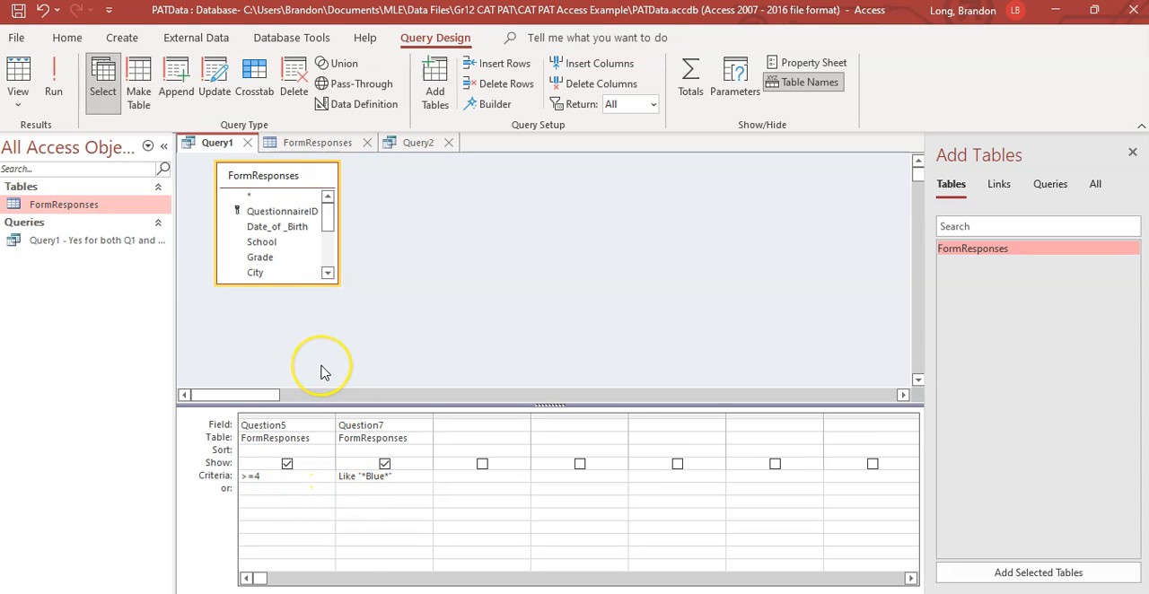
Run the Blue query, returning 8 records, and save it as 'Query2 Blue Likelys'
left_click(53, 79)
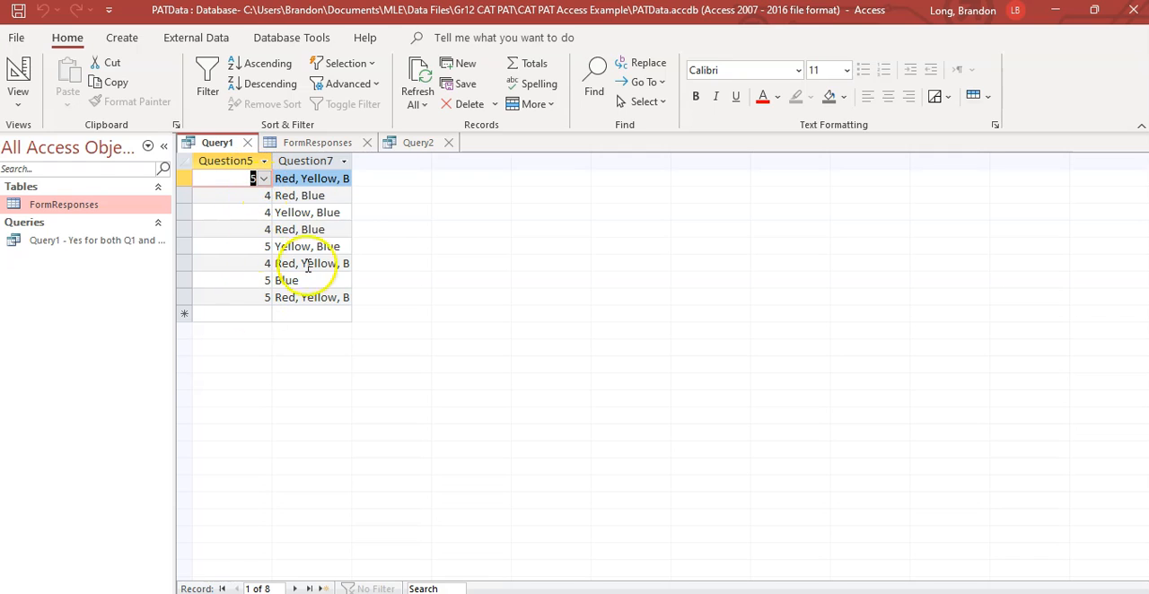
mouse_move(50, 92)
type("Query2 Blue")
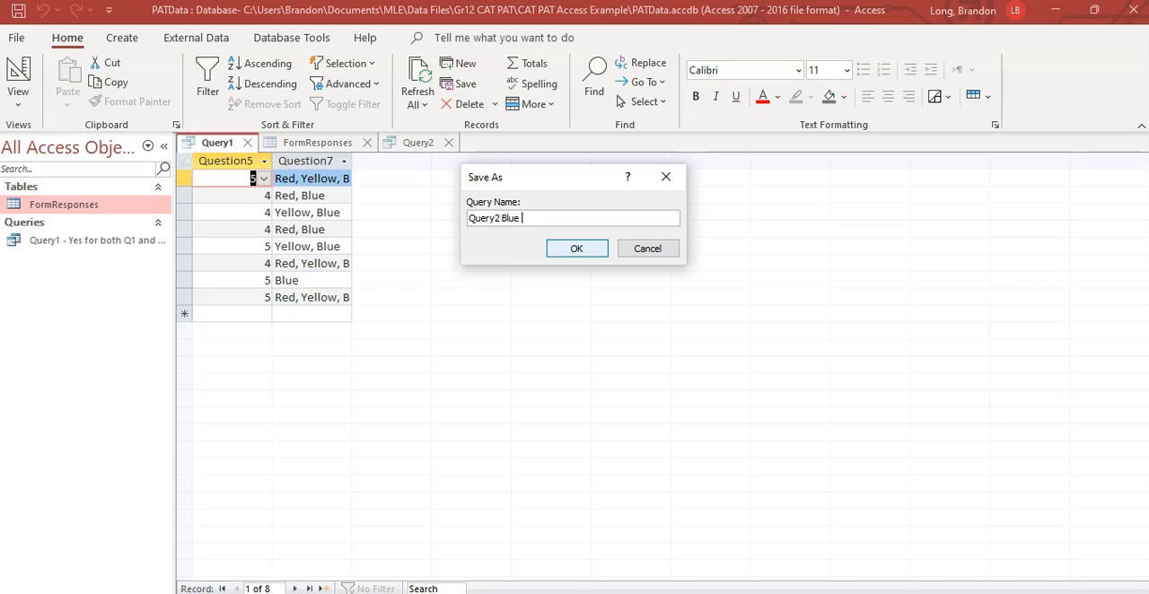
type("Likelys")
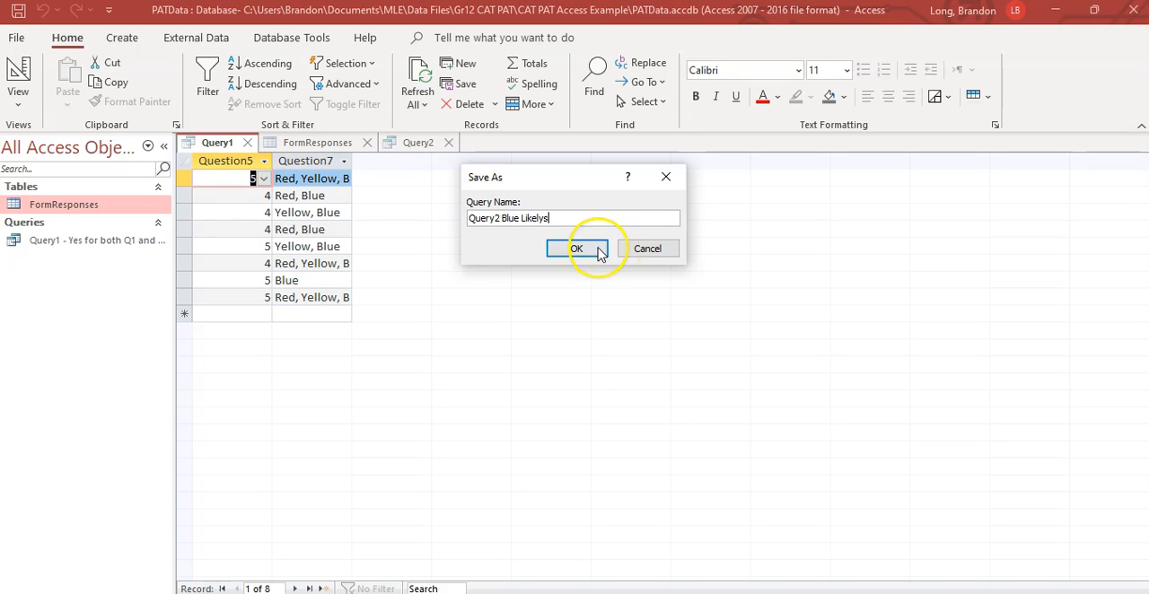
left_click(576, 249)
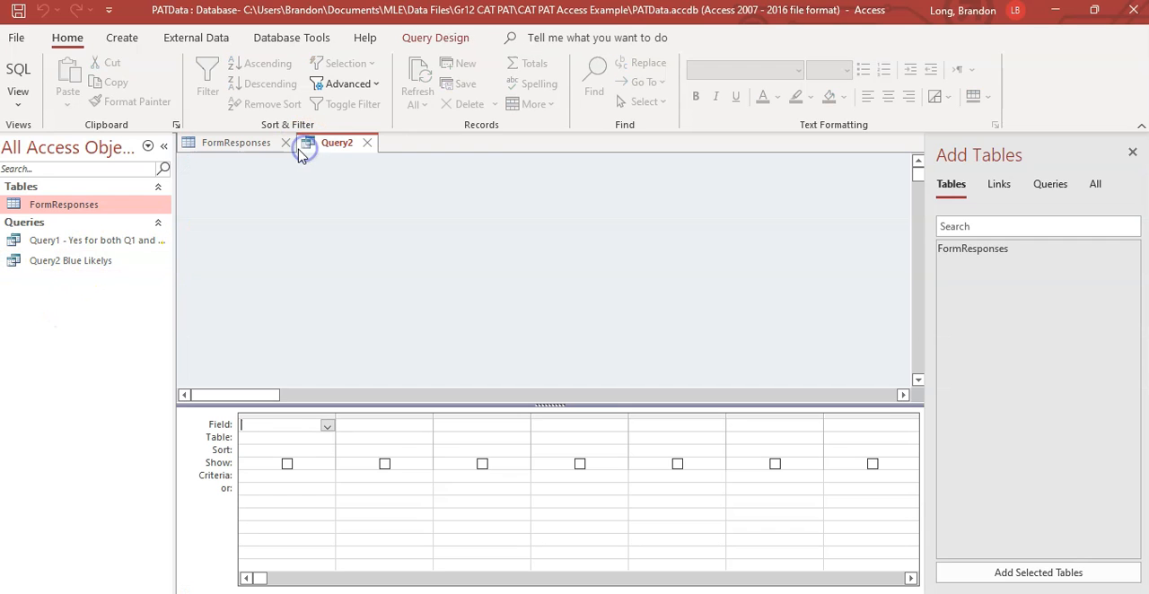
left_click(235, 143)
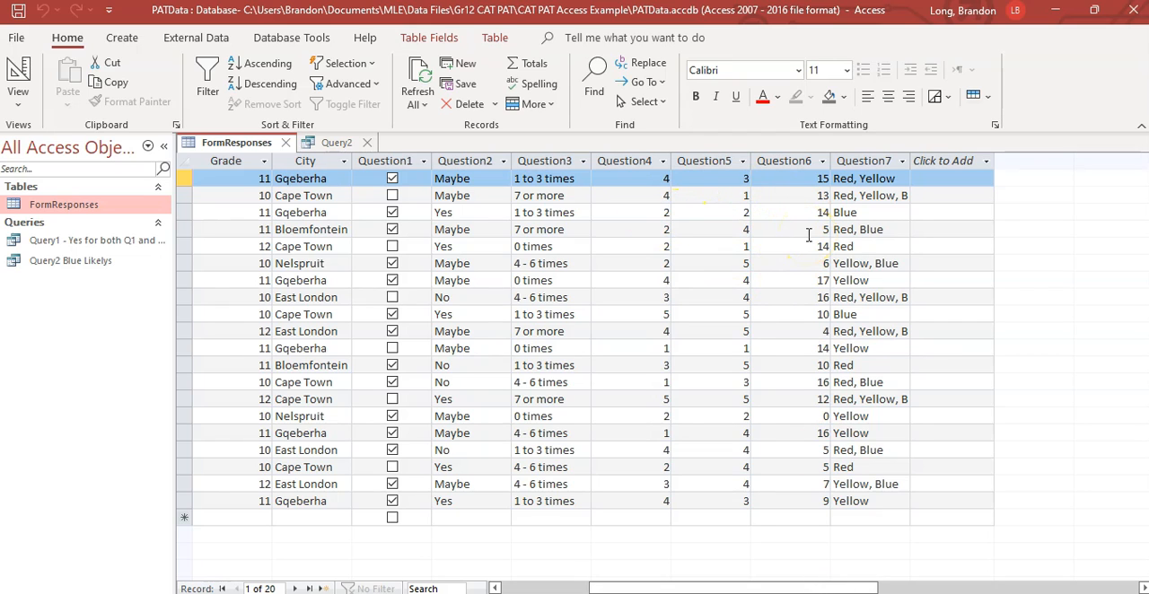
left_click(799, 178)
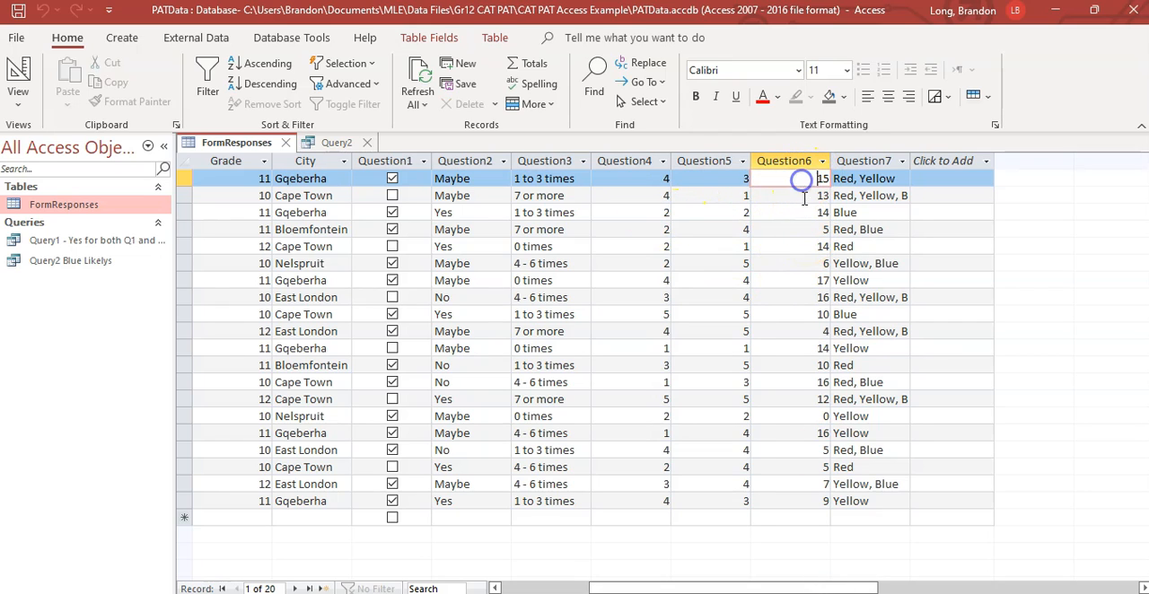
left_click(790, 213)
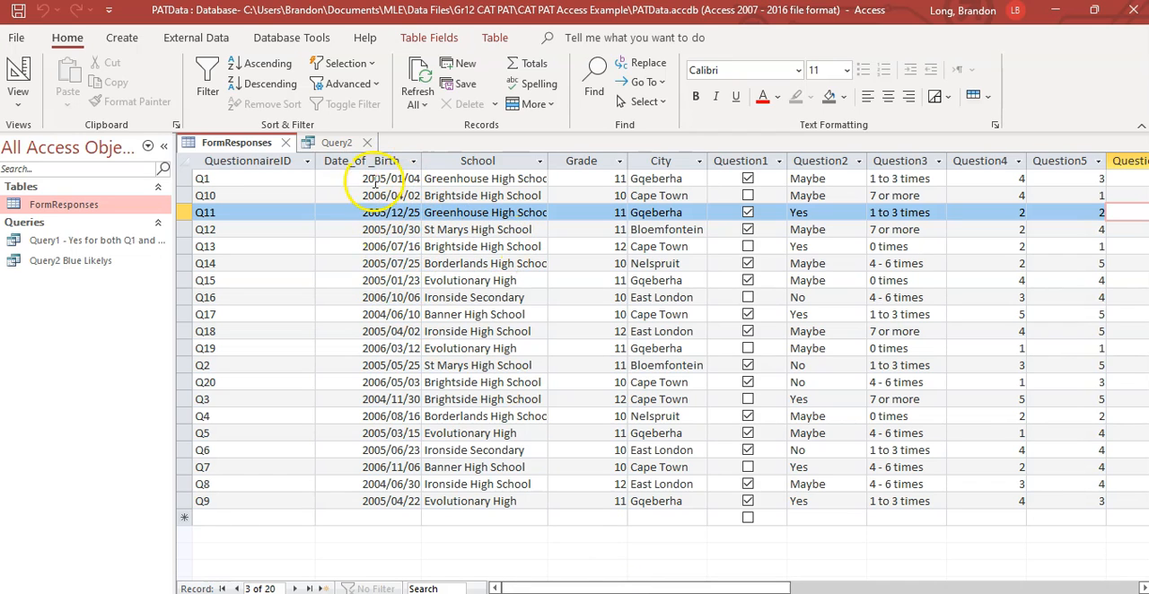
left_click(336, 142)
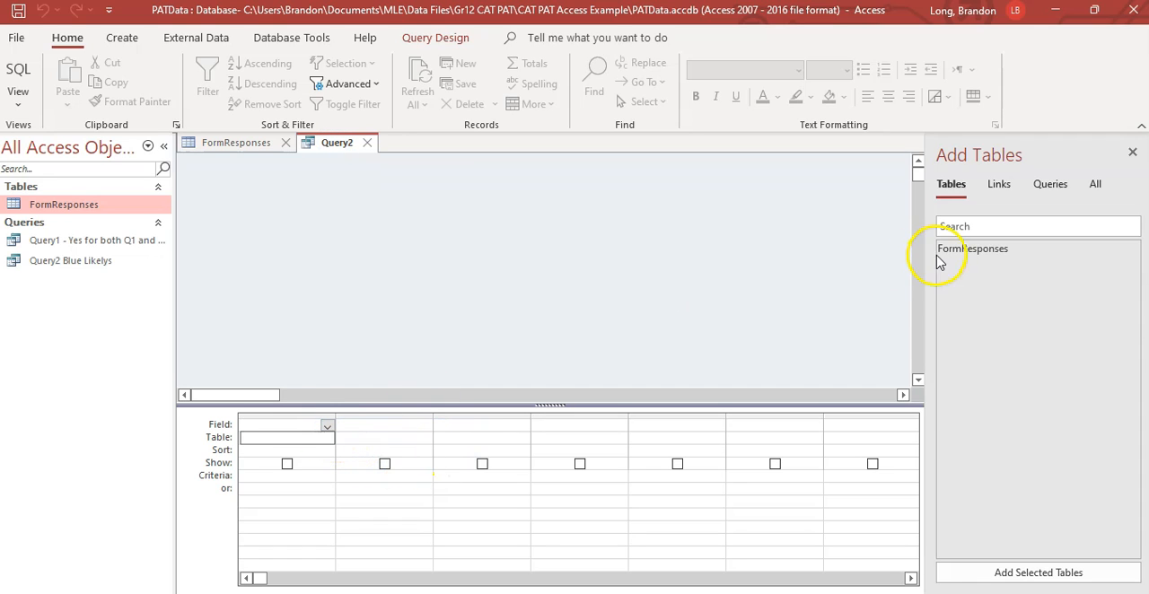
Add FormResponses with fields Date_of_Birth and Question6, sorting Question6 descending
double_click(972, 248)
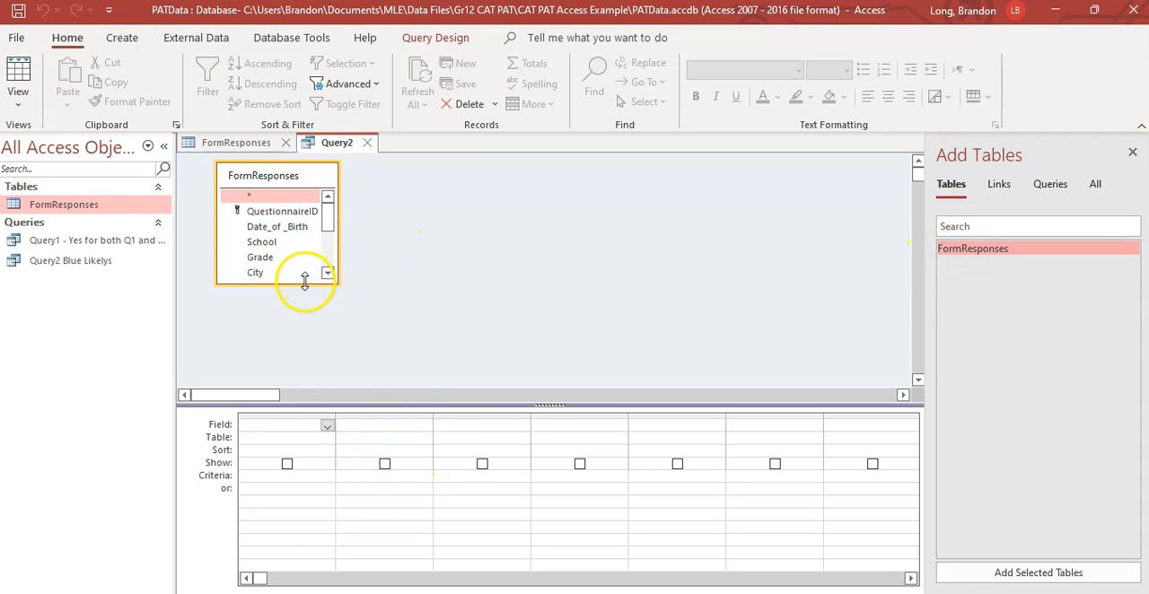
left_click(327, 425)
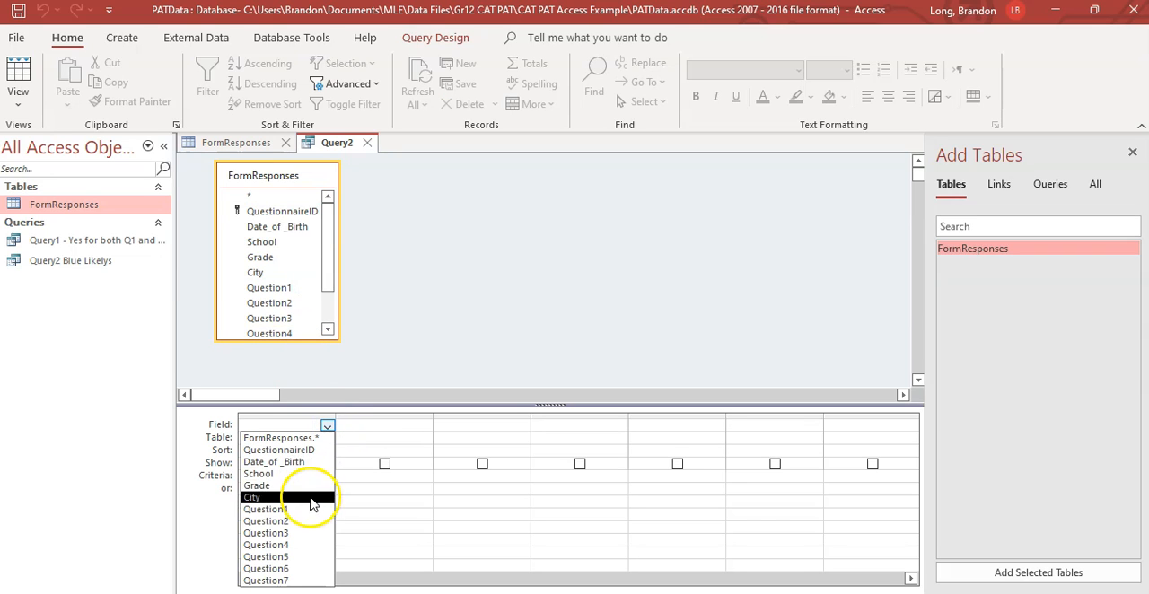
left_click(273, 462)
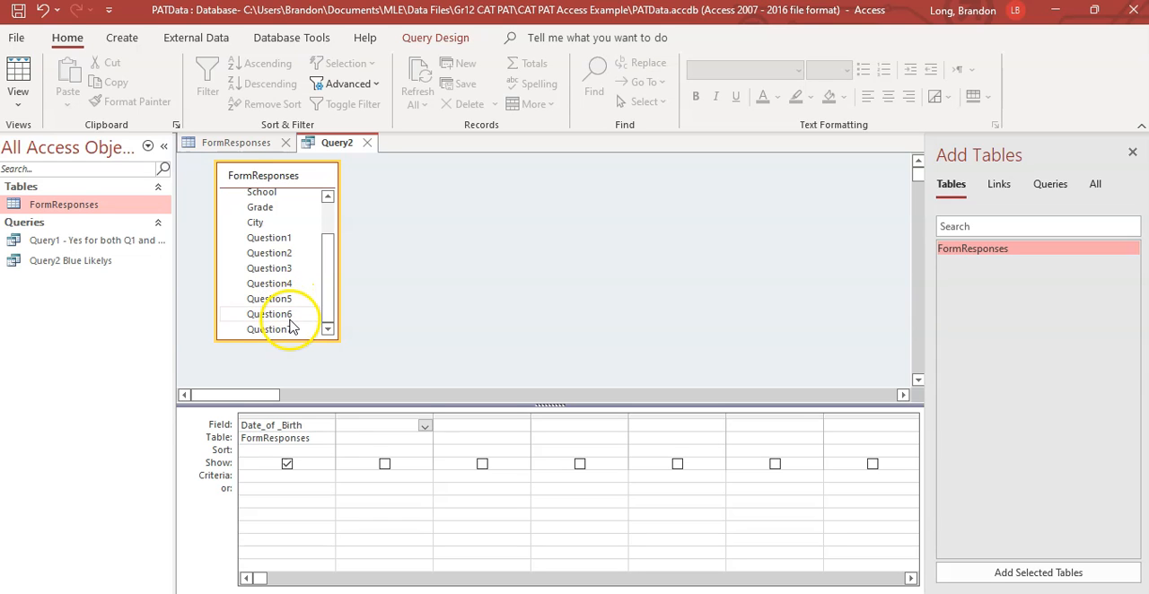
left_click(271, 313)
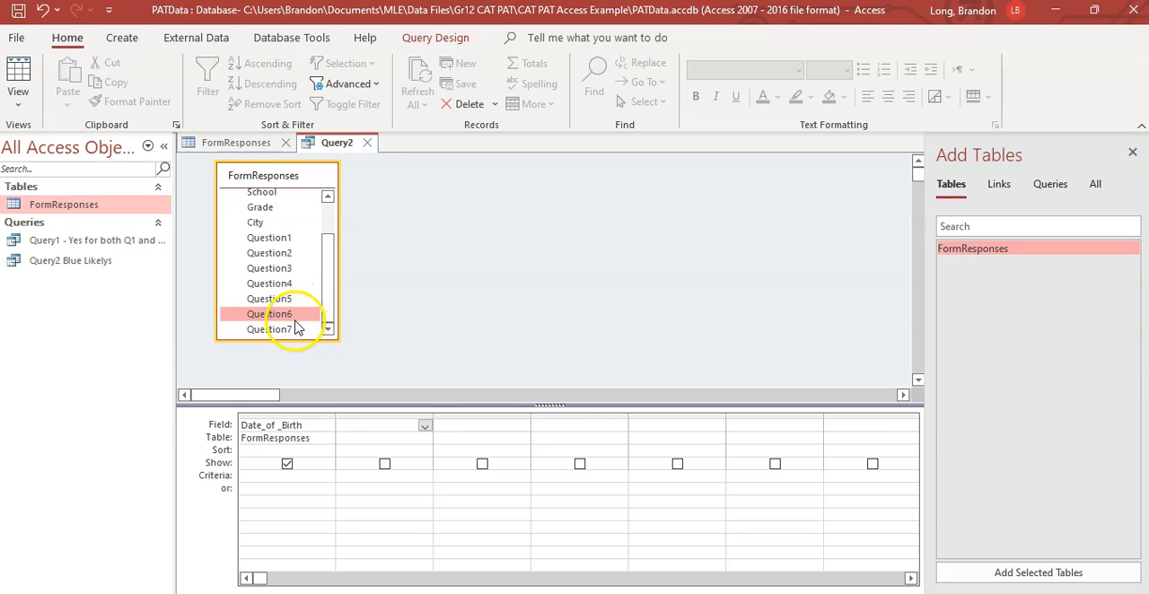
left_click(424, 425)
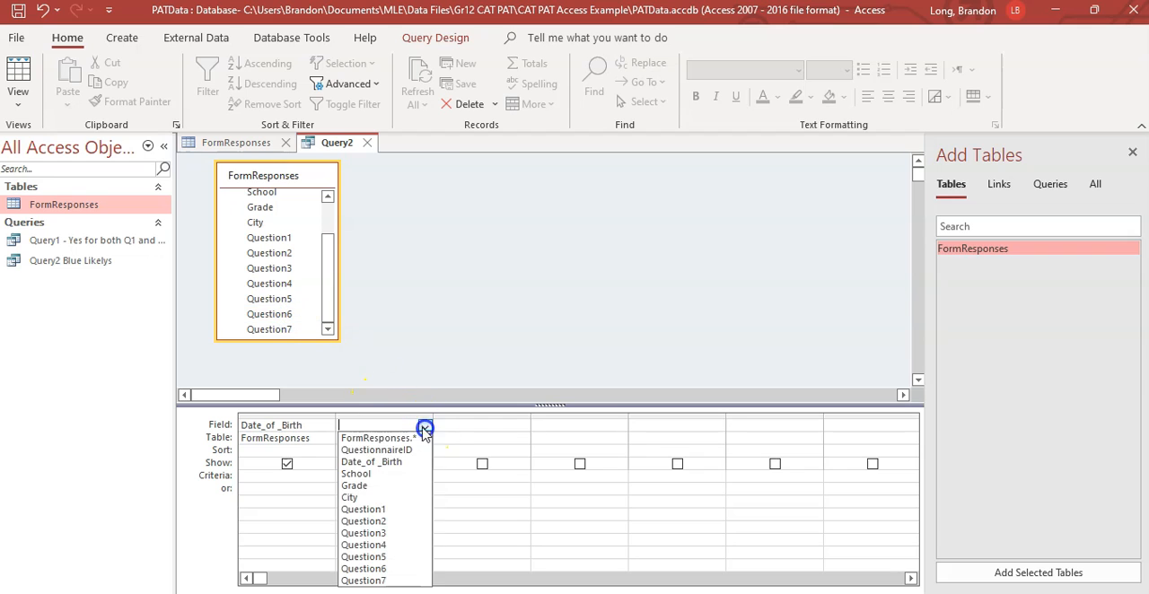
left_click(363, 569)
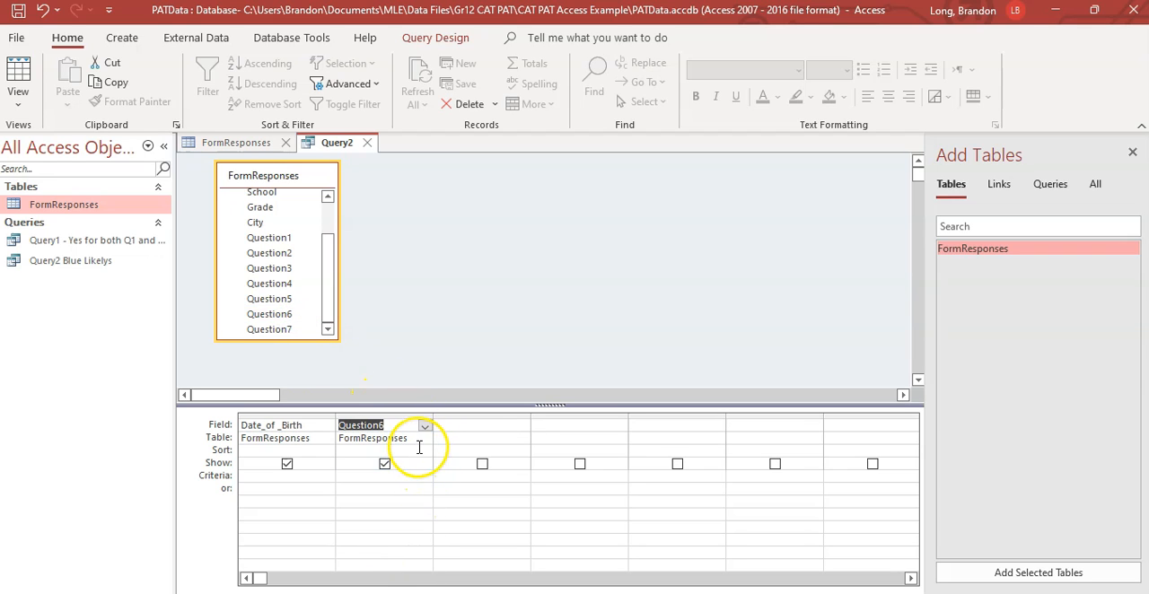
left_click(424, 451)
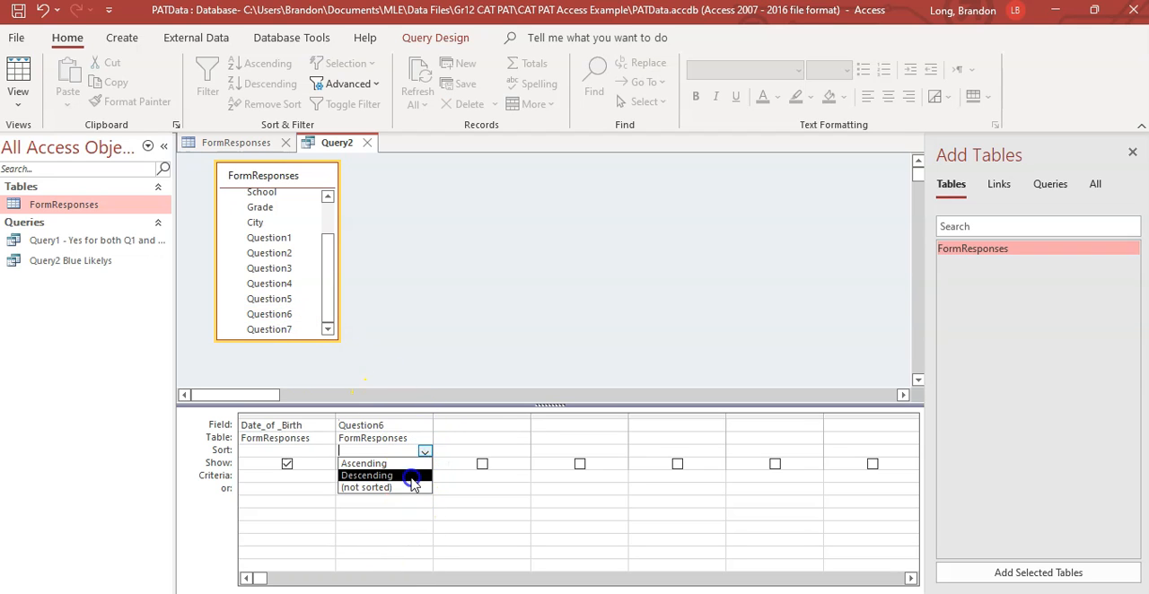
left_click(366, 475)
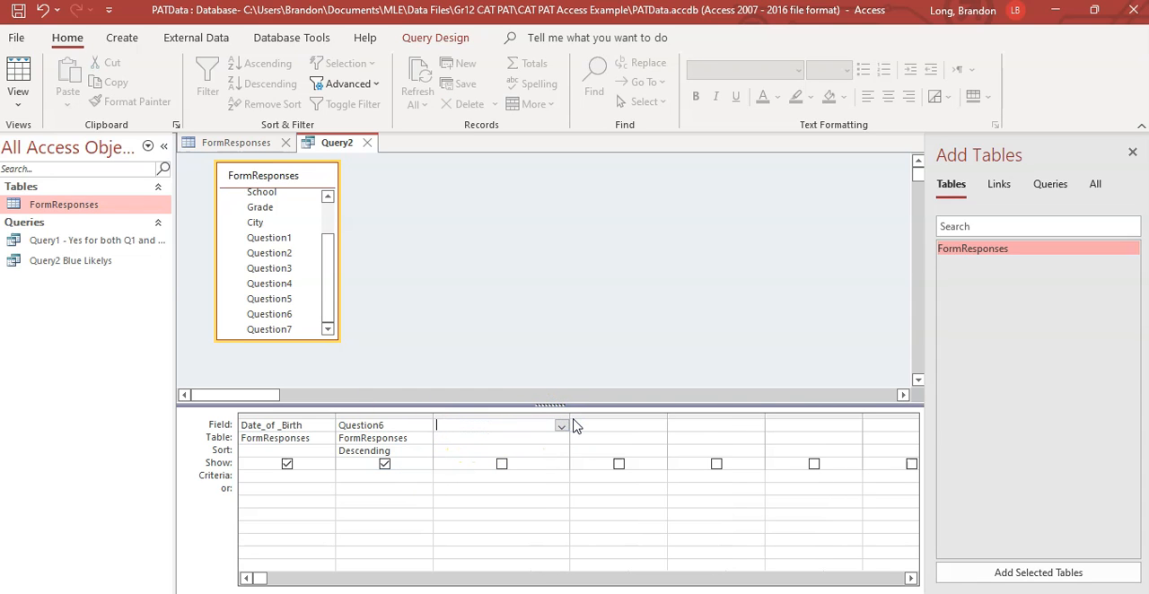
Enter the calculated expression Date()-[Date_of_Birth] in the third column's Field cell
type("=")
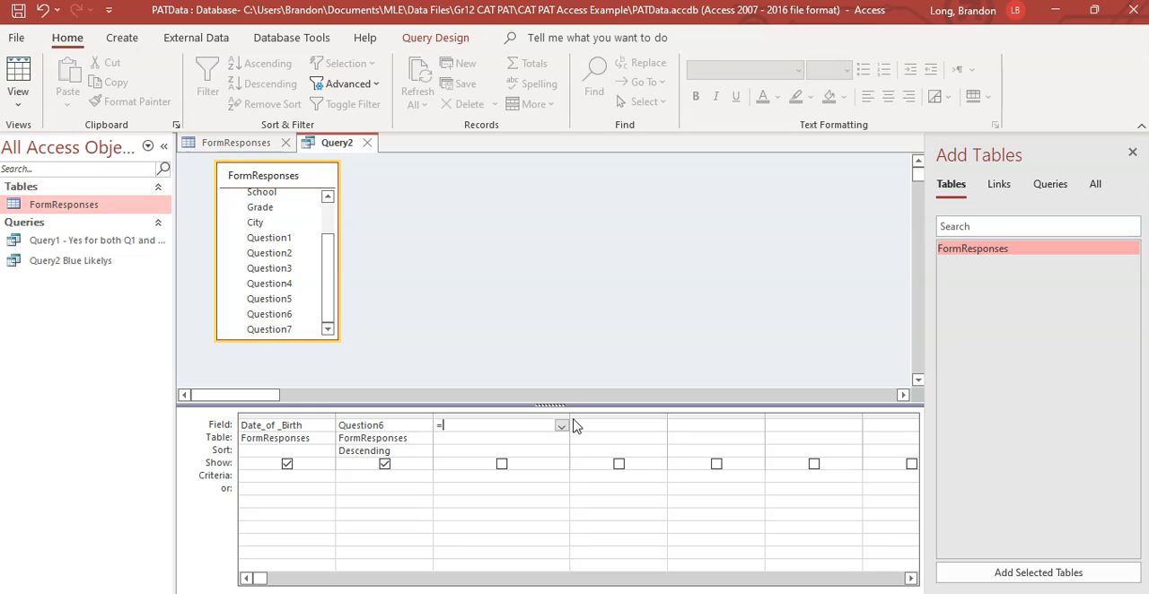
type("TODAY() -")
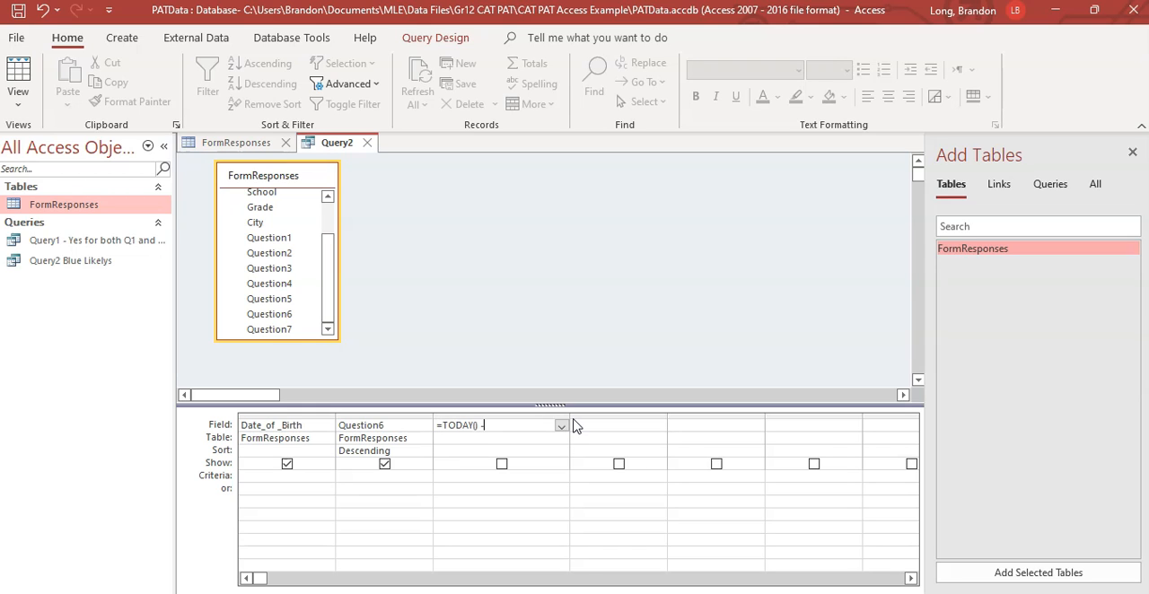
key("Backspace")
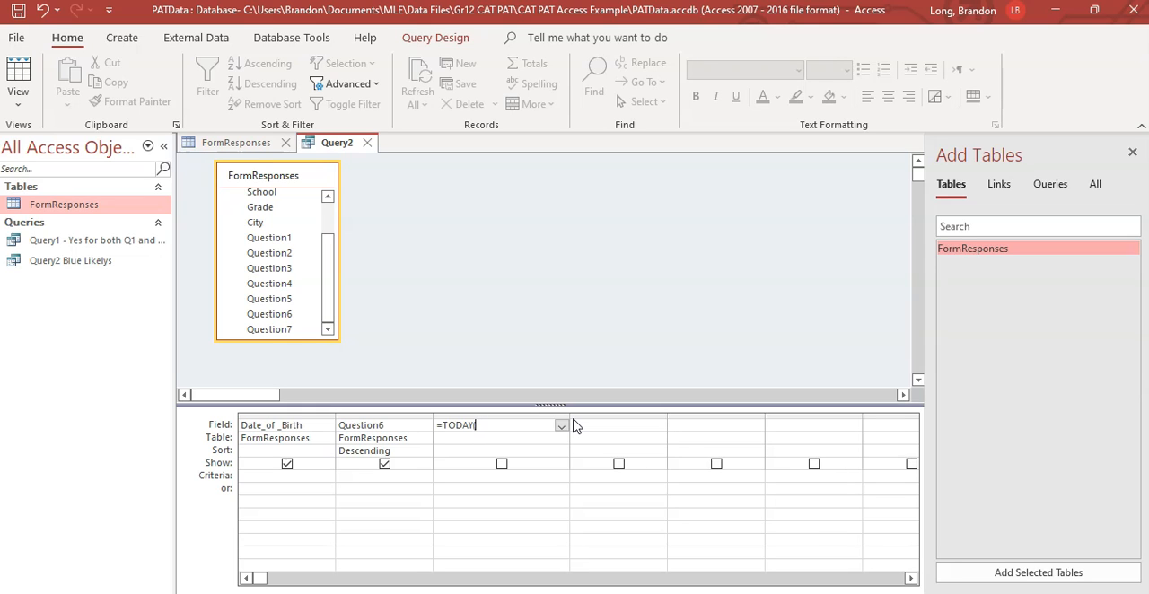
type("DATE")
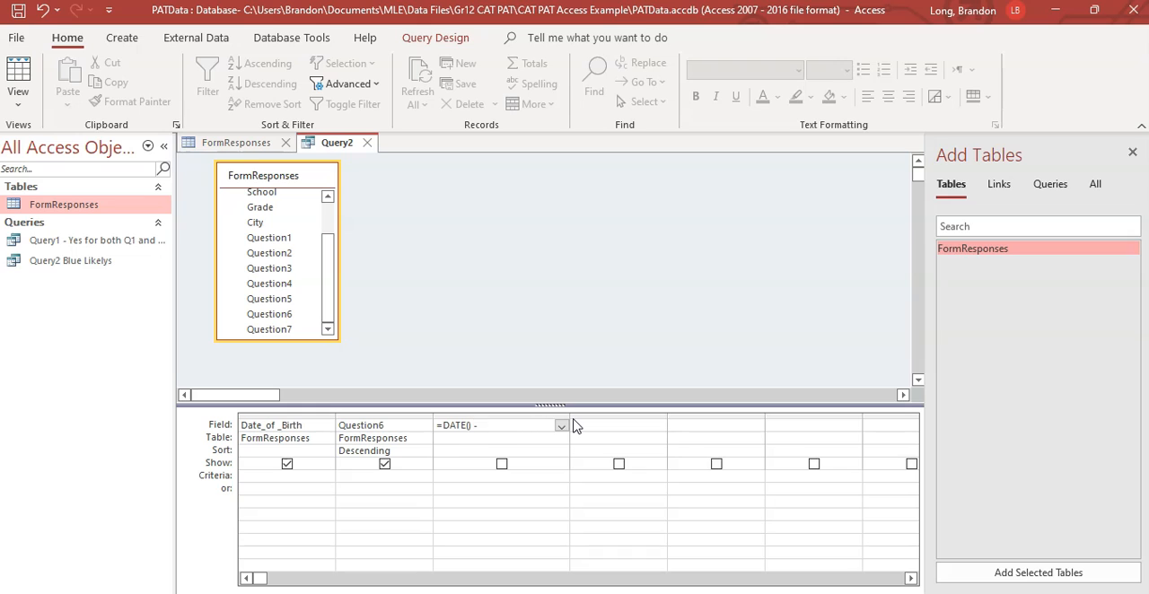
type("Date_")
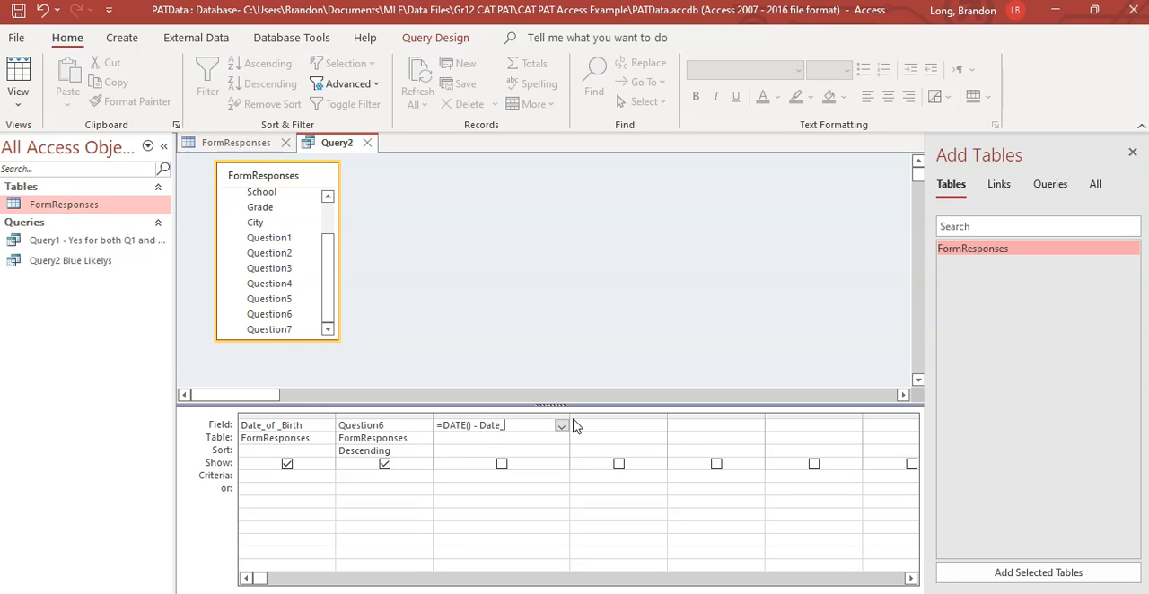
type("of_Birth]")
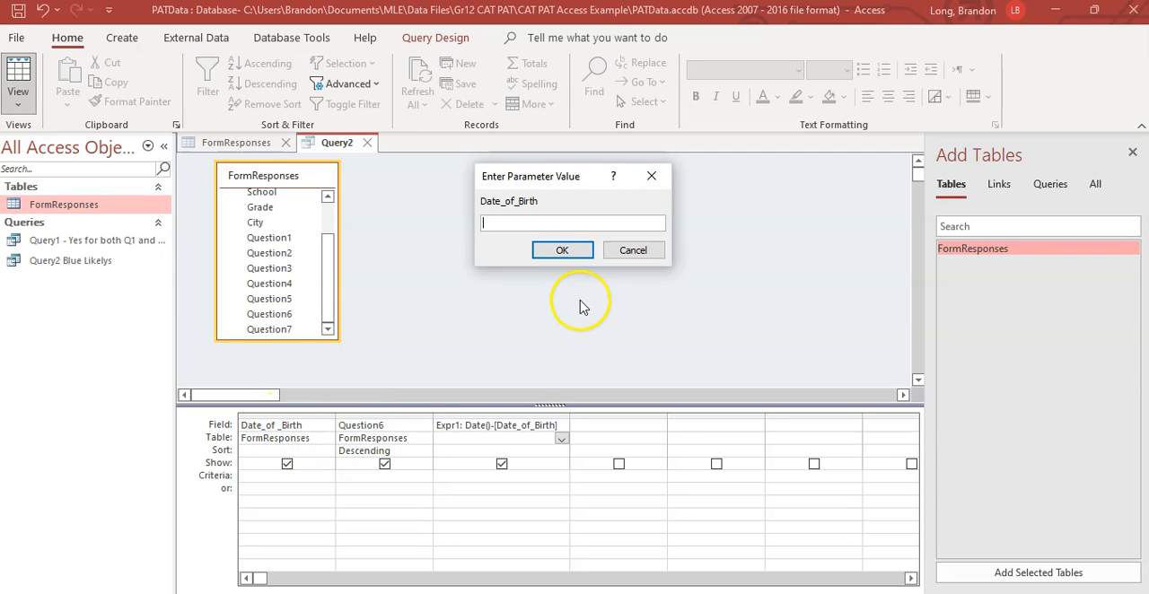
Dismiss the parameter prompt and rerun, showing each record's age in days, e.g. 6202
left_click(562, 250)
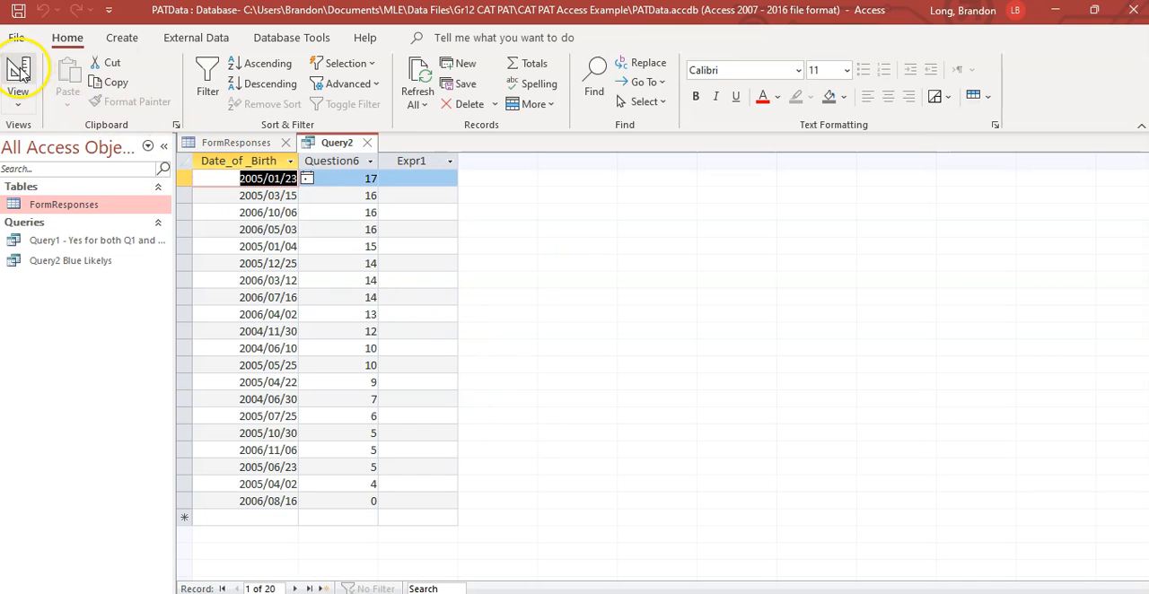
left_click(18, 81)
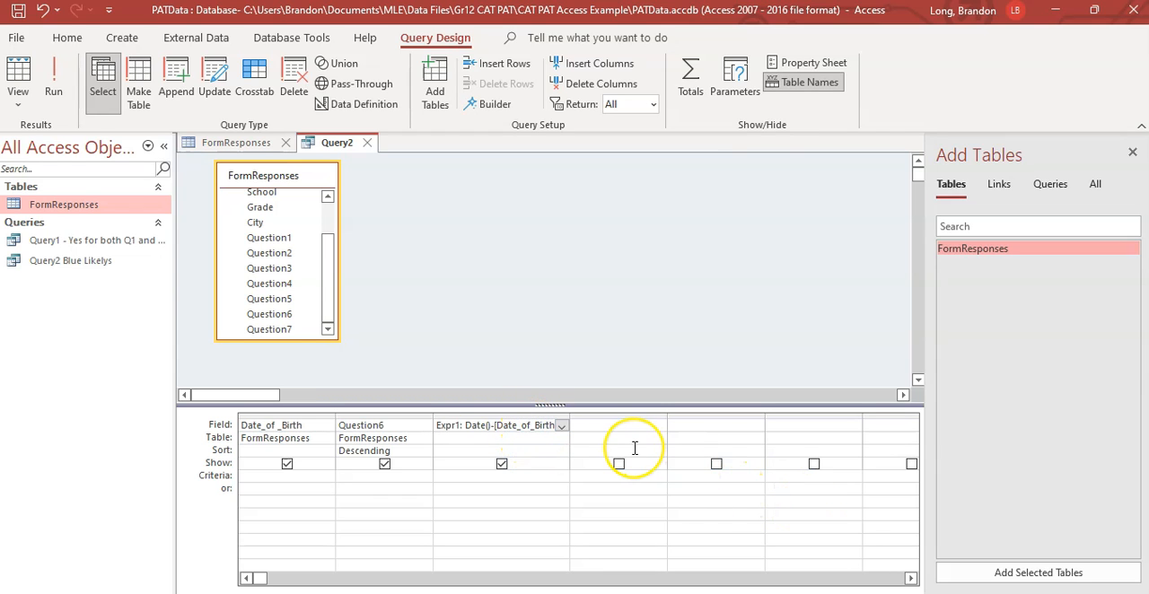
left_click(53, 81)
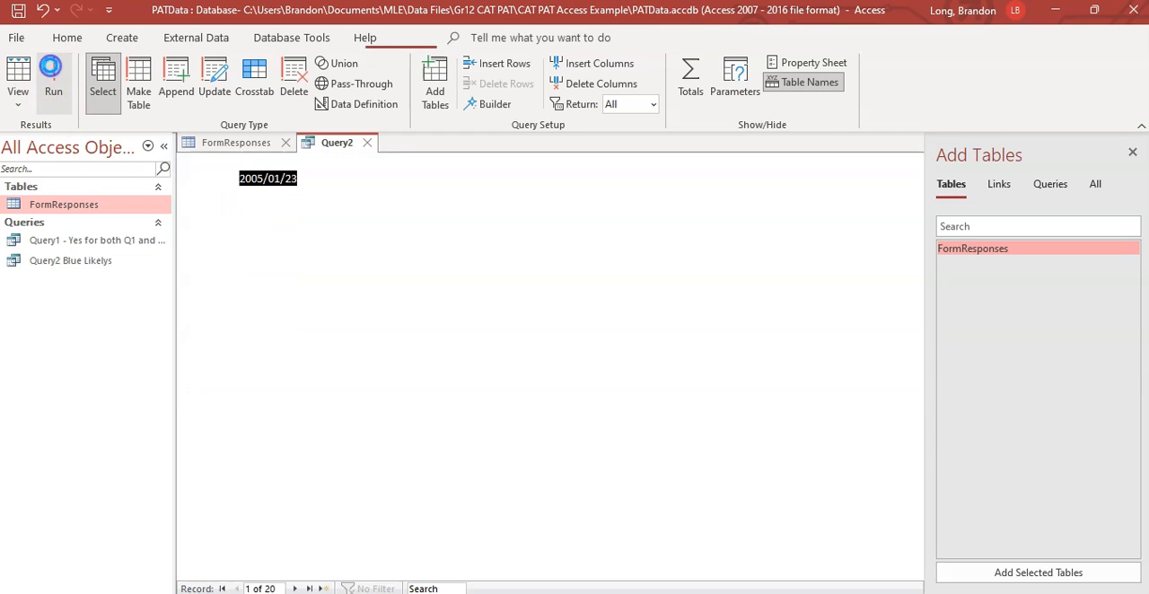
left_click(53, 81)
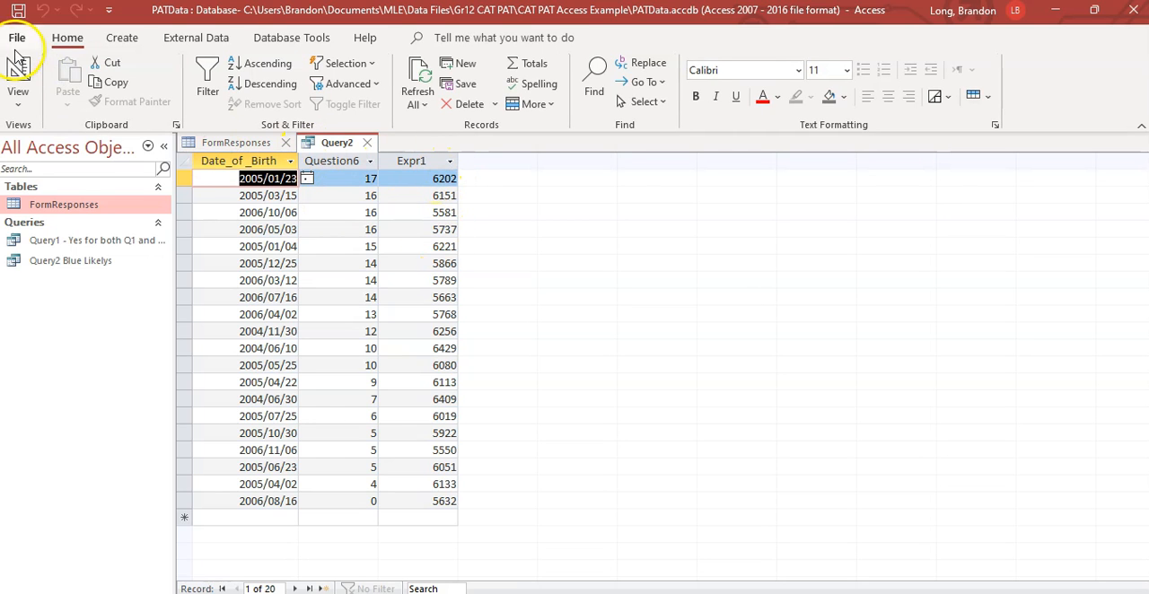
left_click(18, 81)
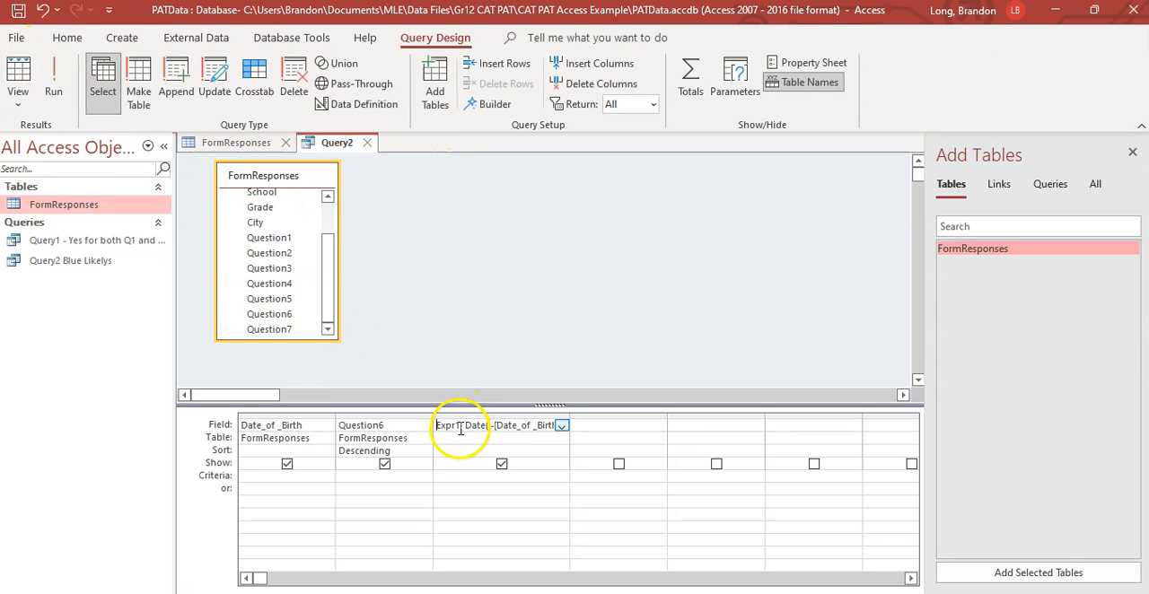
Rename Expr1 to Age, divide by 365, run it, and wrap it in ROUND(...,0)
type("Age")
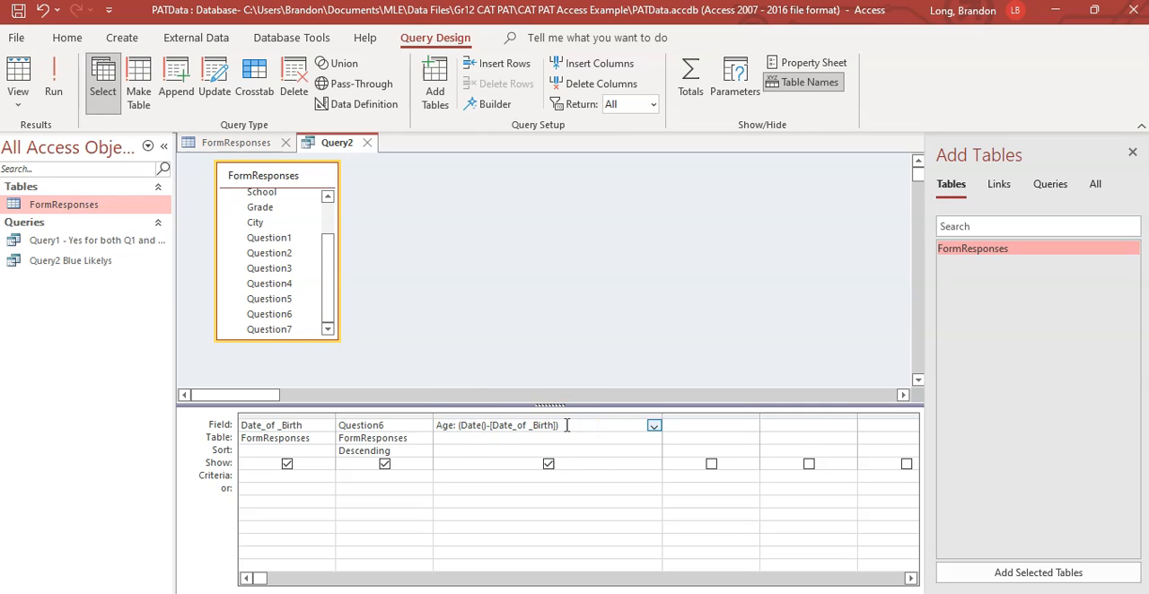
type("/365")
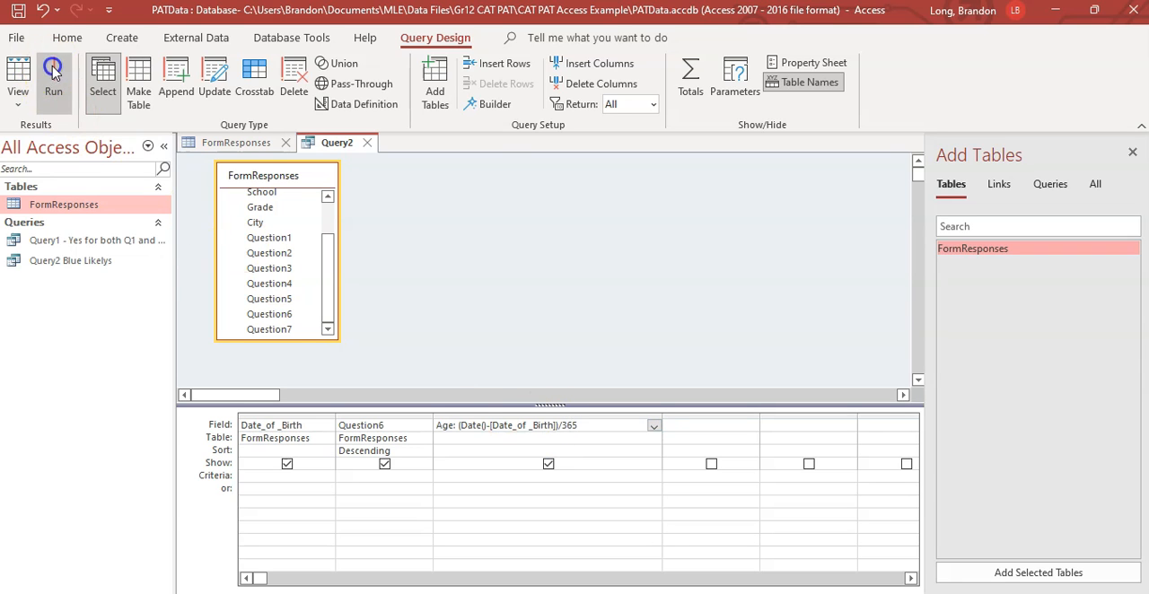
left_click(53, 76)
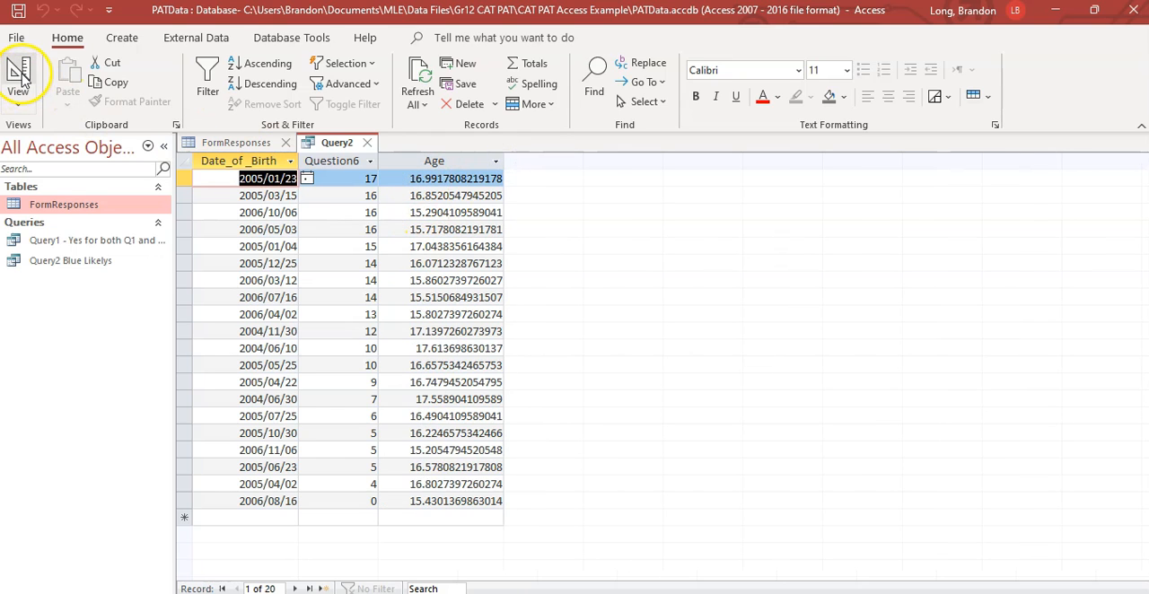
left_click(18, 81)
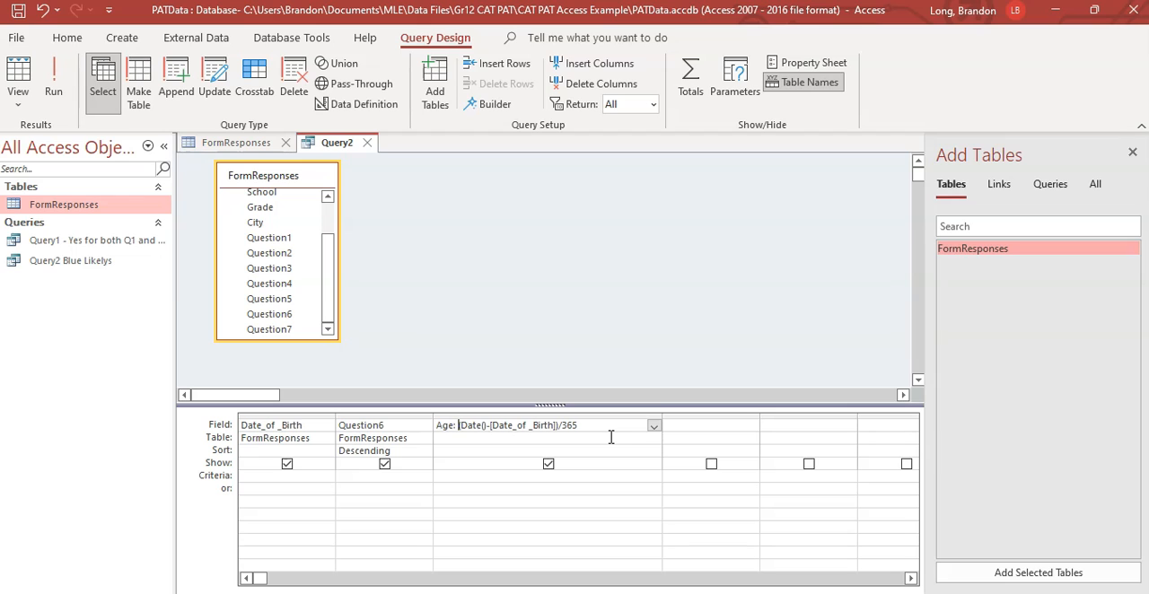
type("ROUND(")
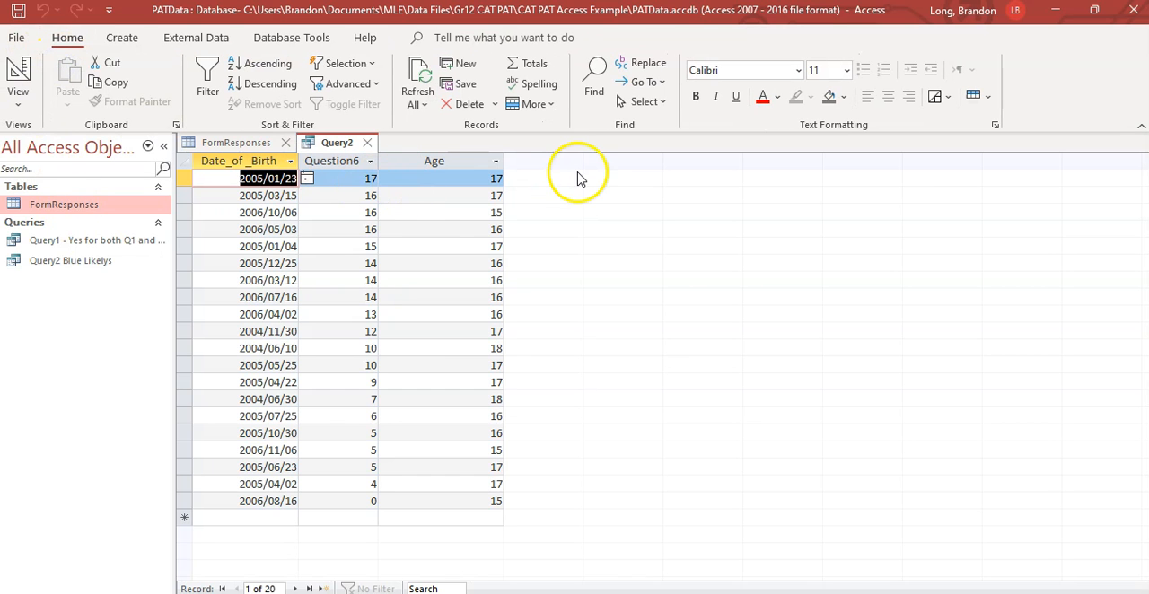
Replace ROUND with TRUNC in the Age formula and run the query
left_click(458, 196)
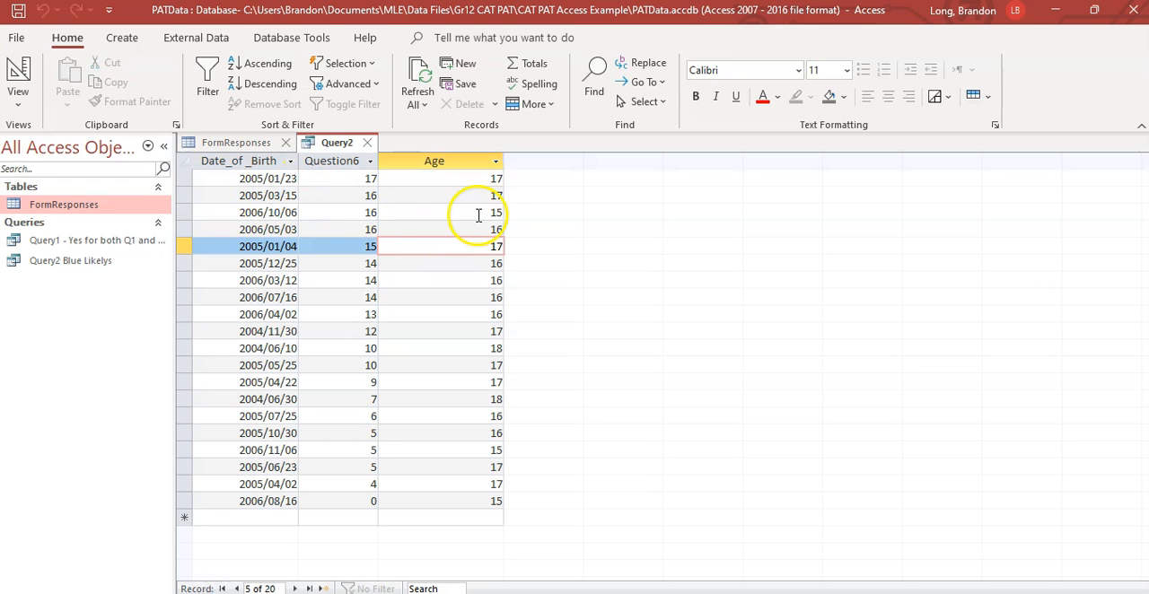
left_click(18, 79)
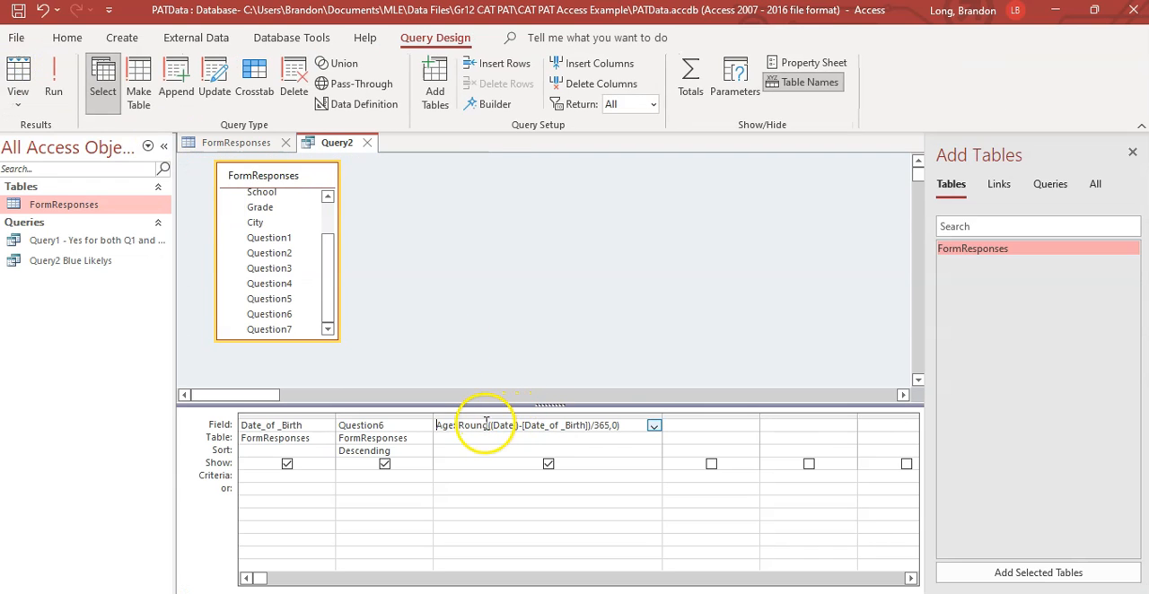
double_click(471, 425)
type("T")
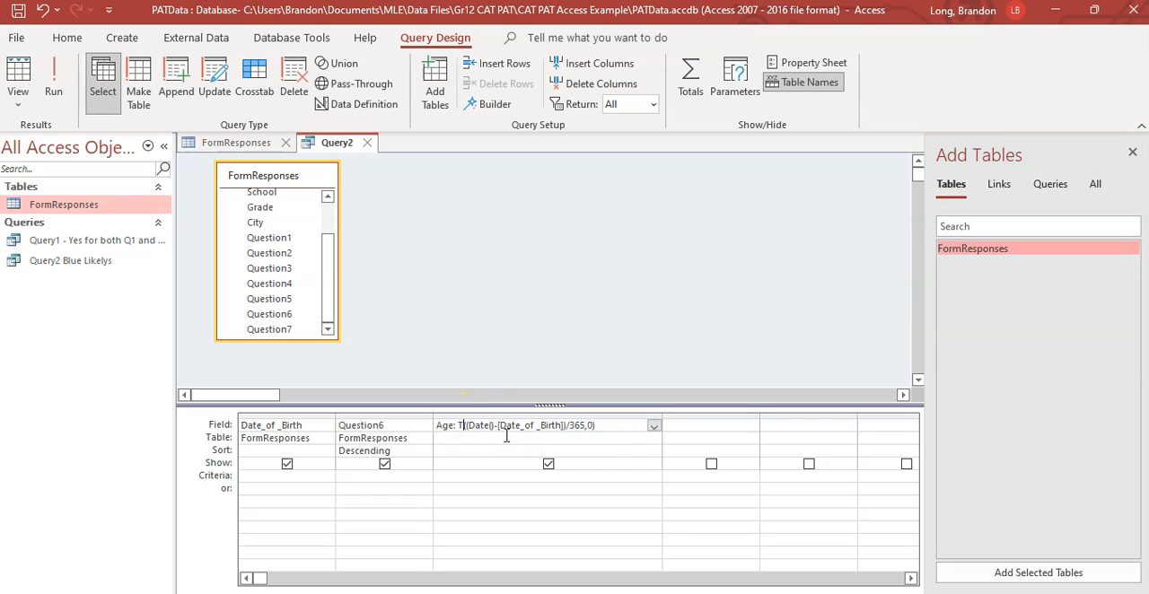
type("RUNC")
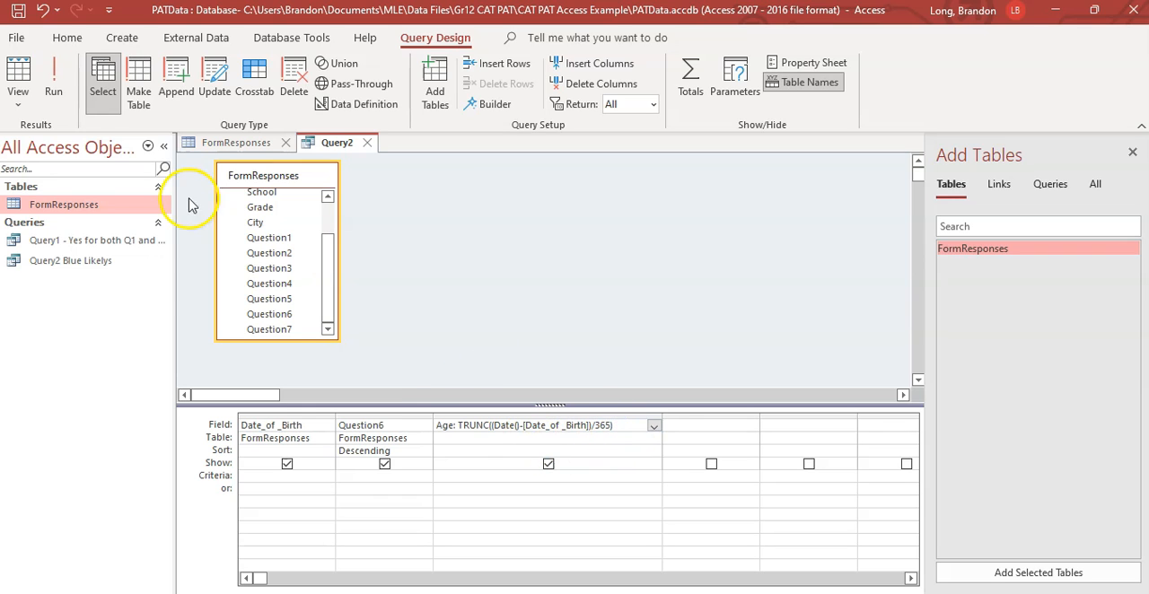
left_click(53, 79)
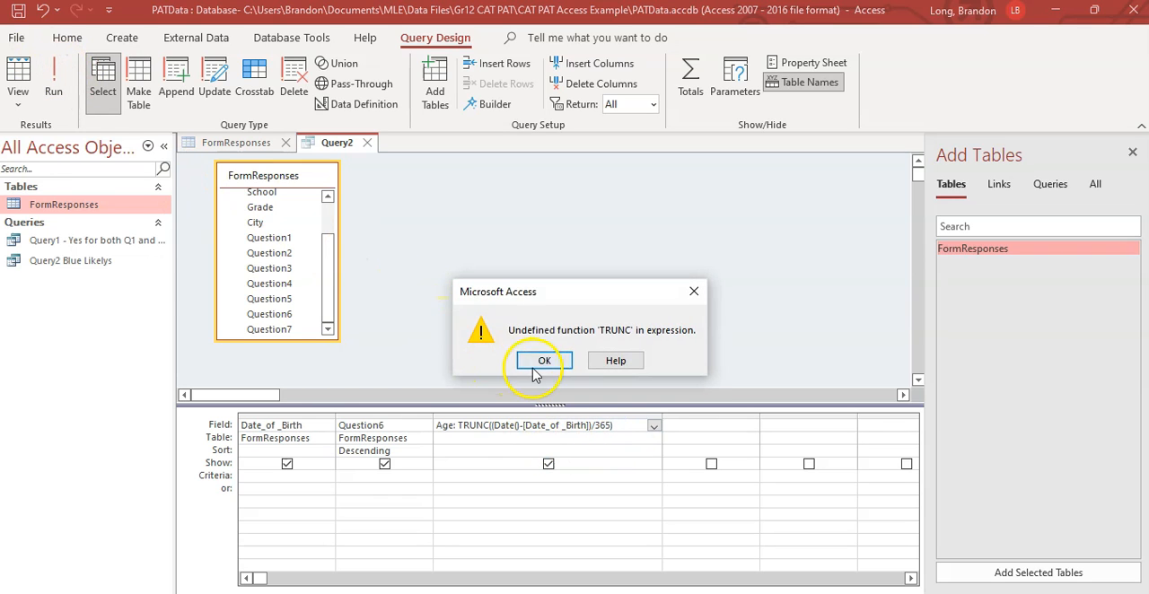
Dismiss the undefined TRUNC error, change the function to INT, and rerun for whole-year ages
left_click(543, 360)
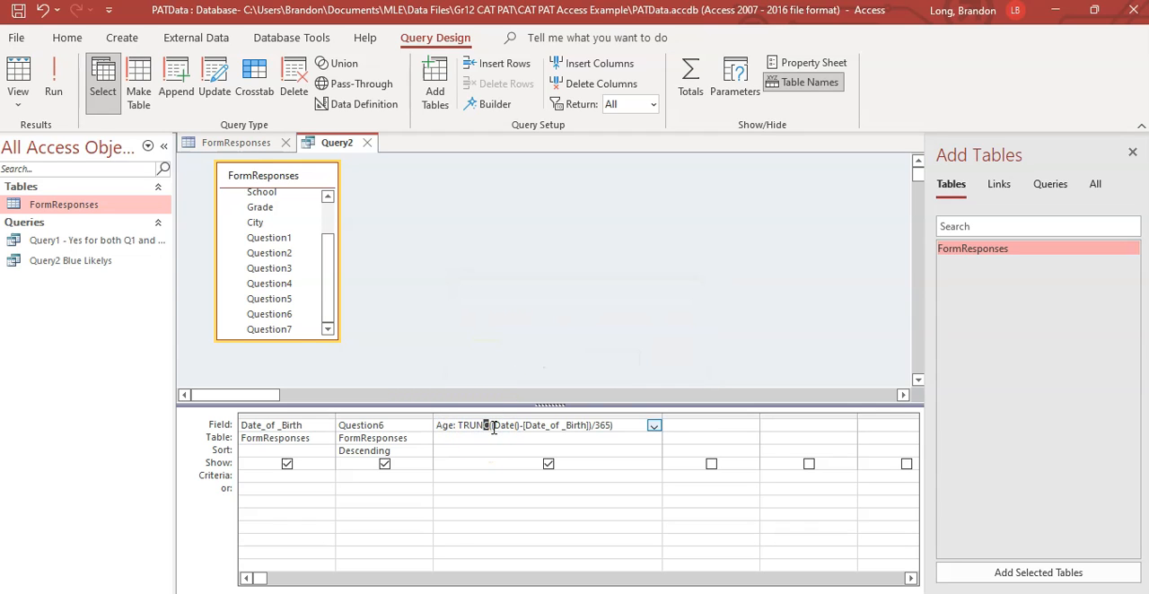
type("INT")
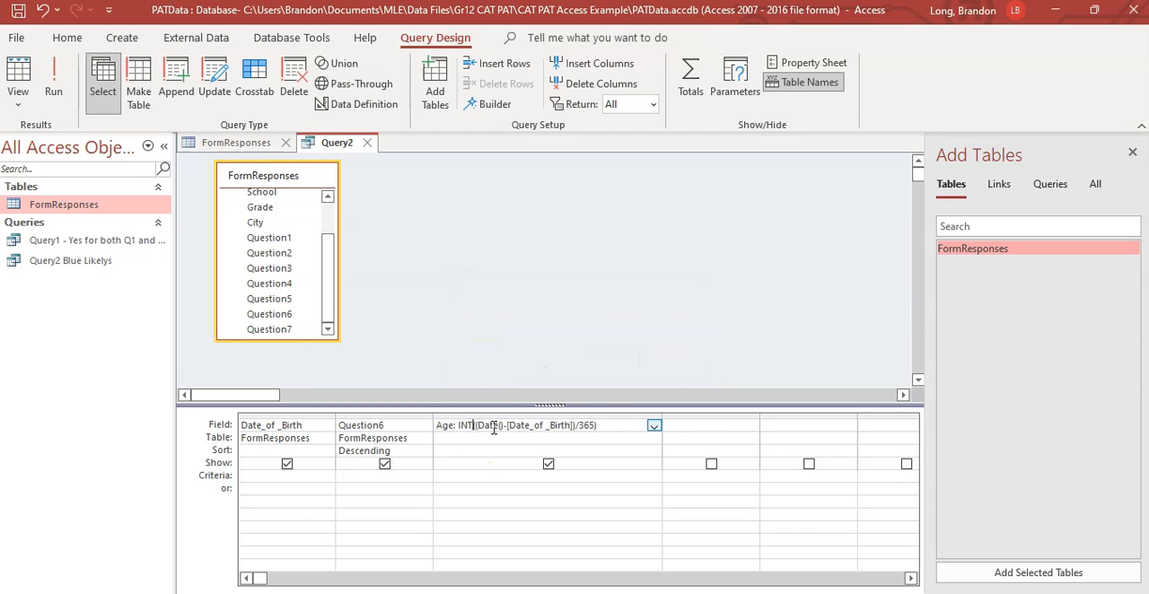
left_click(53, 80)
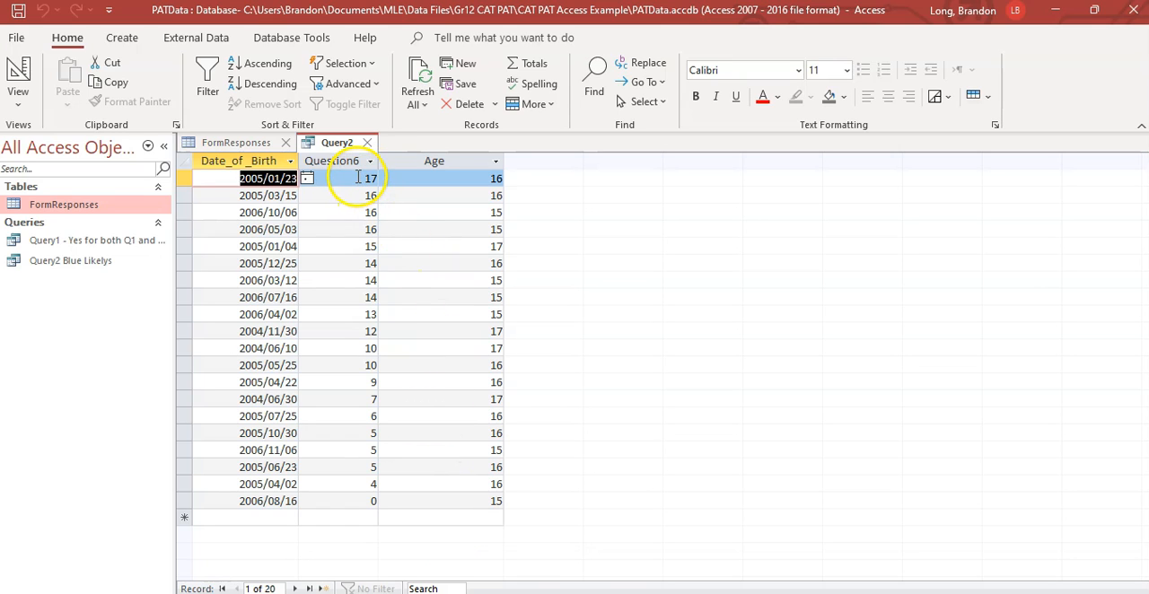
Save the truncated-age query as 'Query3 Age by Question6' and return to FormResponses
left_click(499, 178)
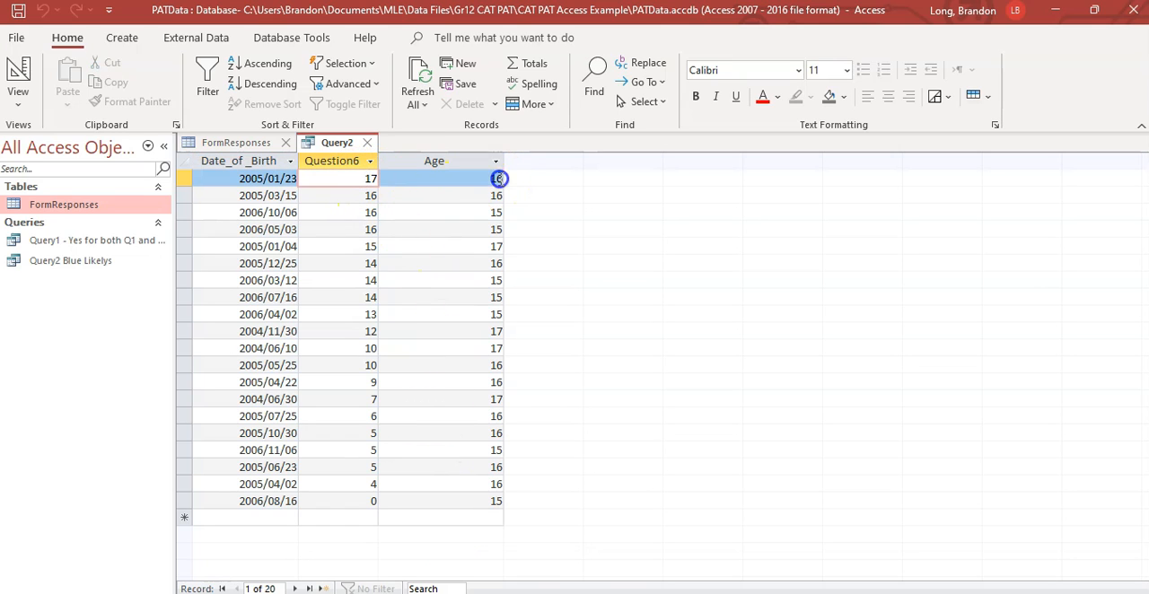
left_click(440, 178)
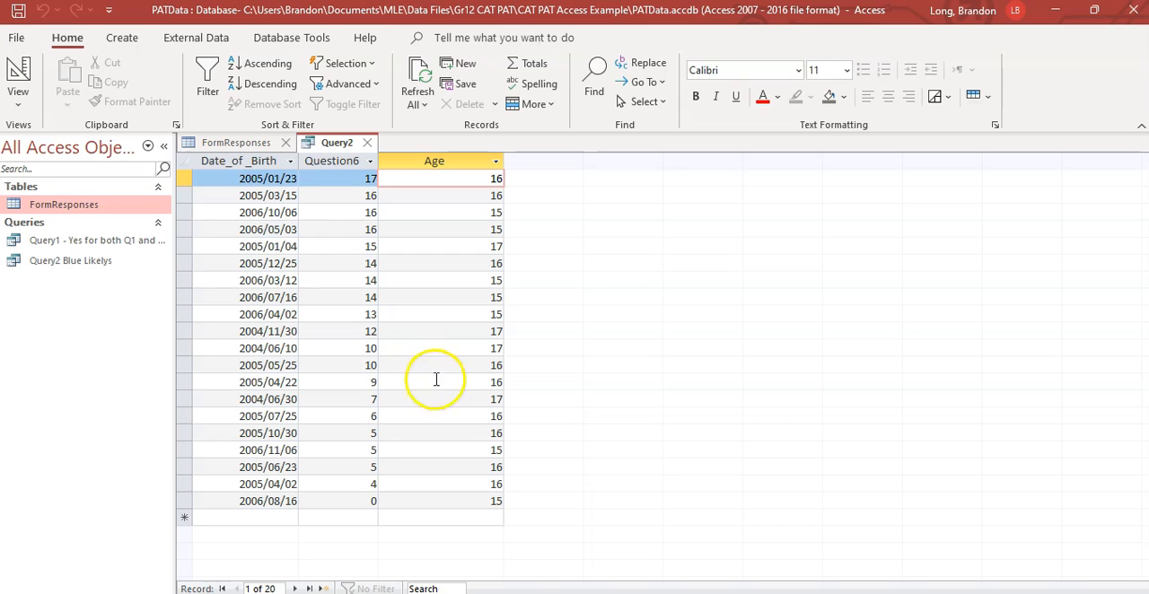
mouse_move(374, 339)
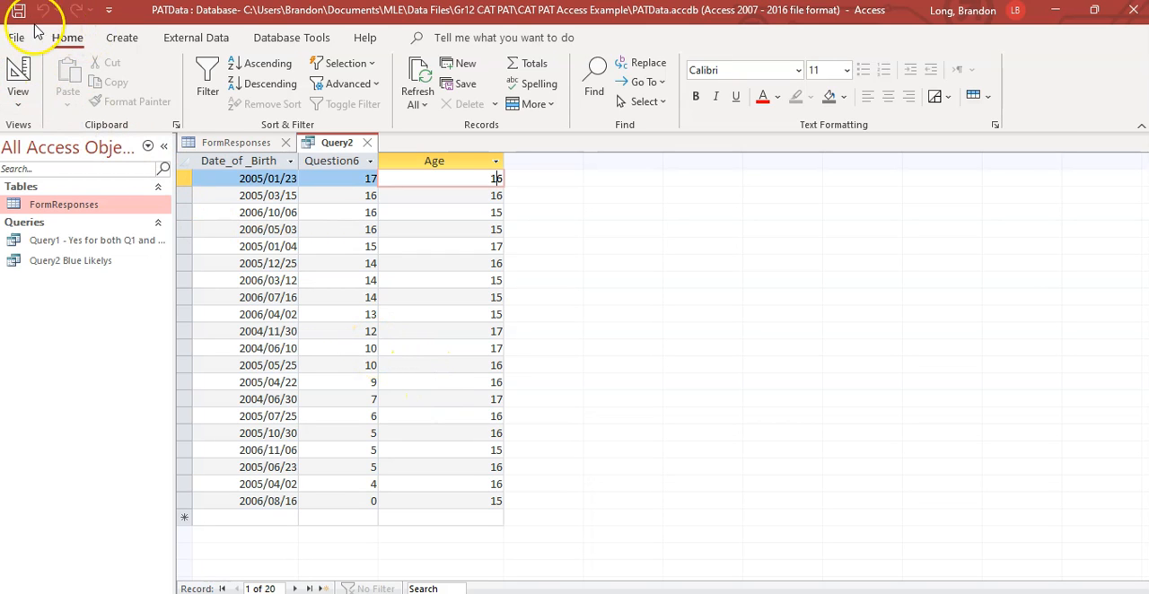
mouse_move(18, 10)
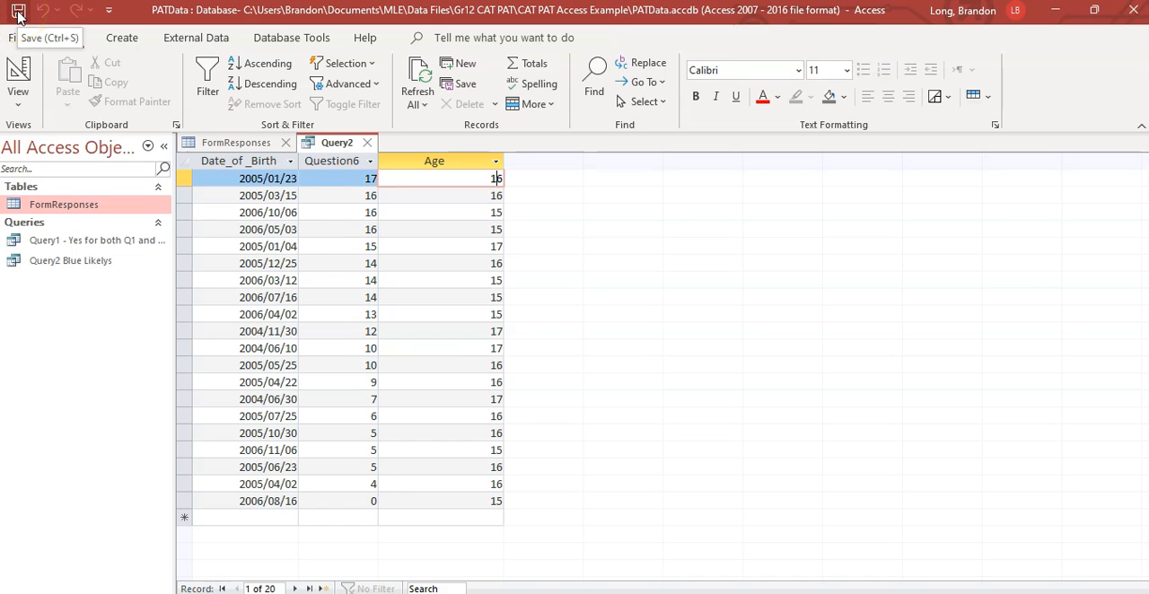
left_click(18, 10)
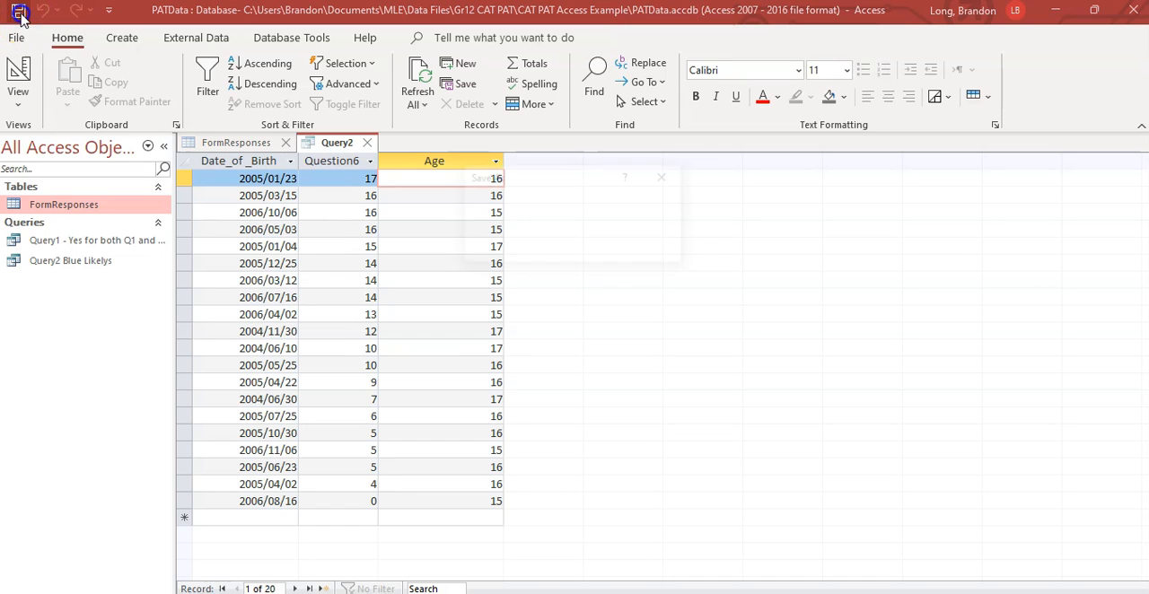
left_click(18, 10)
type("Query3")
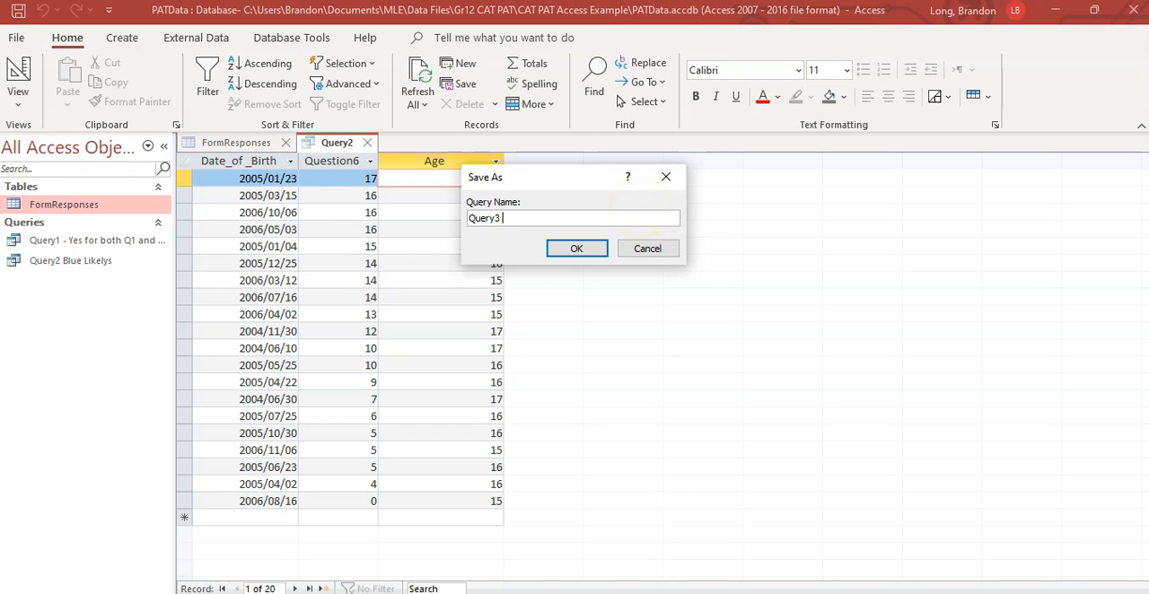
type("Age by Question6")
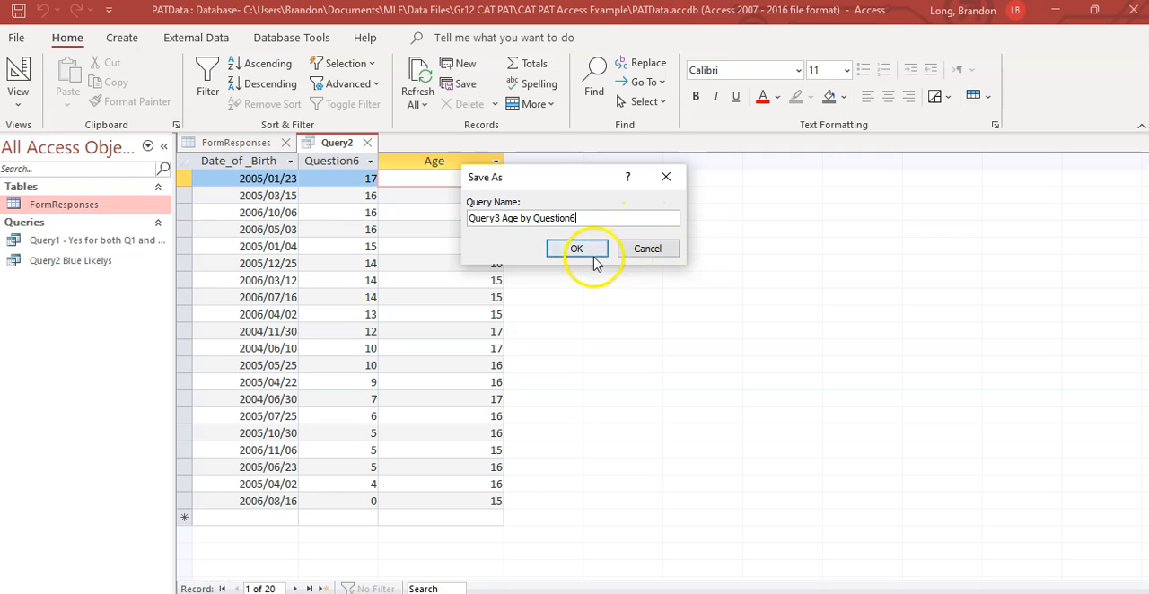
left_click(577, 248)
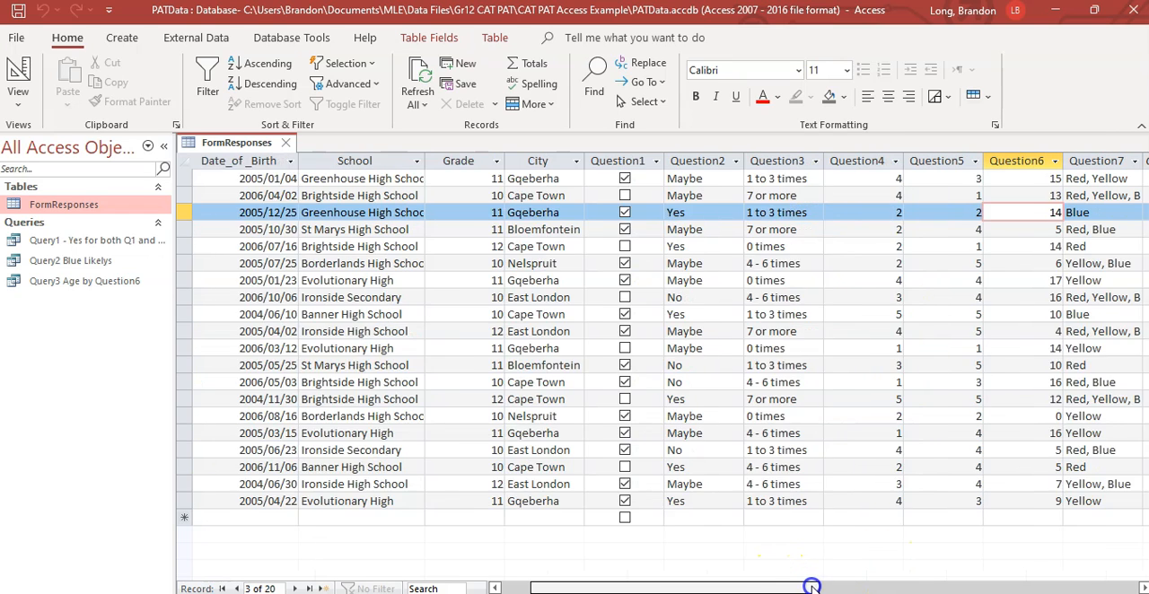
scroll("right", 3)
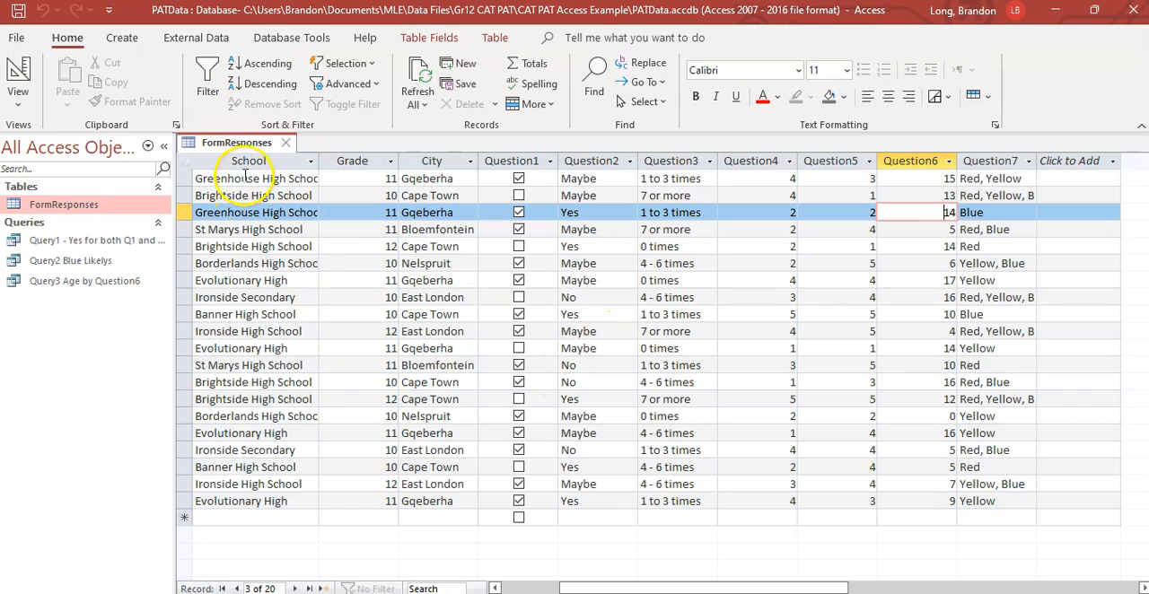
mouse_move(718, 258)
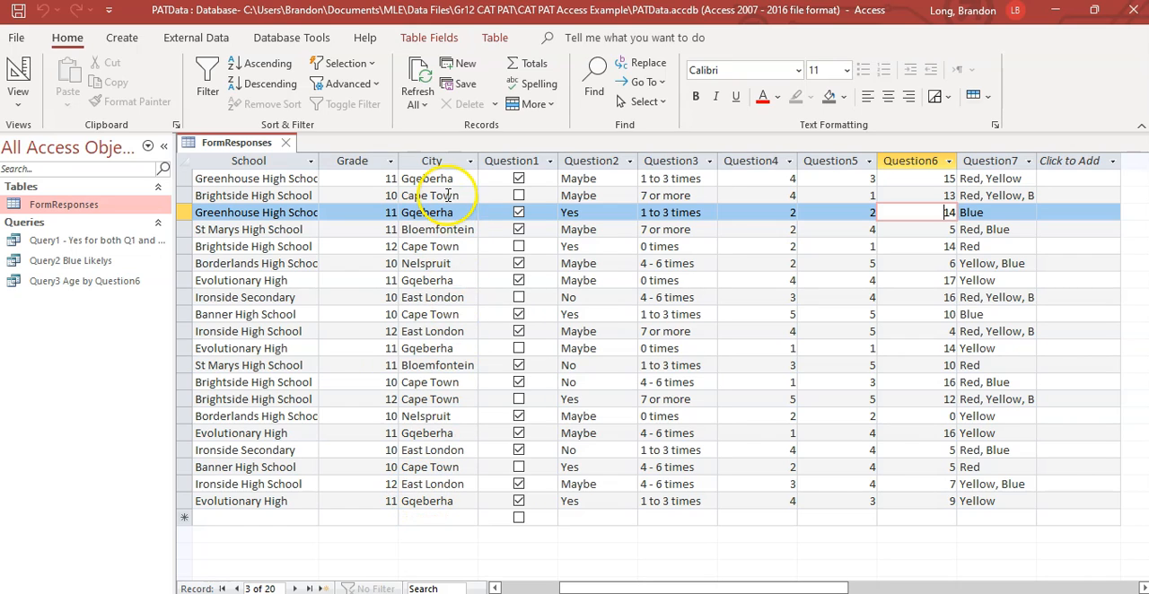
mouse_move(765, 193)
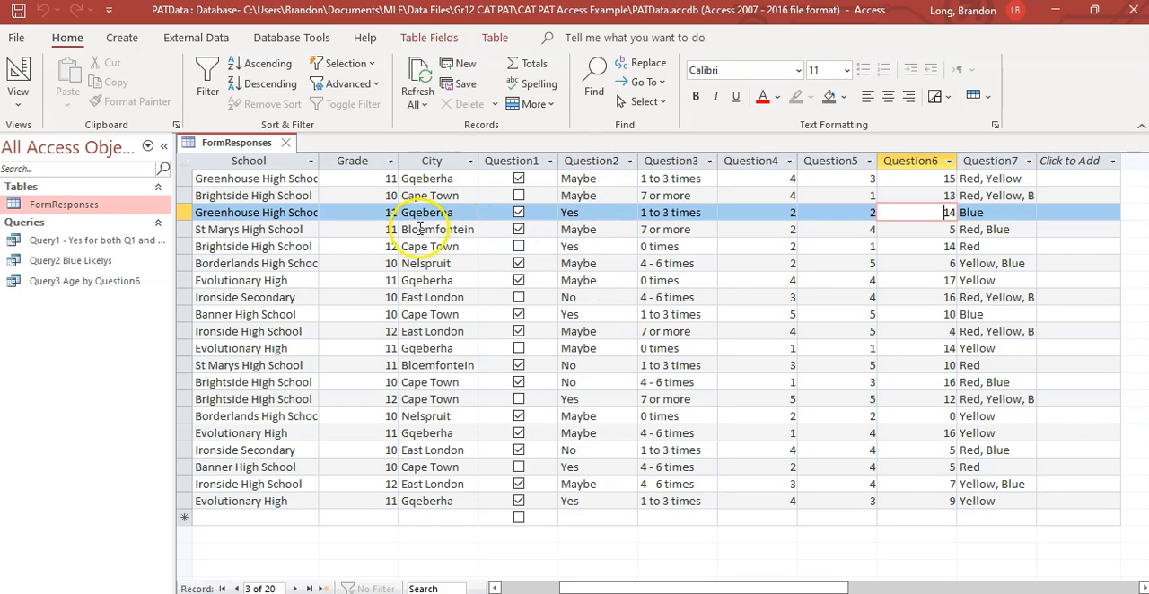
mouse_move(474, 264)
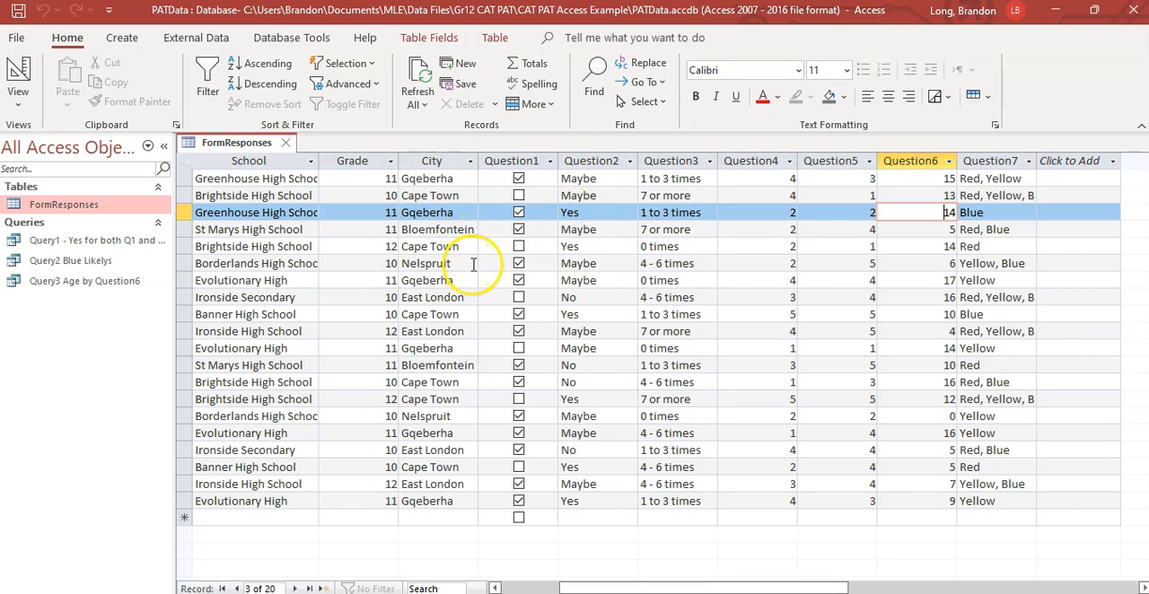
mouse_move(357, 249)
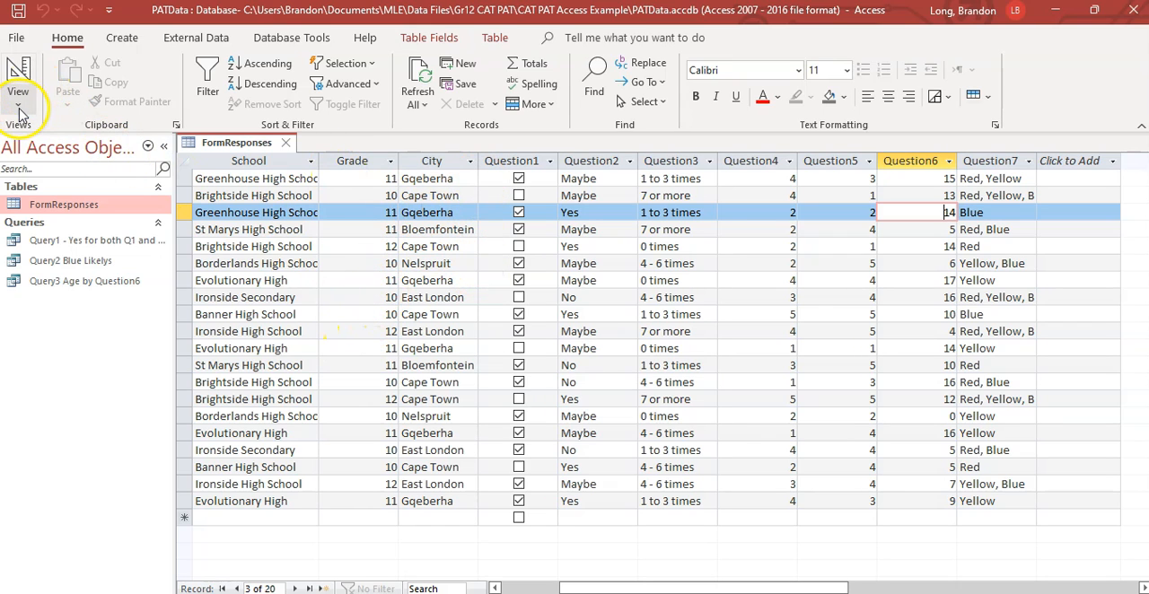
Create a new query on FormResponses with Grade and Question2 columns
left_click(122, 37)
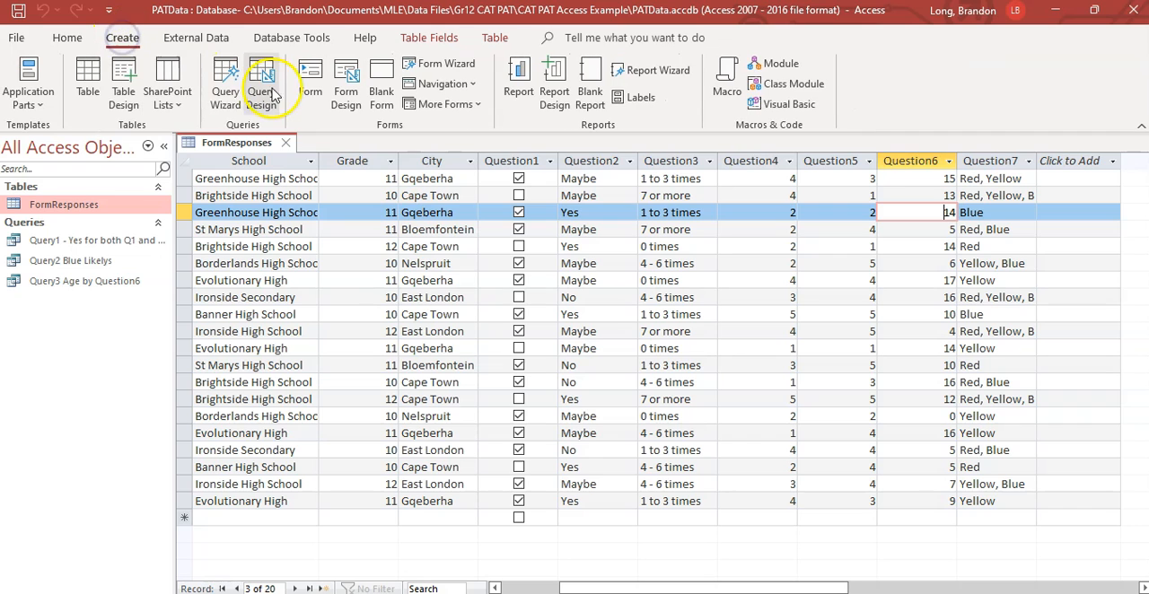
left_click(261, 79)
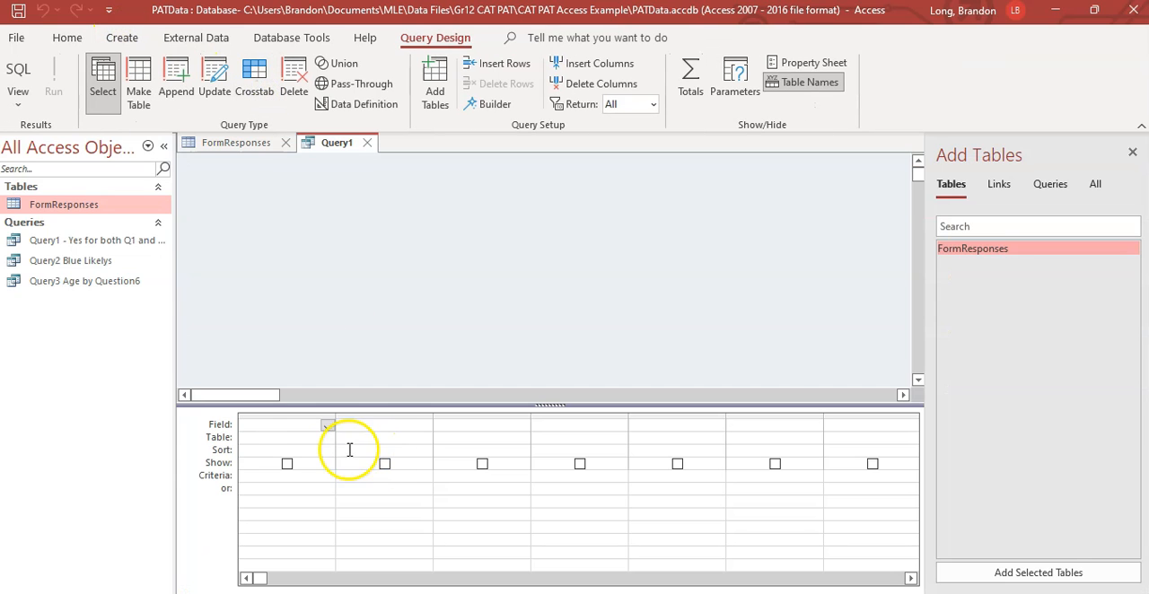
left_click(288, 424)
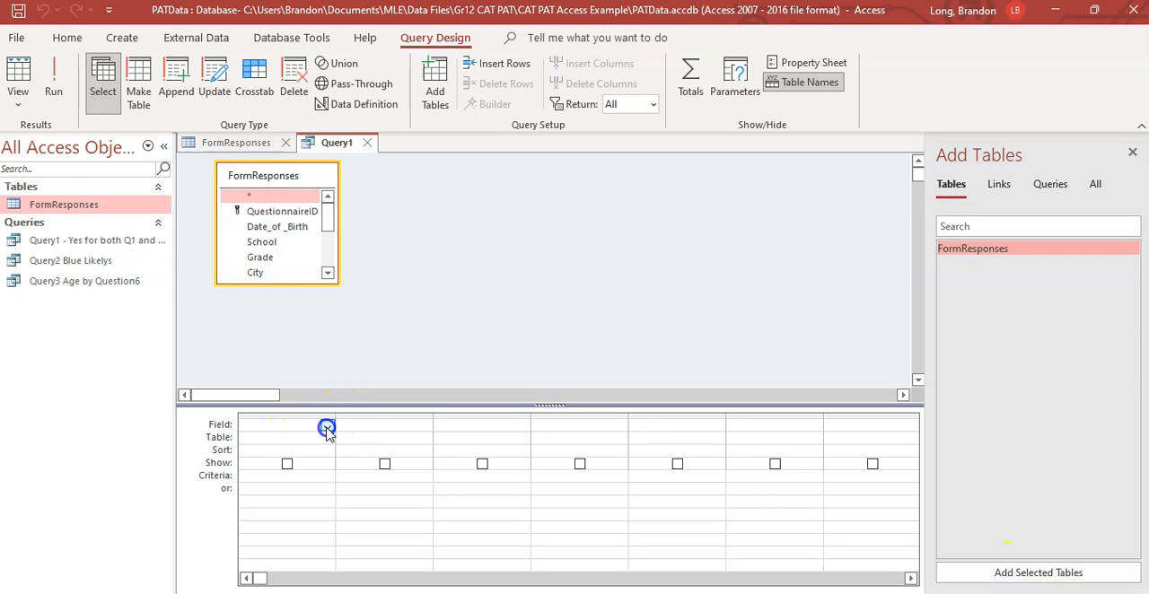
left_click(326, 424)
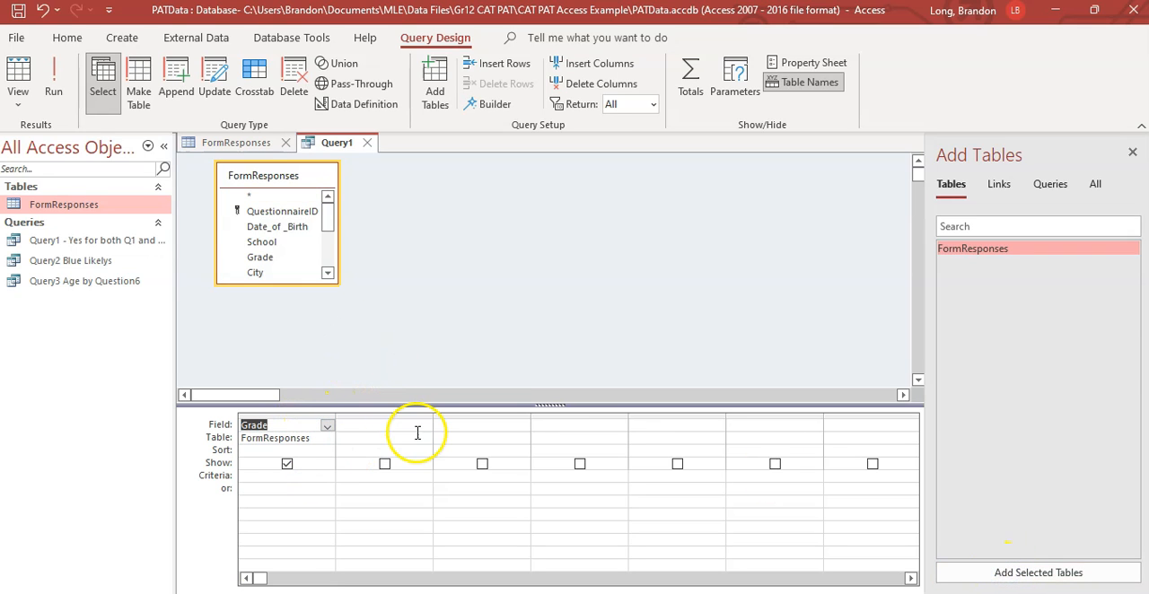
left_click(423, 426)
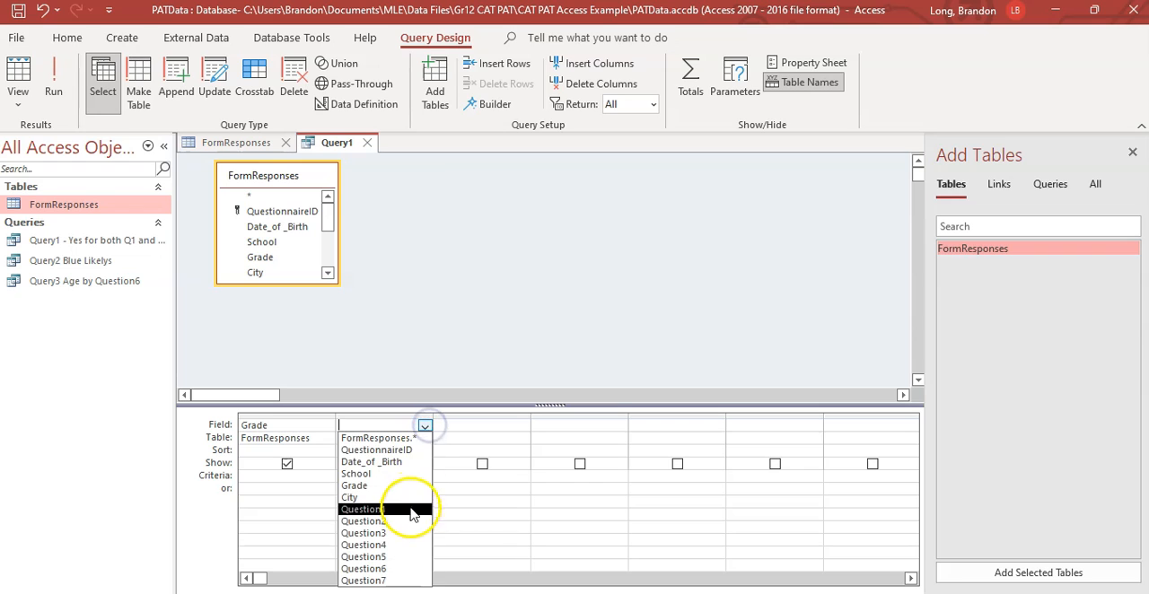
left_click(361, 509)
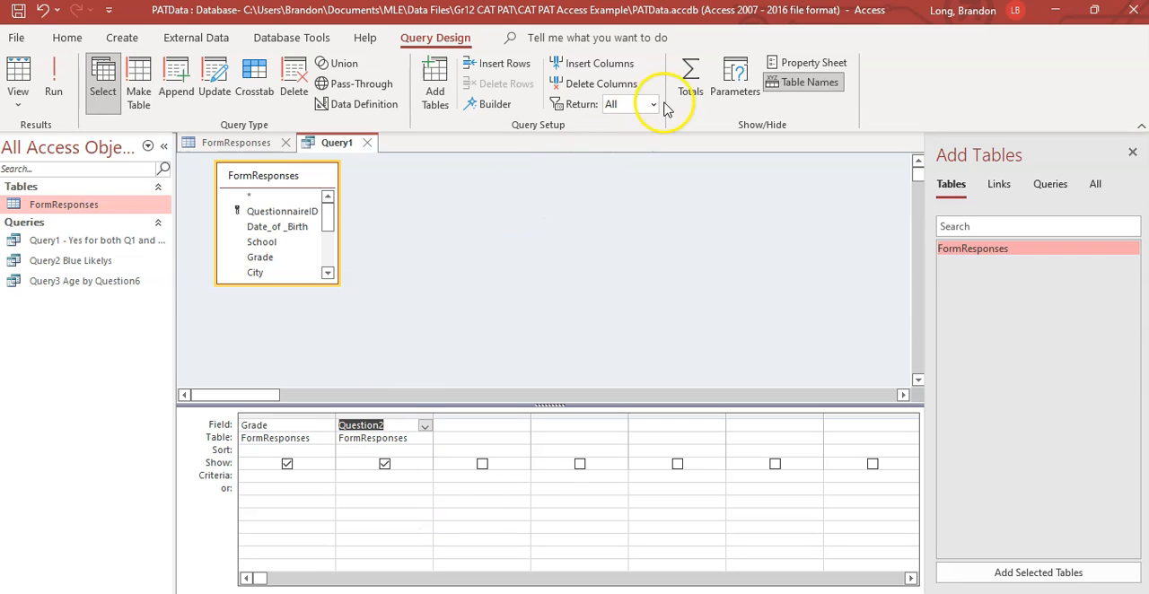
Turn on totals, set Question2 to Count, and run it (8, 8, 4)
left_click(690, 76)
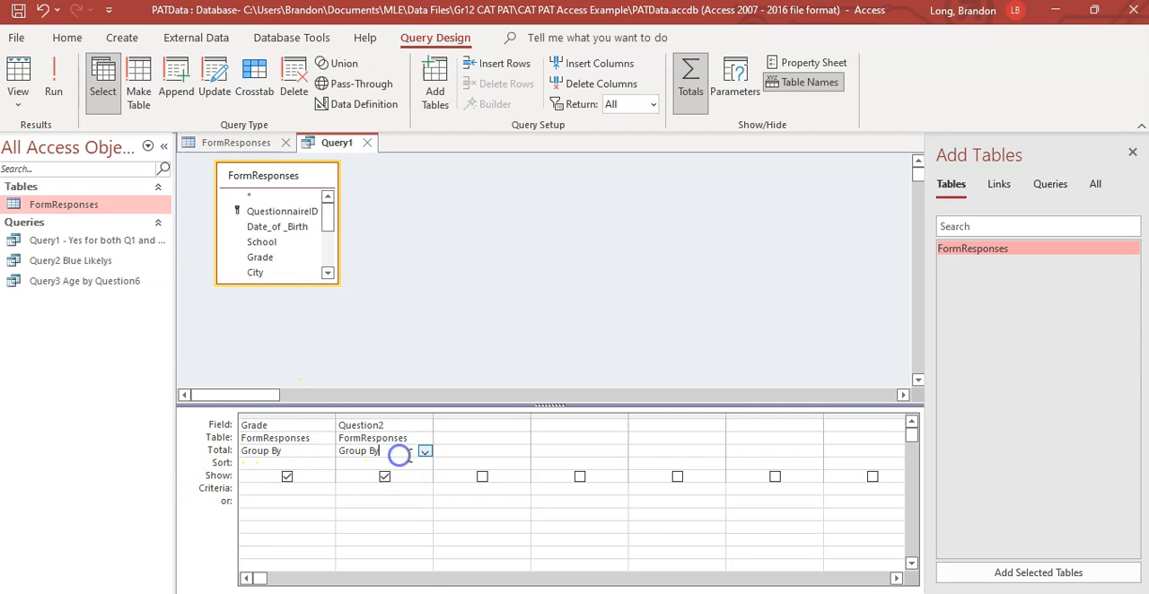
left_click(425, 451)
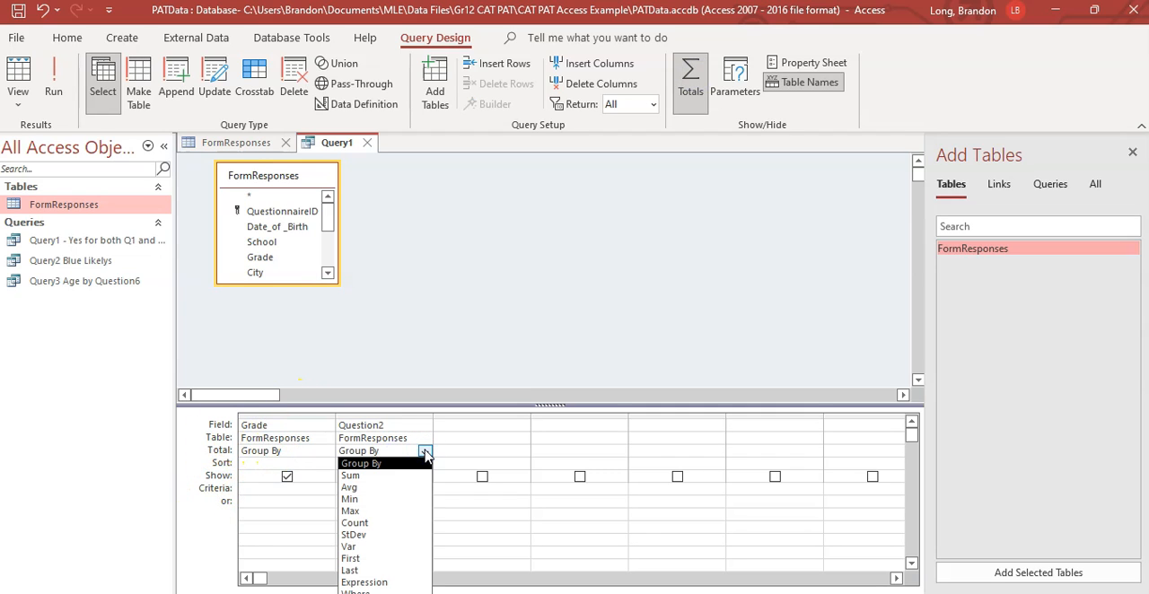
left_click(348, 487)
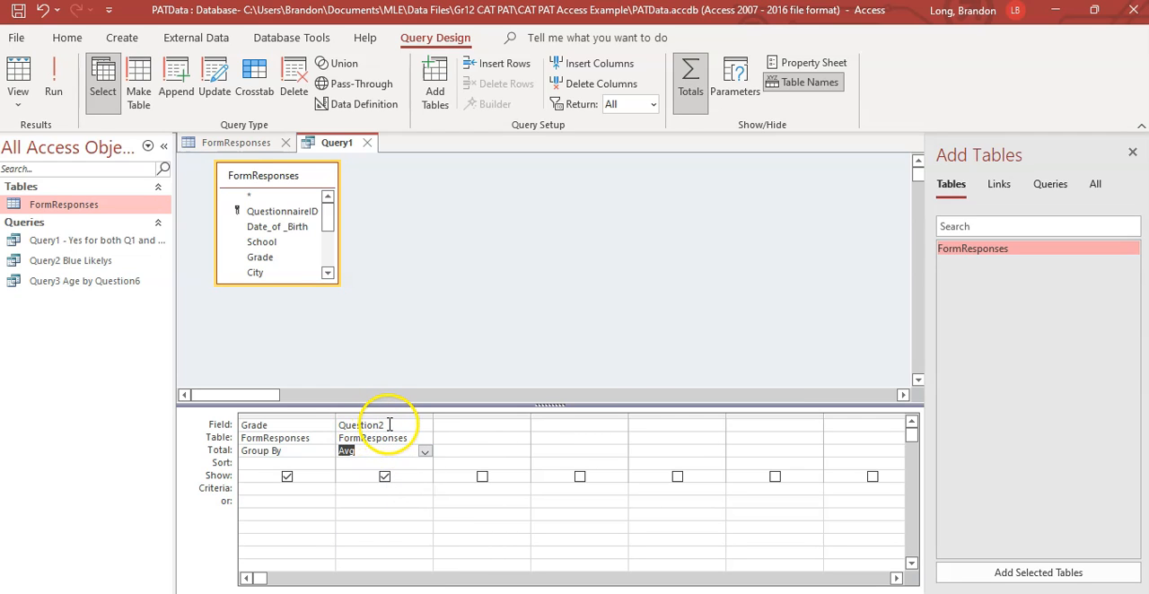
left_click(425, 451)
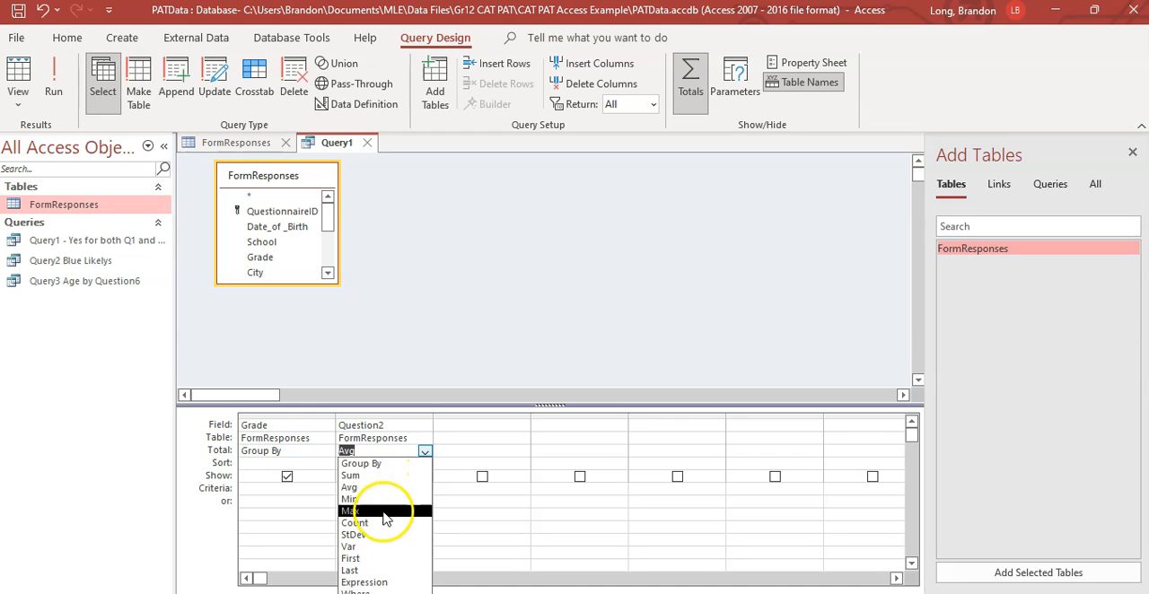
left_click(354, 522)
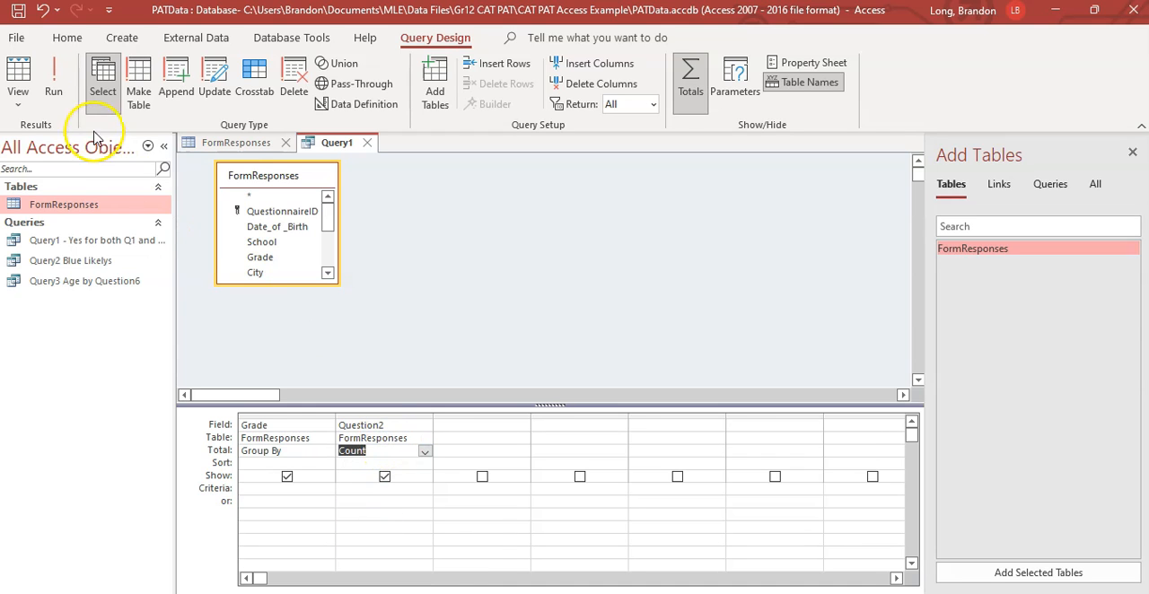
left_click(53, 81)
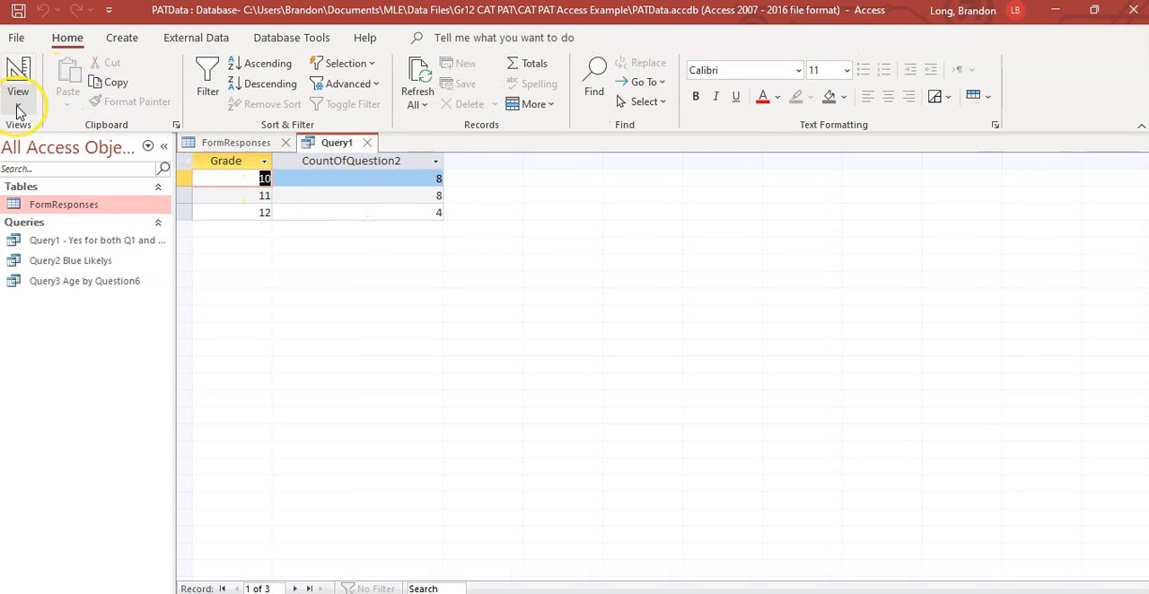
Group by Grade and Question2, add a School column counted per group, and run
left_click(18, 81)
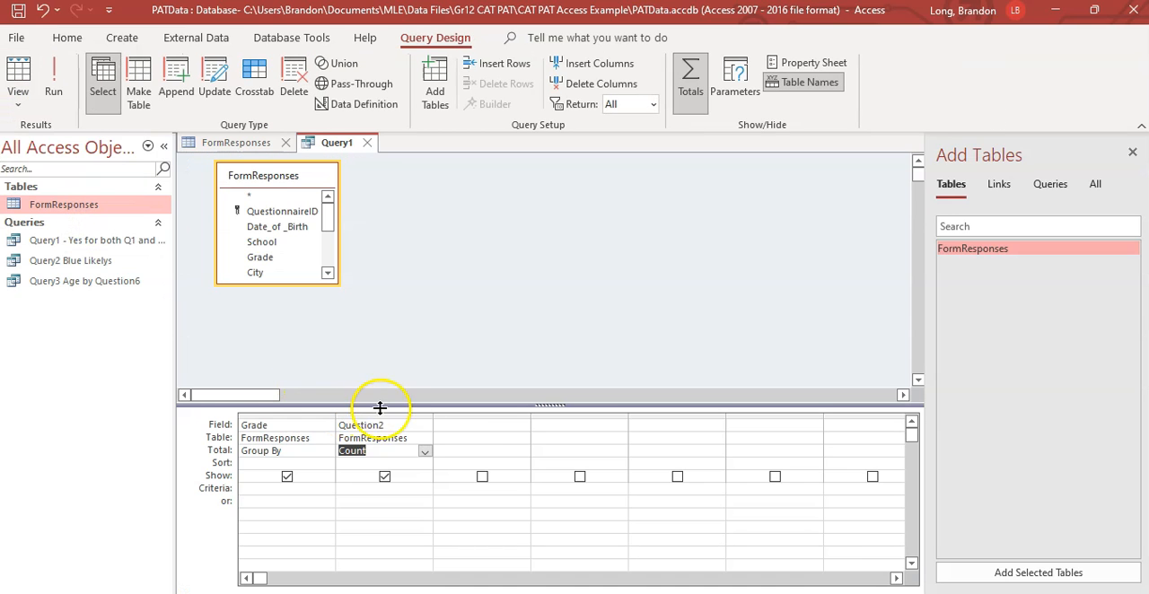
left_click(425, 439)
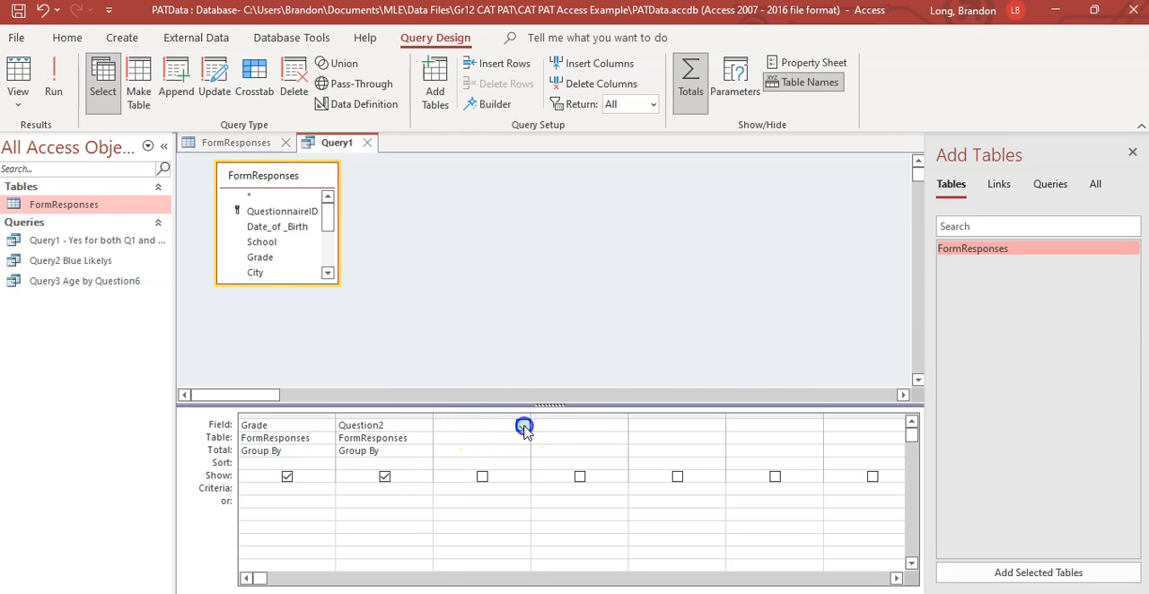
left_click(523, 425)
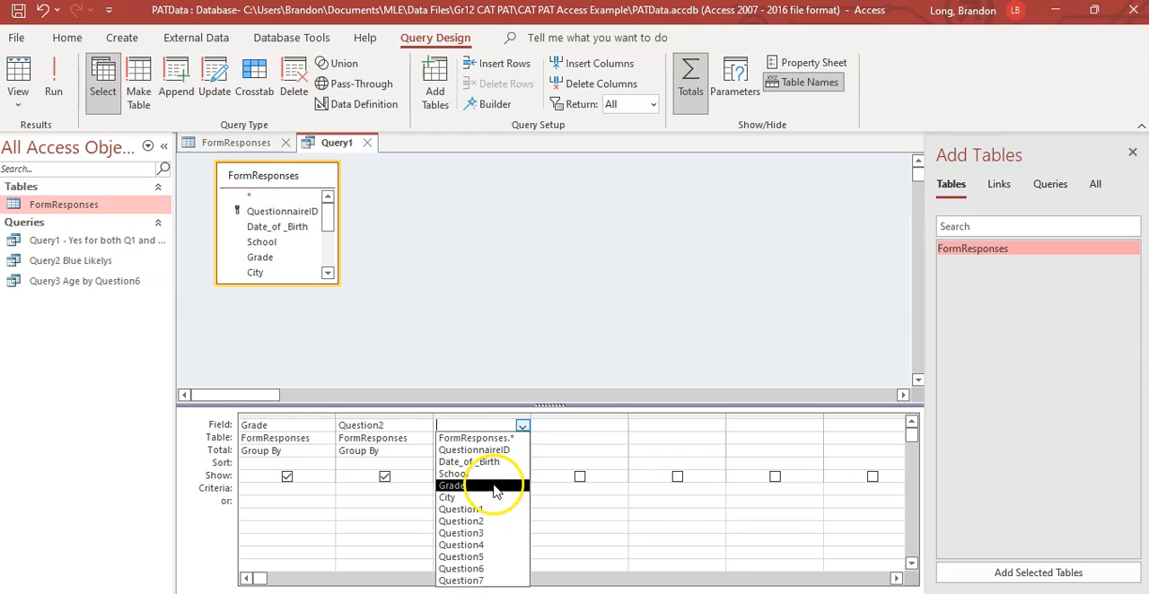
left_click(452, 486)
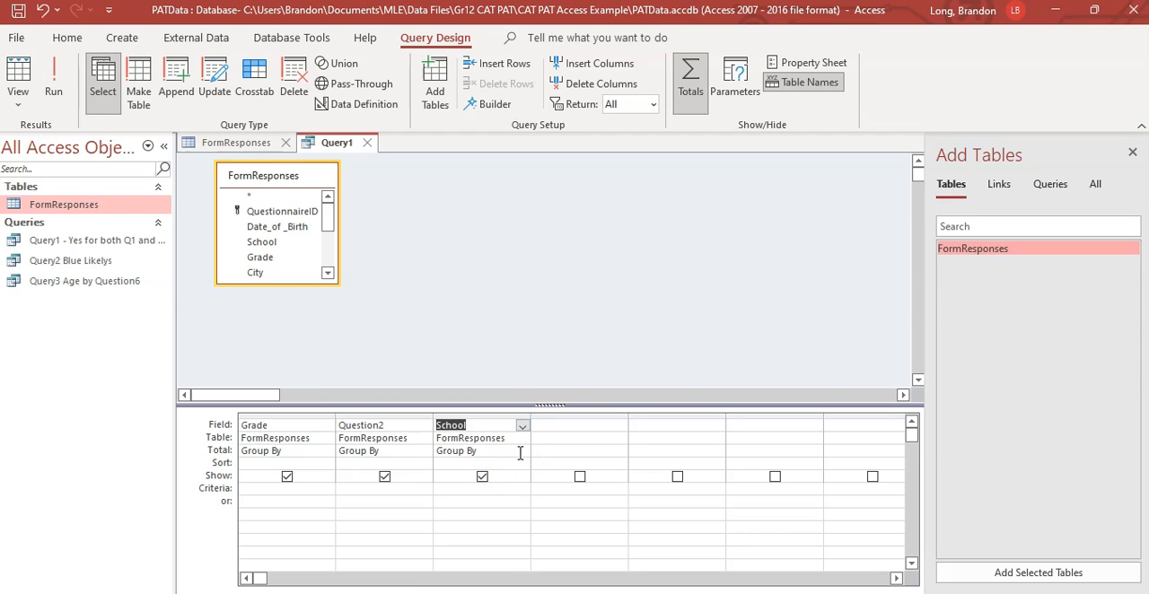
left_click(523, 450)
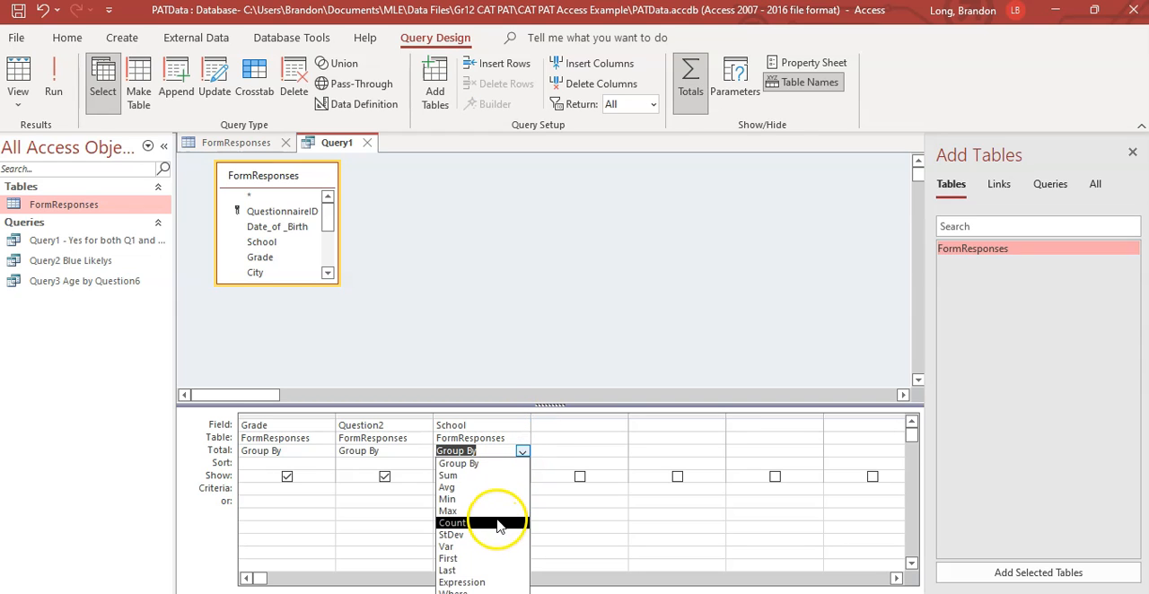
left_click(53, 81)
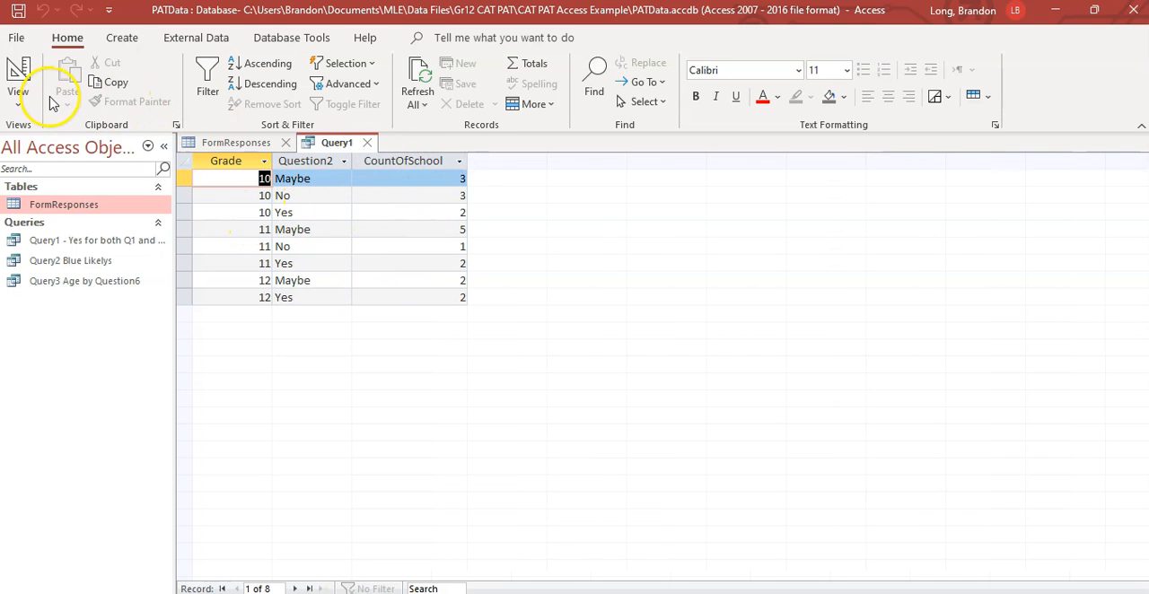
Swap Question2 for Question4 with Avg total and run (2.875, 2.625, 3.5)
left_click(18, 80)
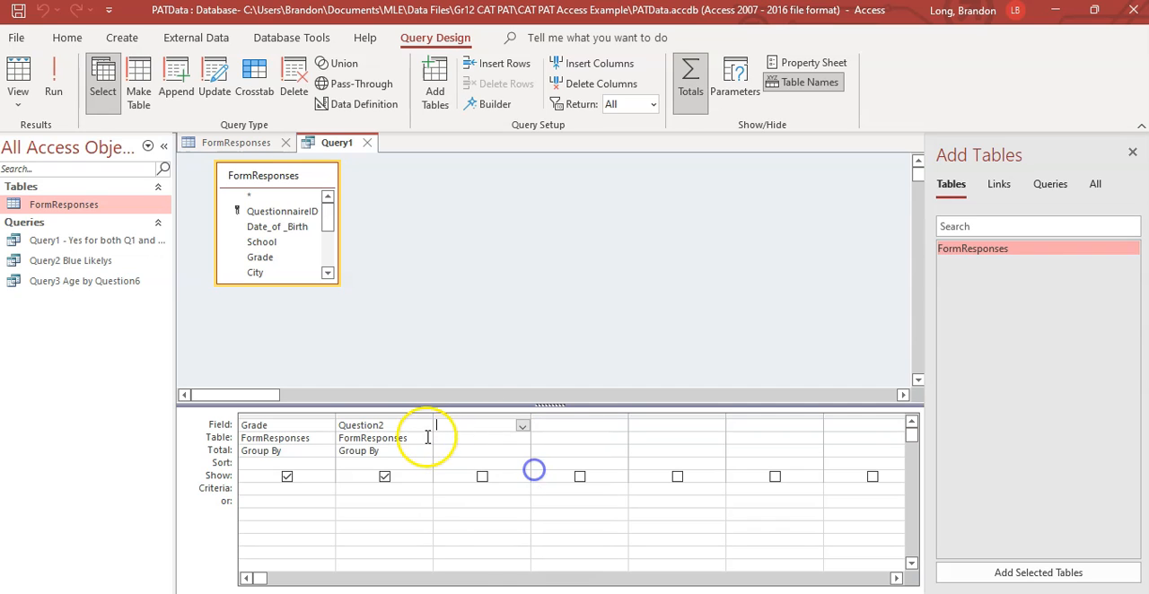
left_click(424, 425)
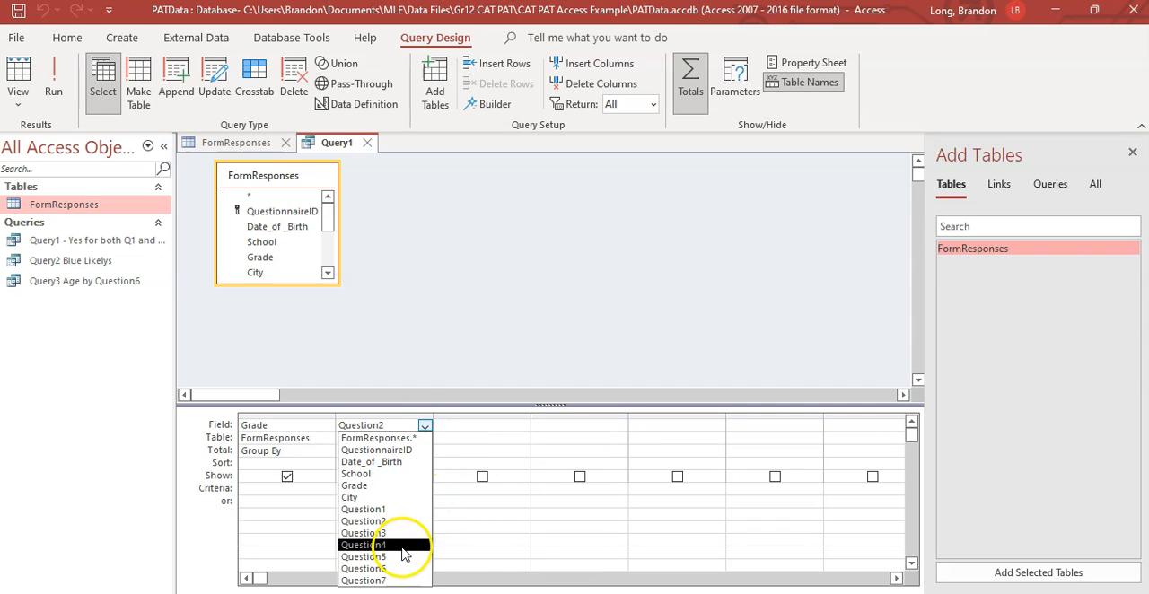
left_click(364, 545)
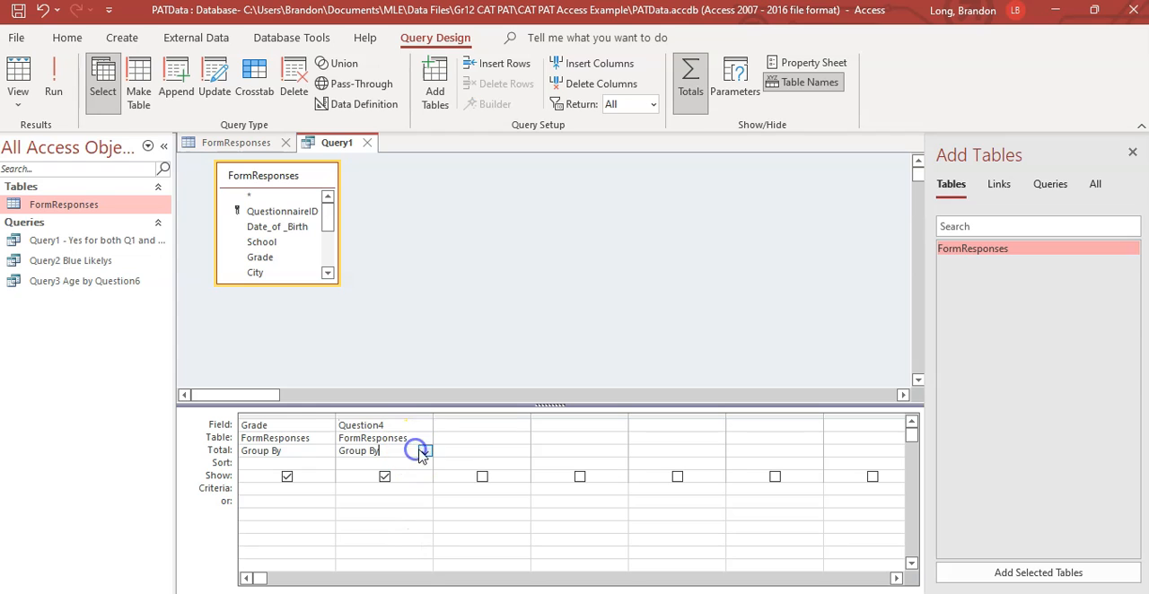
left_click(384, 451)
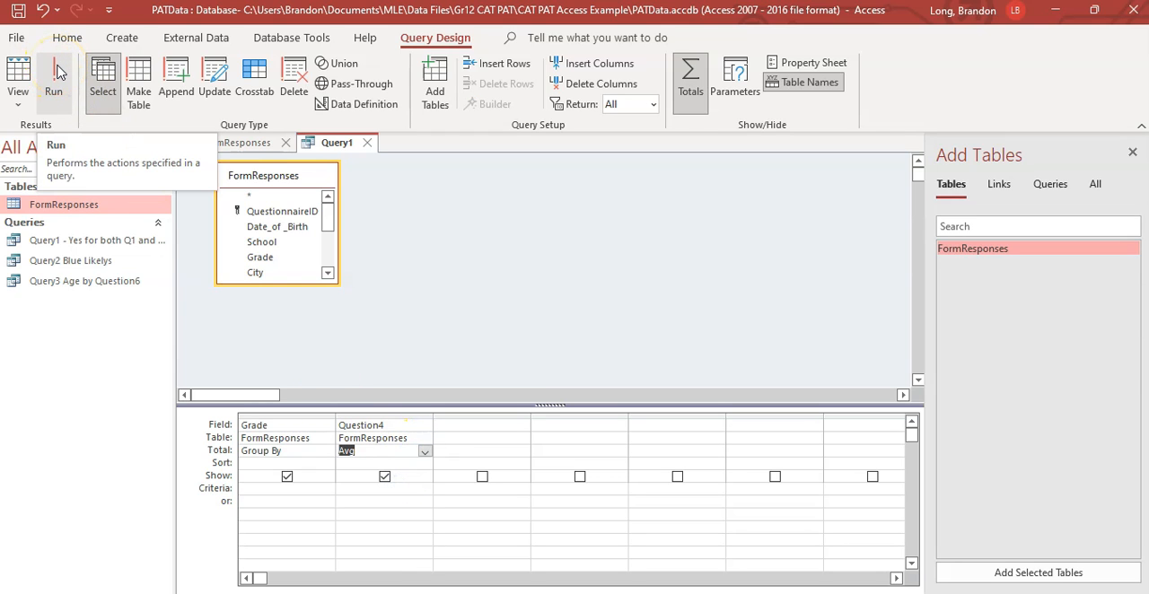
left_click(53, 81)
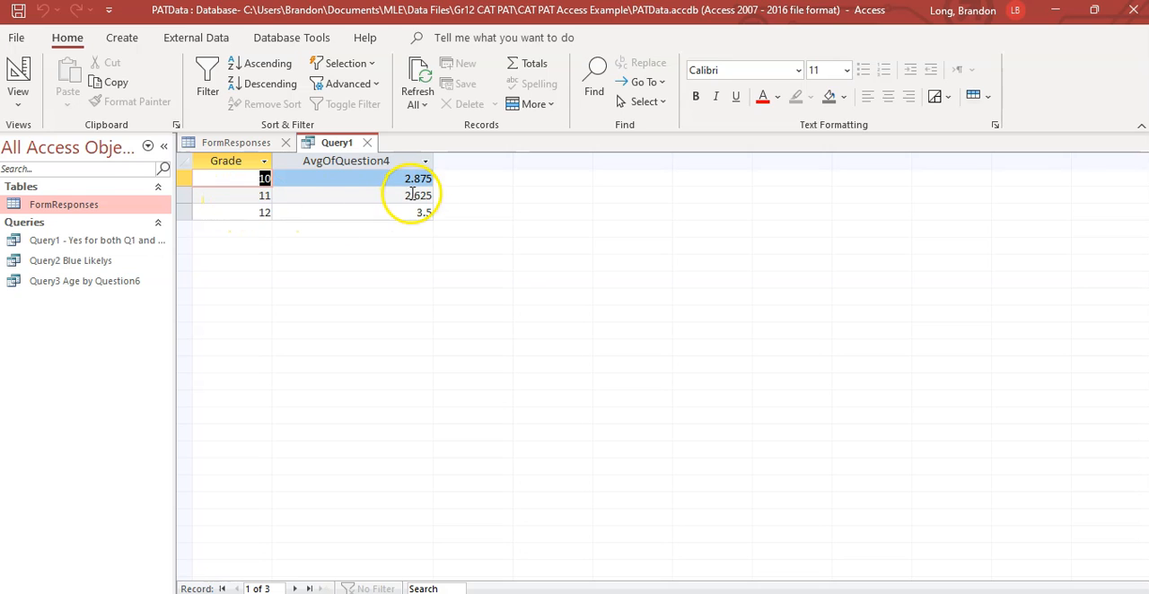
left_click(17, 79)
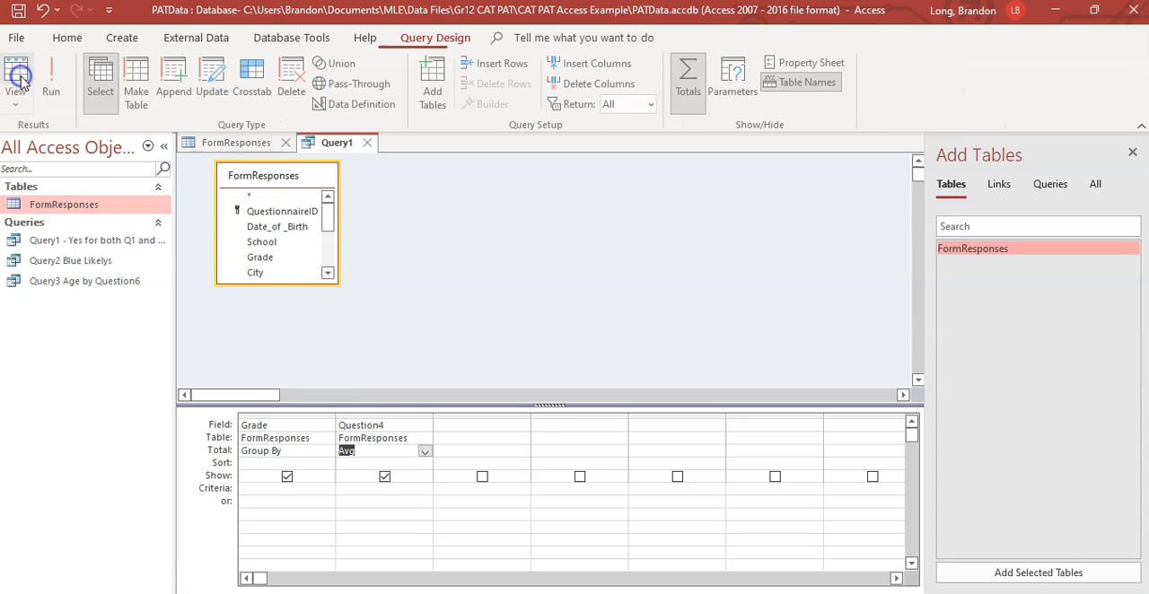
left_click(425, 451)
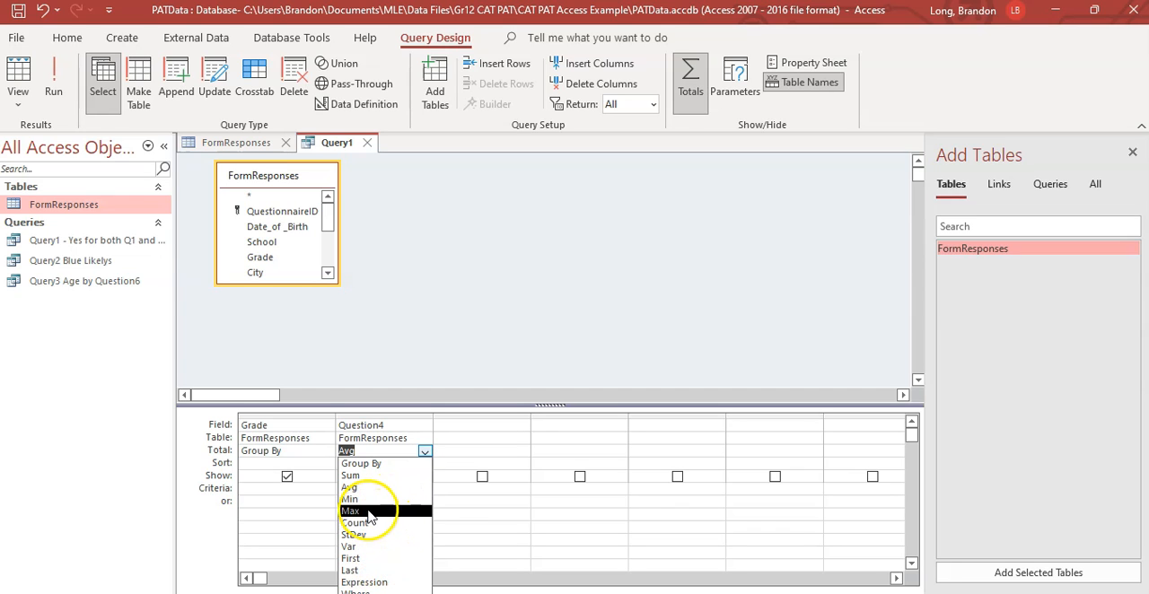
mouse_move(386, 475)
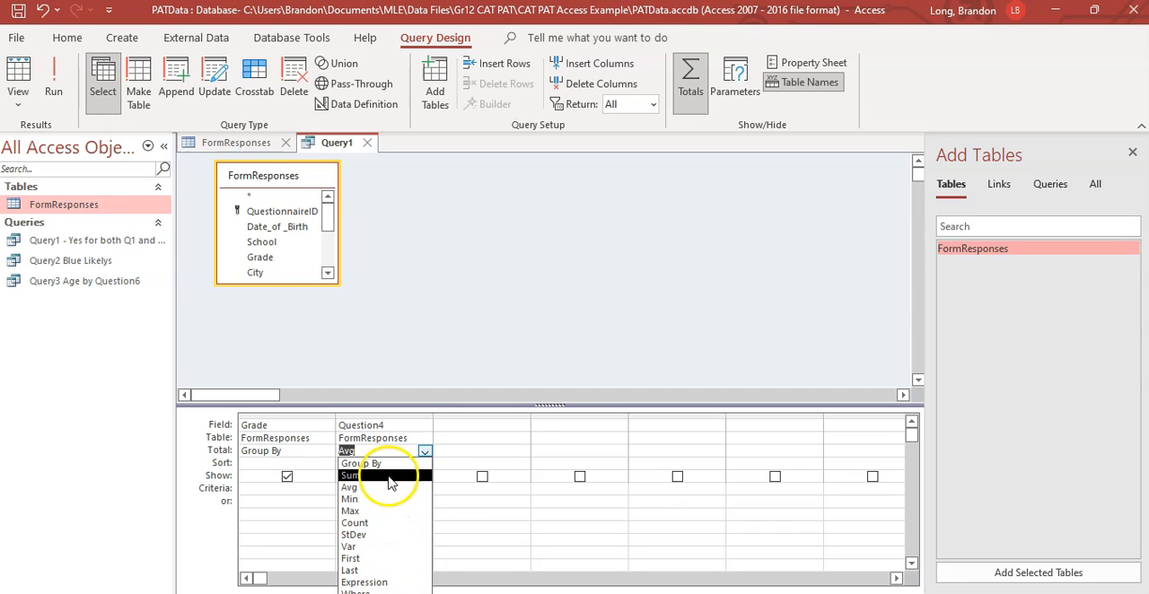
mouse_move(384, 570)
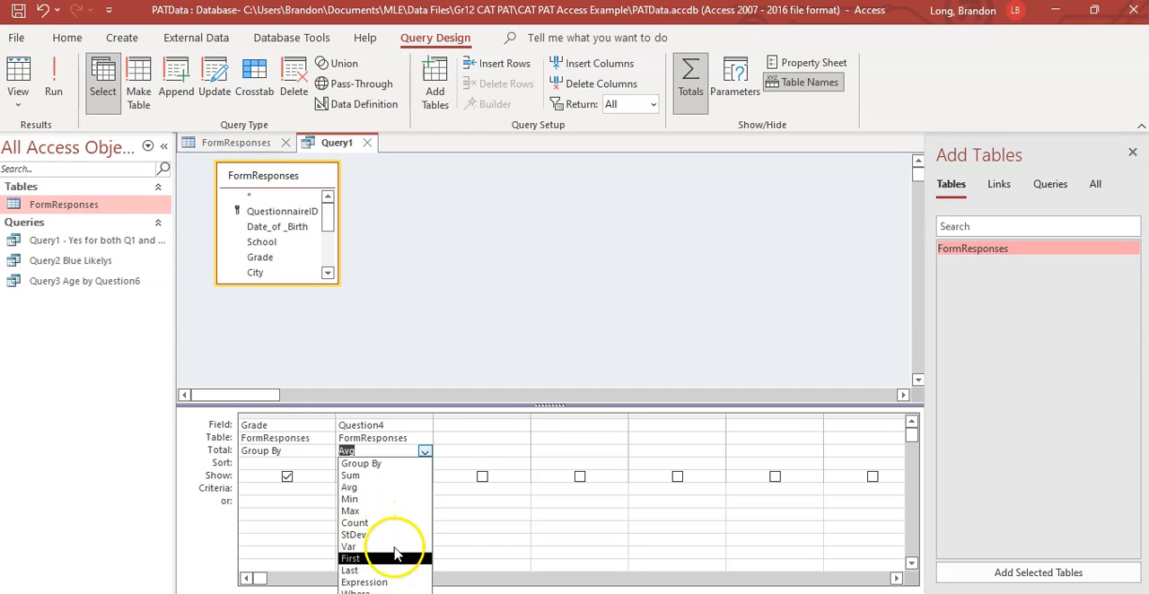
left_click(348, 488)
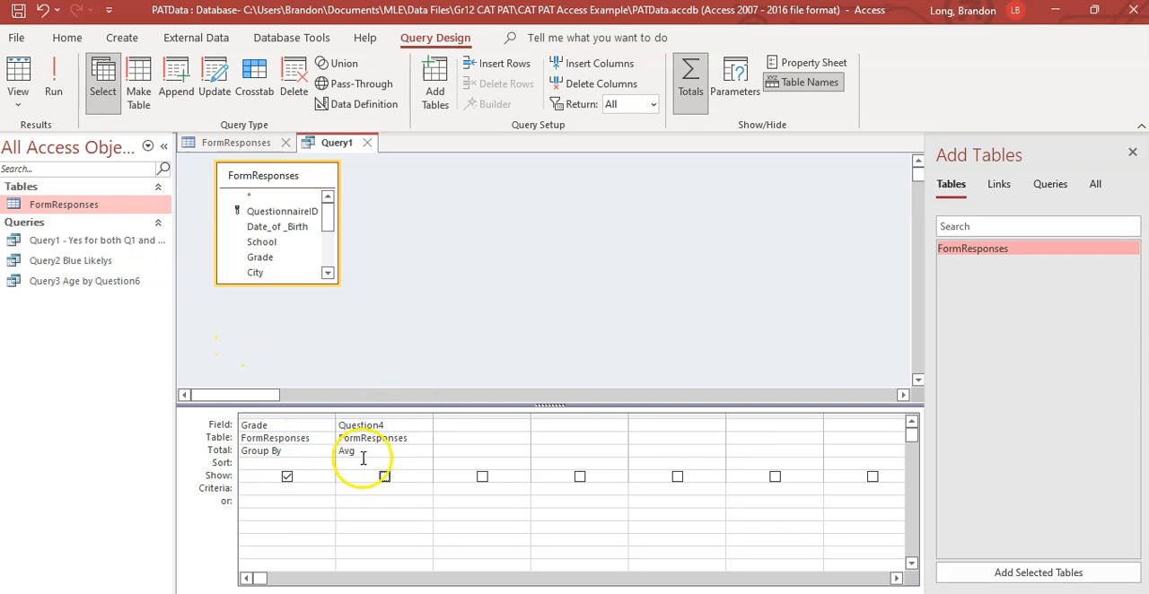
mouse_move(401, 460)
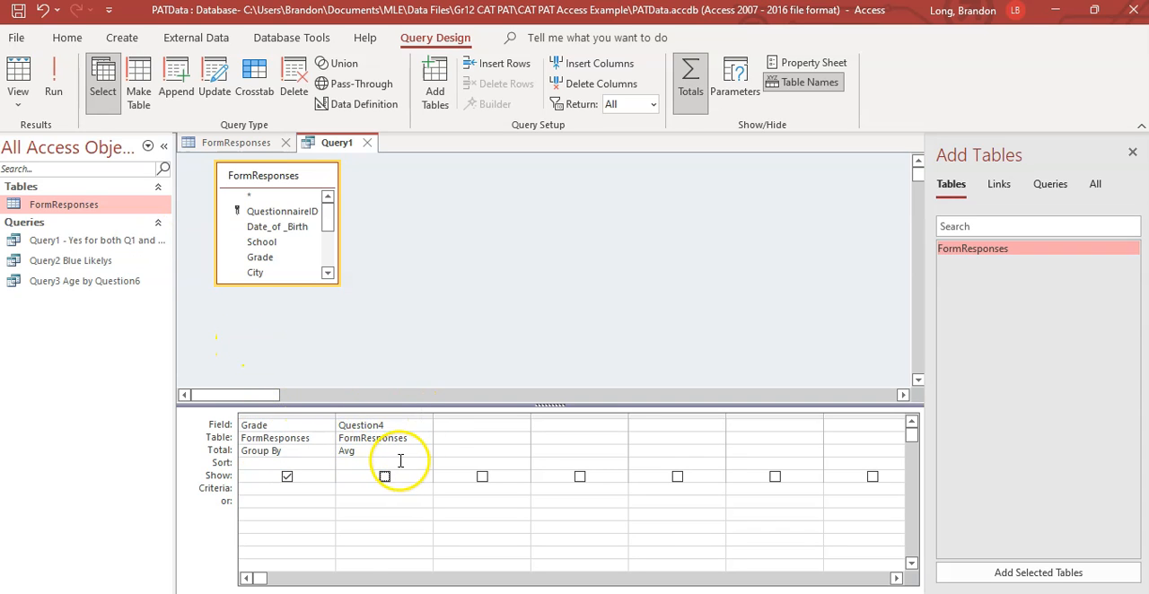
left_click(385, 462)
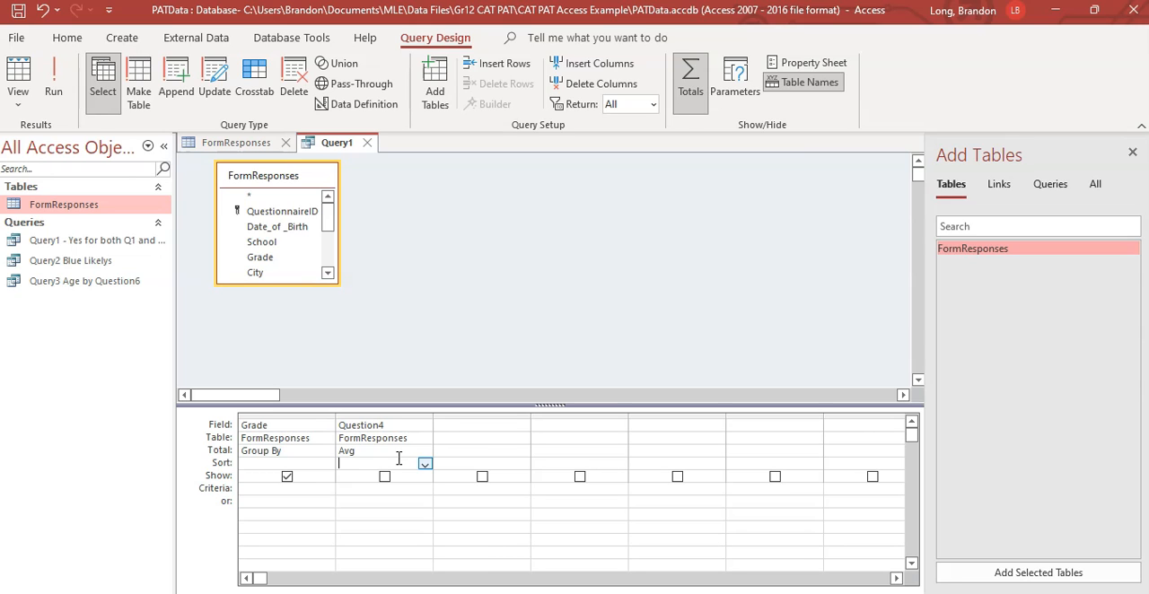
left_click(53, 80)
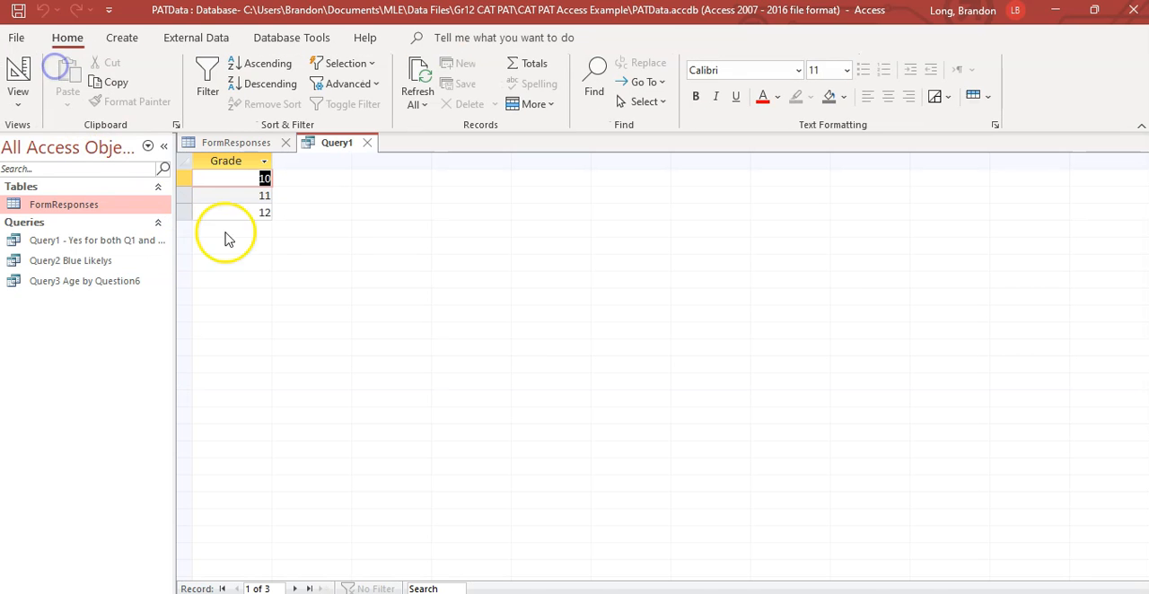
left_click(17, 80)
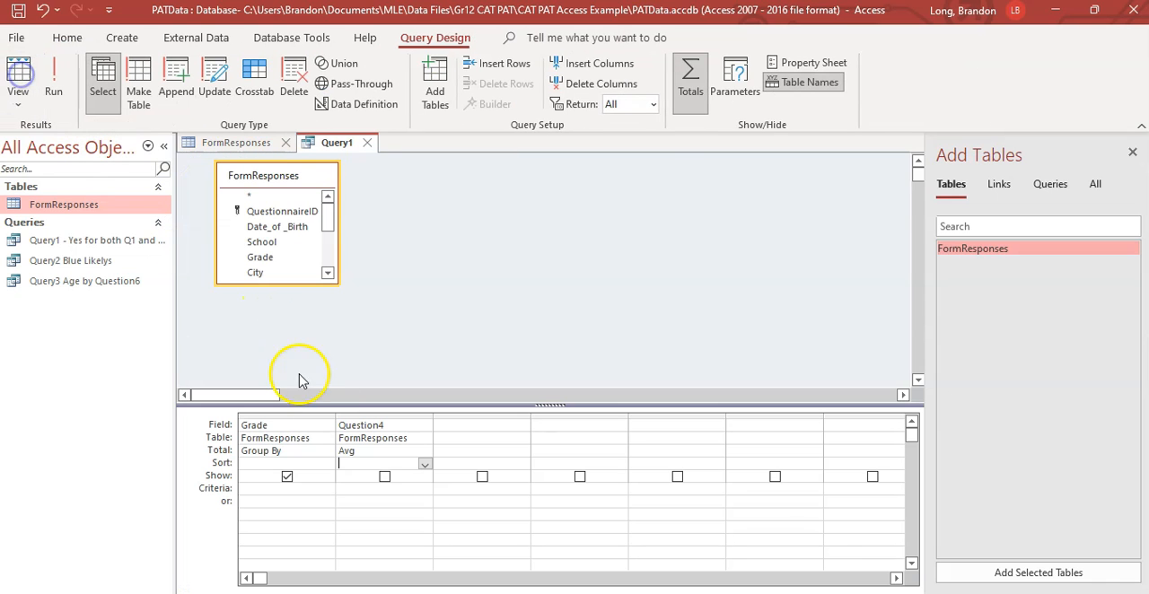
left_click(384, 477)
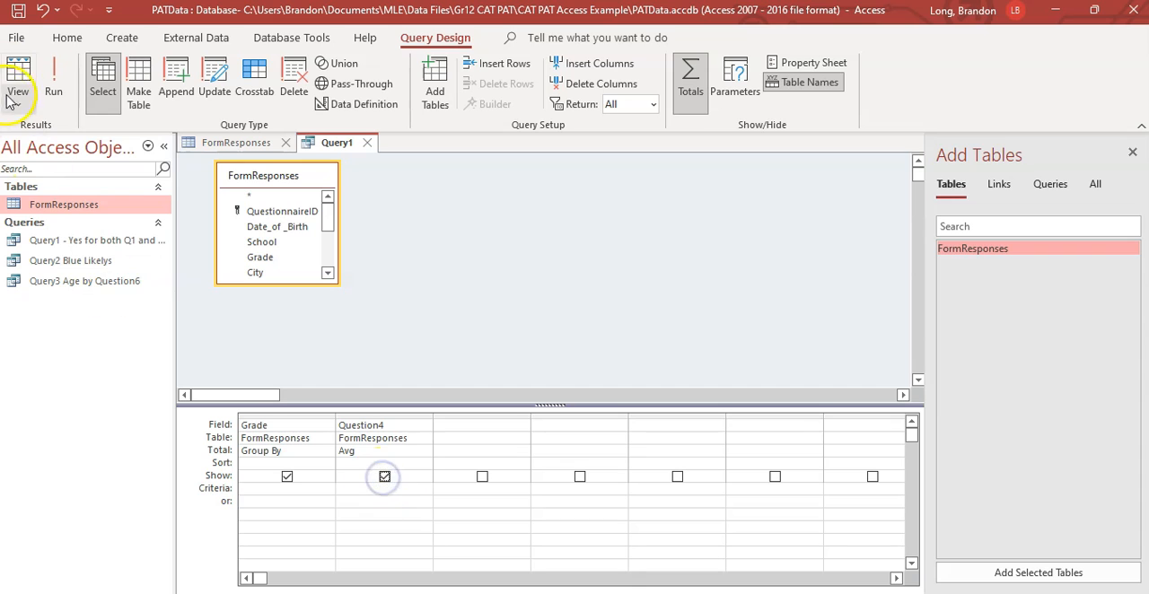
left_click(18, 81)
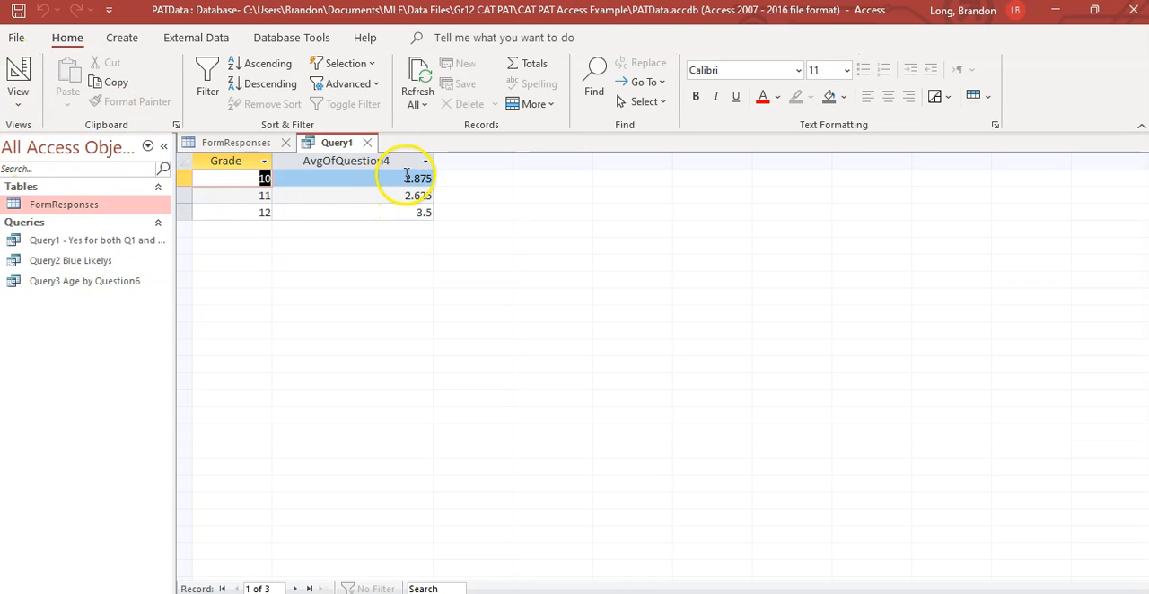